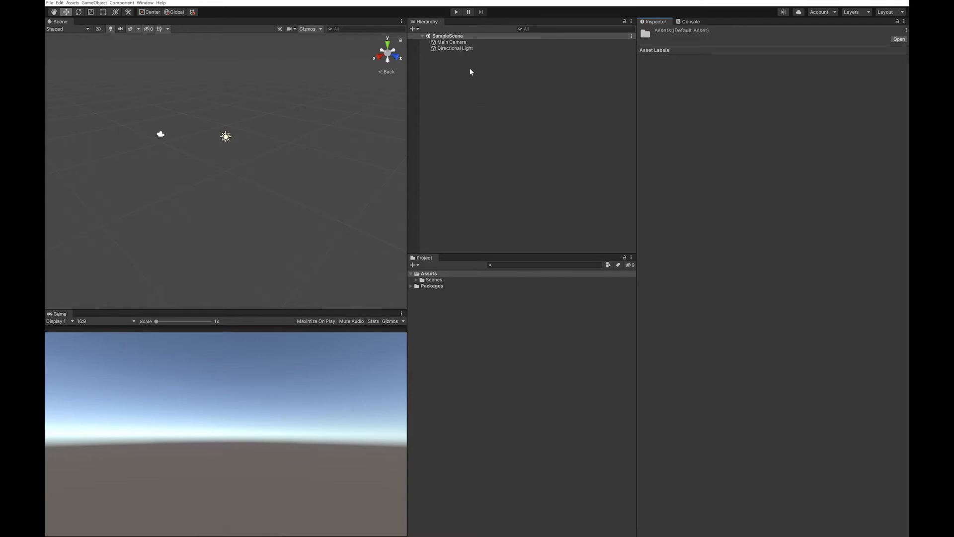
Set the Main Camera's Clear Flags from Skybox to Solid Color with a white background.
left_click(453, 42)
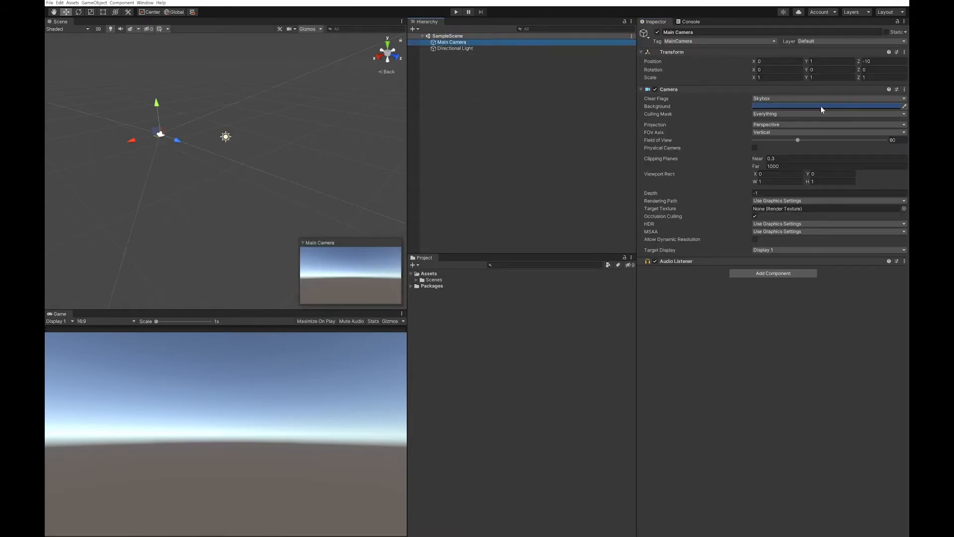
left_click(828, 106)
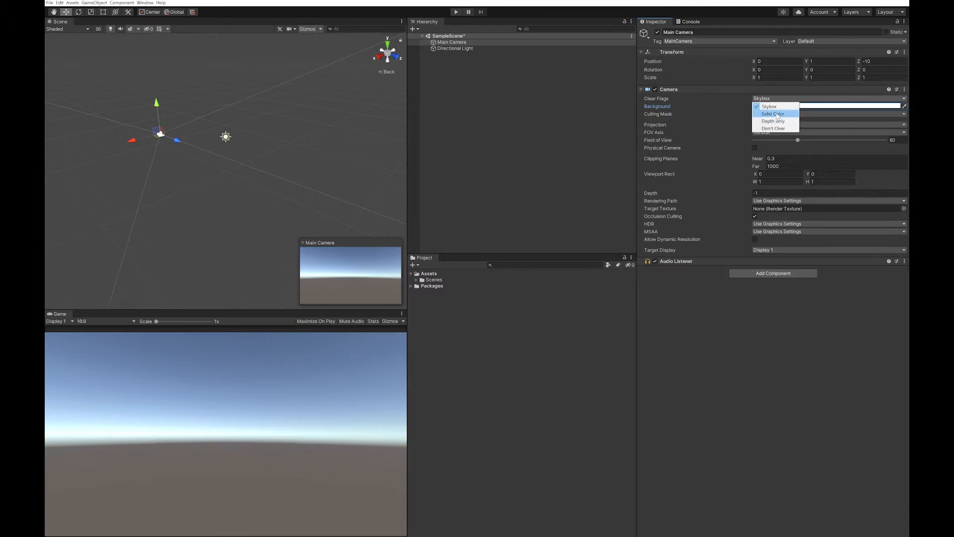
left_click(773, 114)
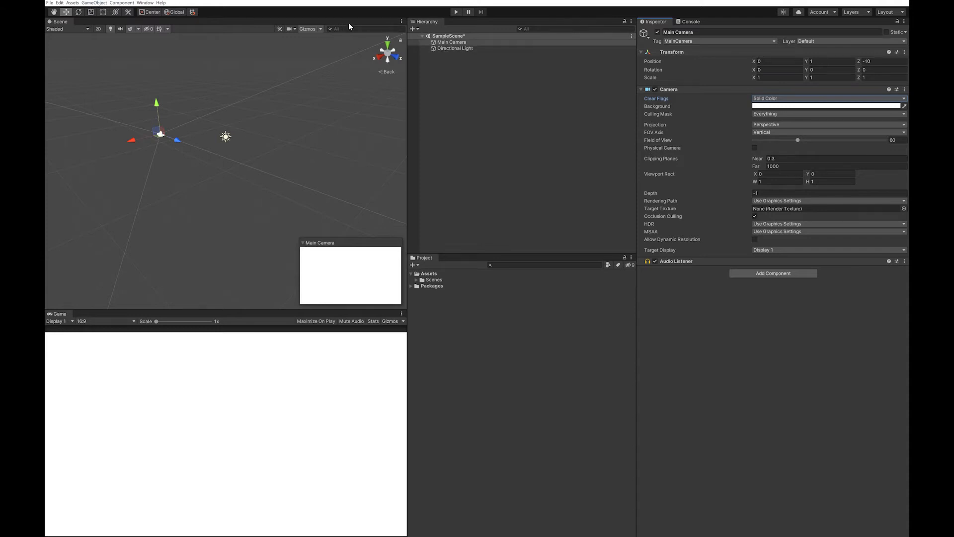
Add a UI Canvas in Screen Space - Camera mode rendered by the Main Camera, then start a new Assets folder.
left_click(94, 3)
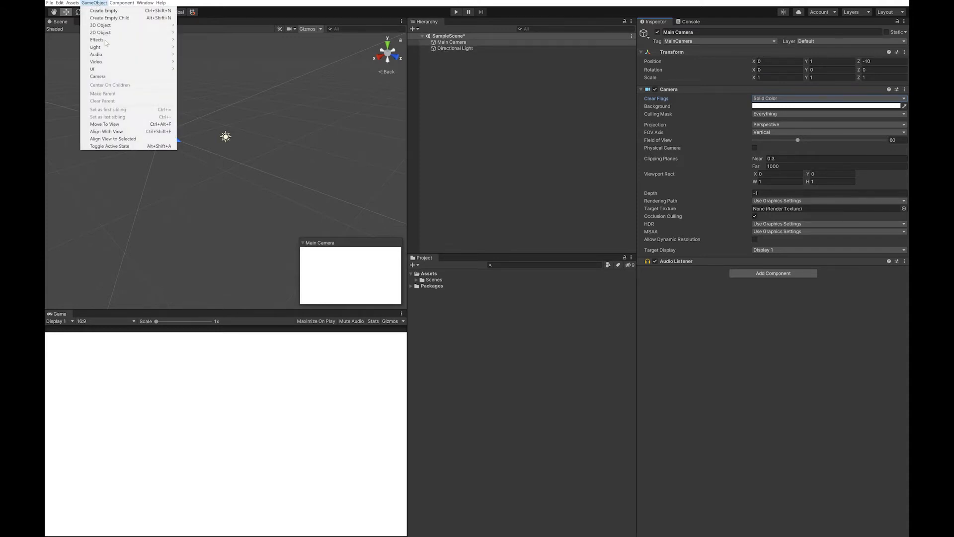
mouse_move(93, 69)
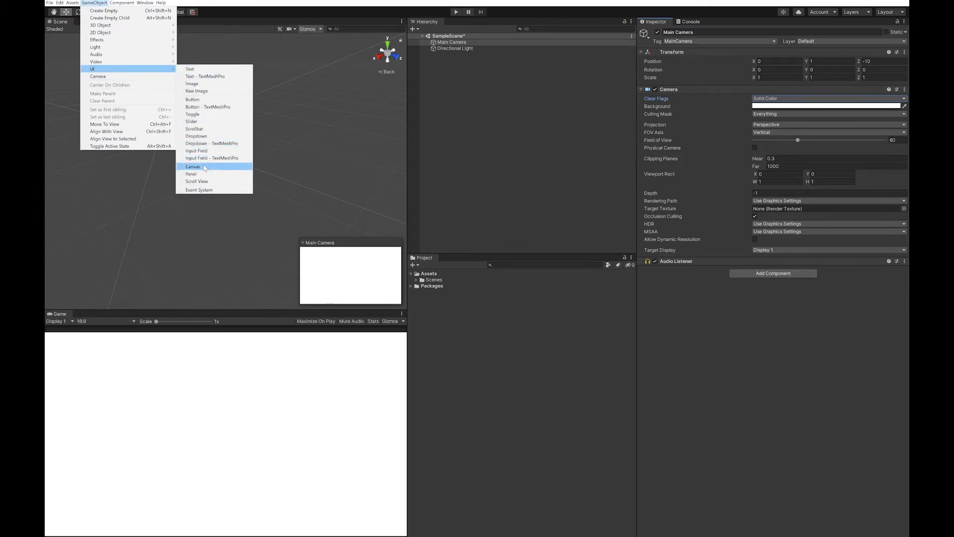
left_click(193, 166)
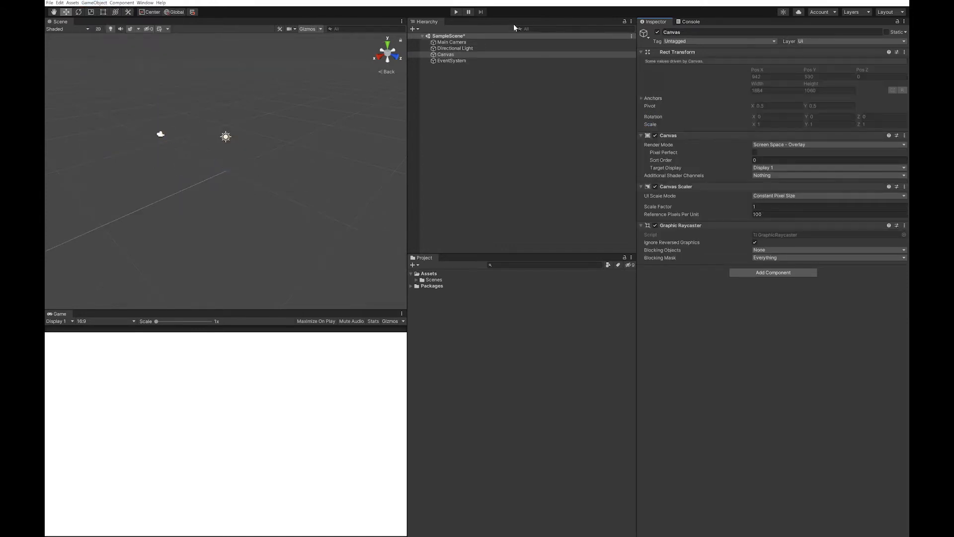
left_click(828, 144)
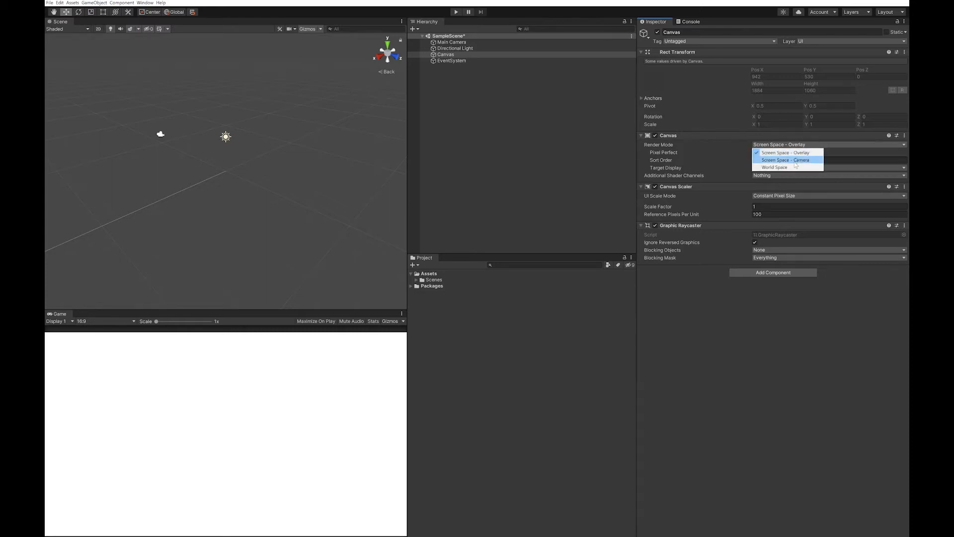
left_click(786, 159)
type("1")
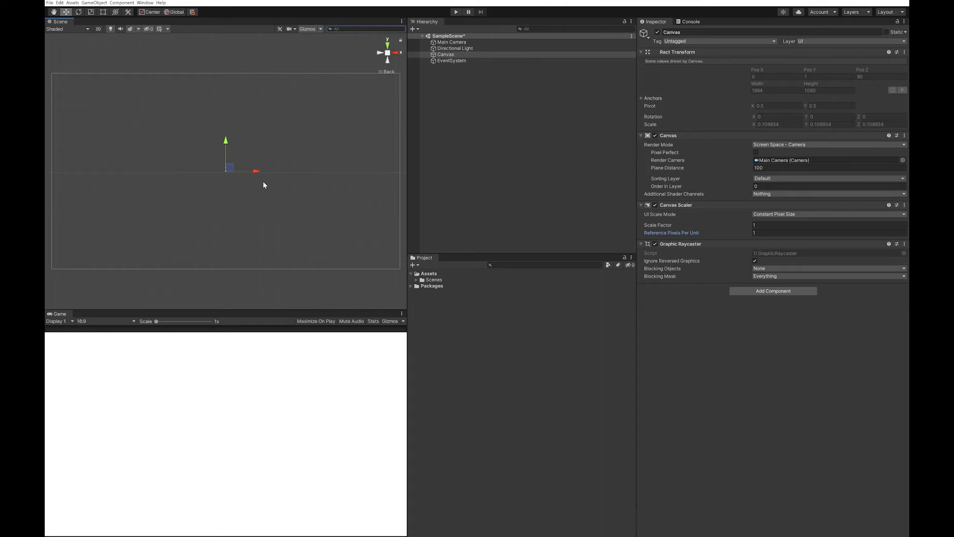
left_click(429, 273)
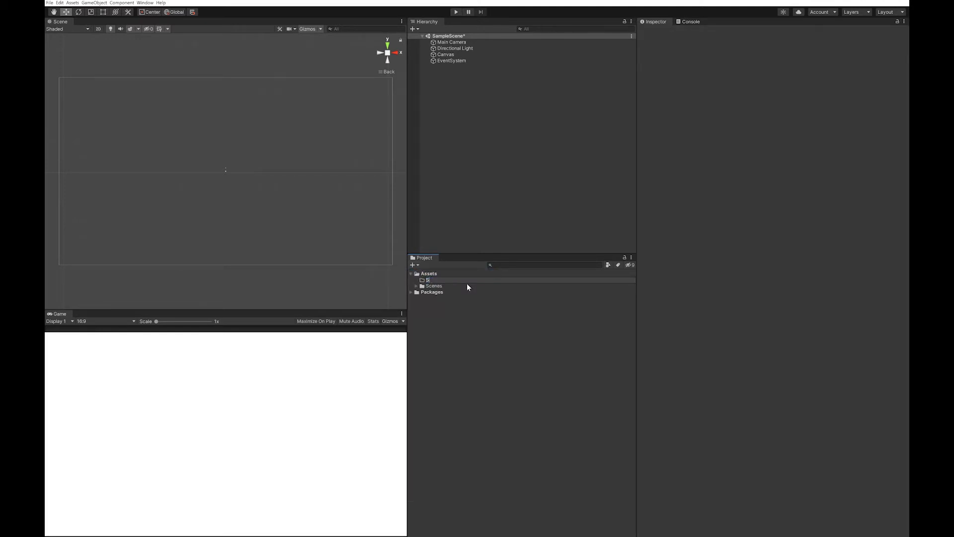
Name the new folder Sprites and bring the Clock, LongHand and ShortHand images into it.
left_click(433, 286)
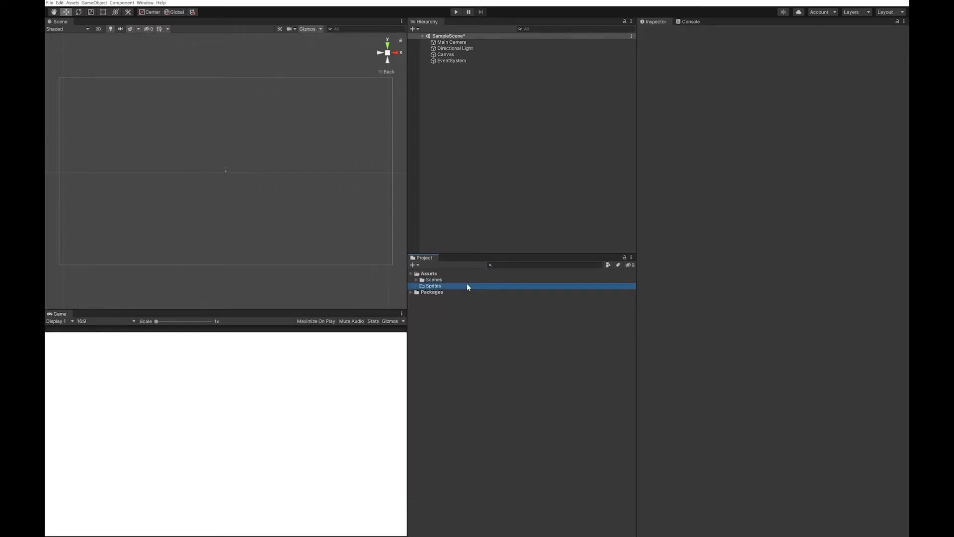
left_click(433, 287)
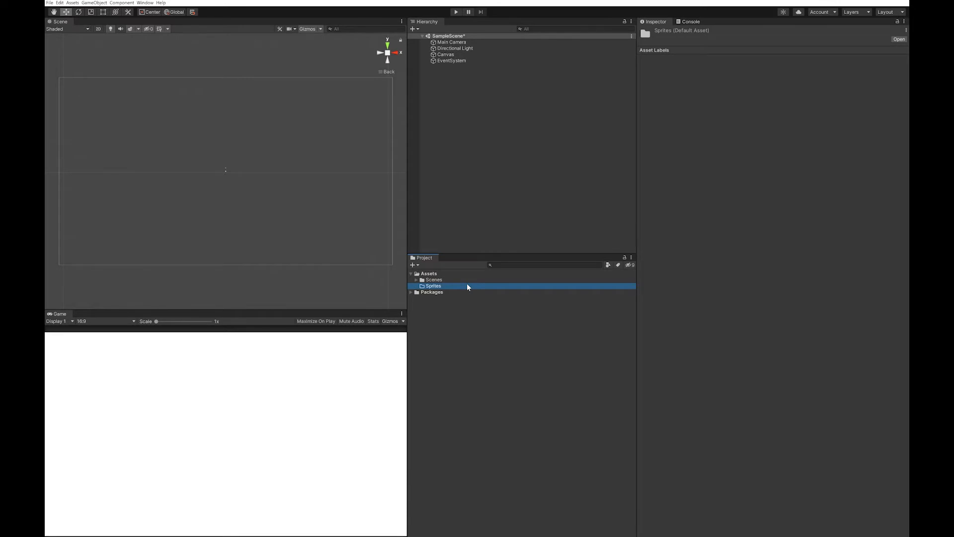
mouse_move(460, 285)
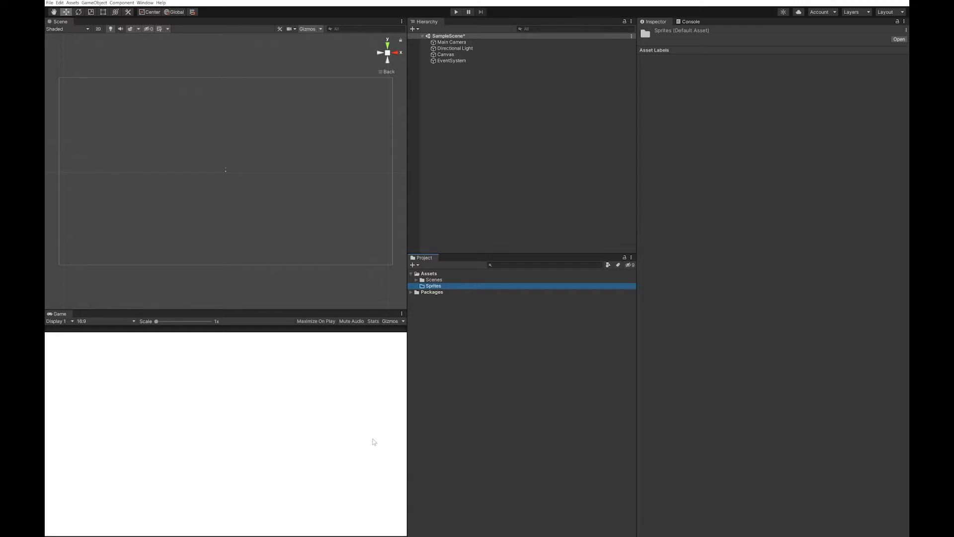
left_click(436, 273)
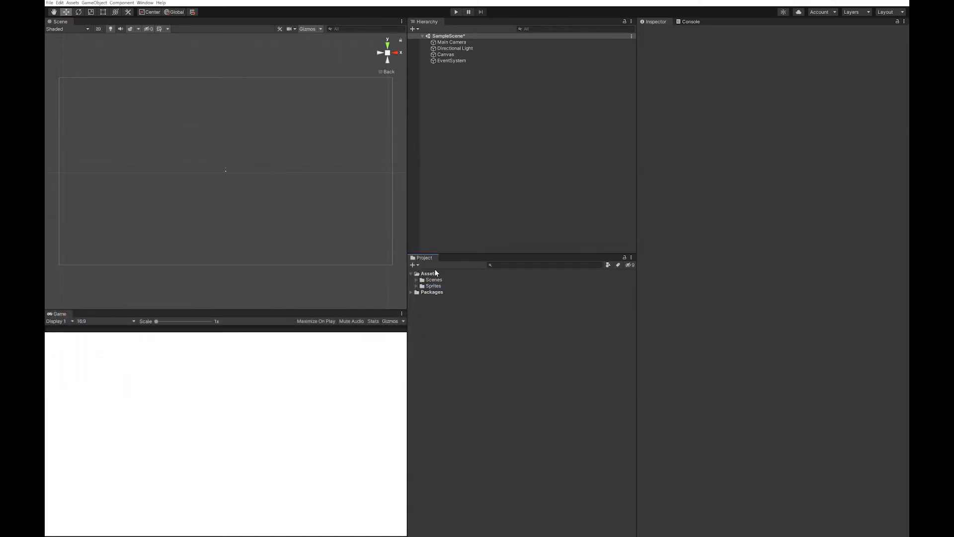
left_click(437, 291)
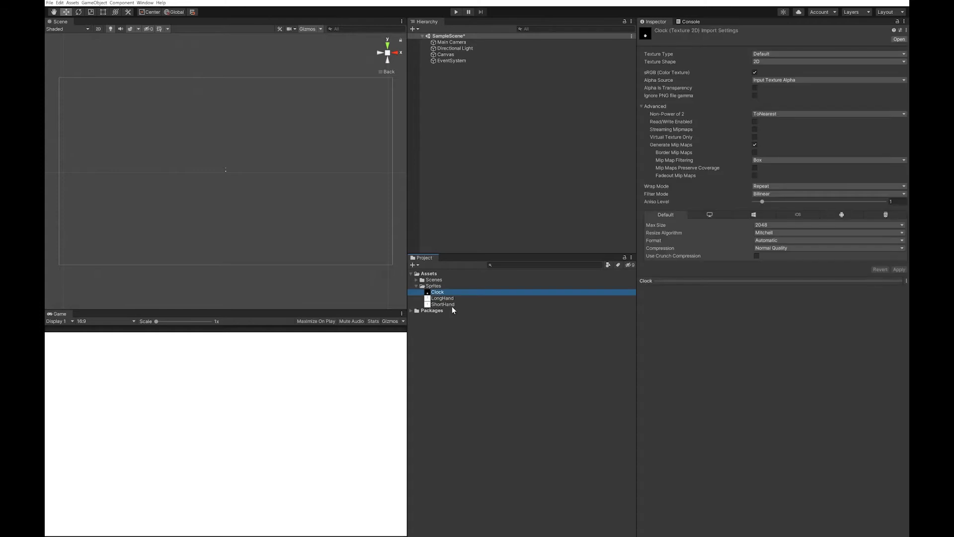
Import all three clock images as Sprite (2D and UI) textures and apply.
left_click(443, 304)
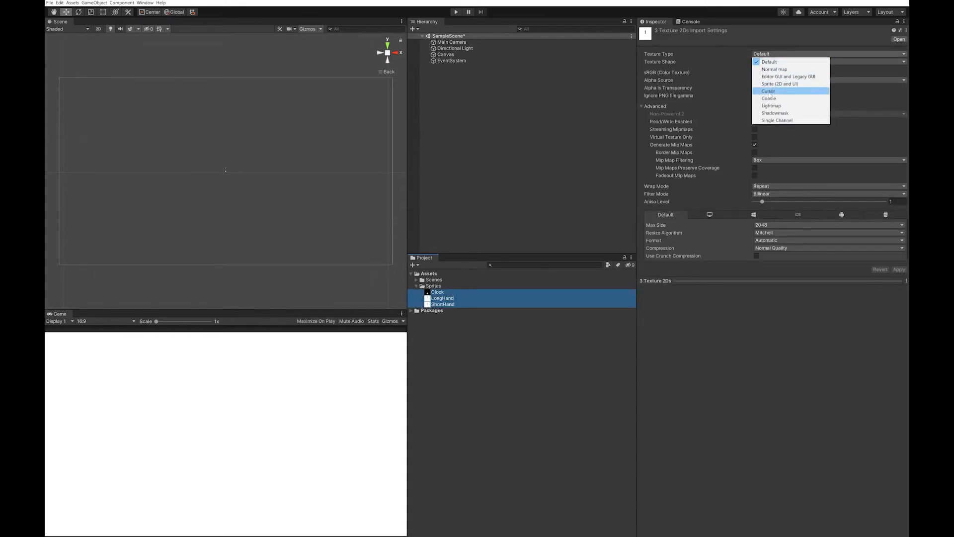
left_click(780, 83)
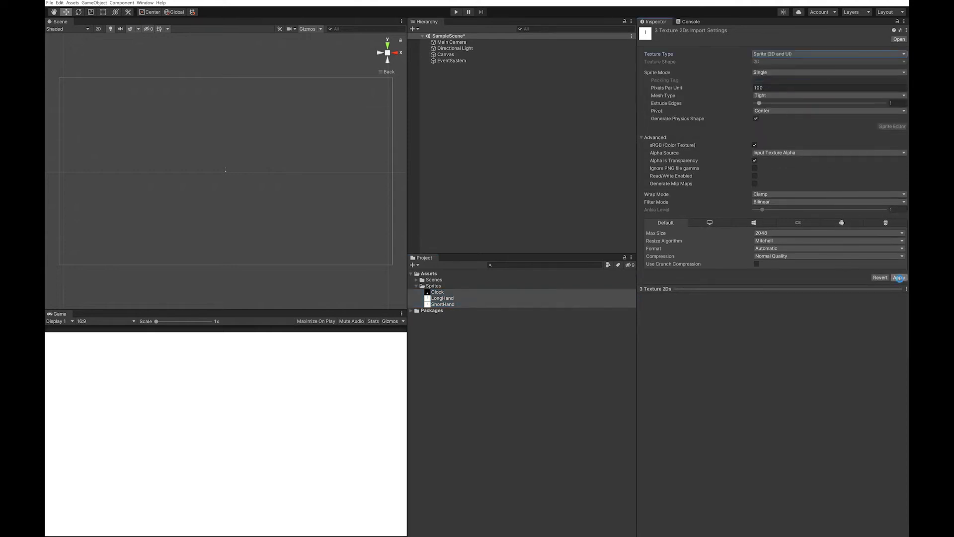
left_click(899, 277)
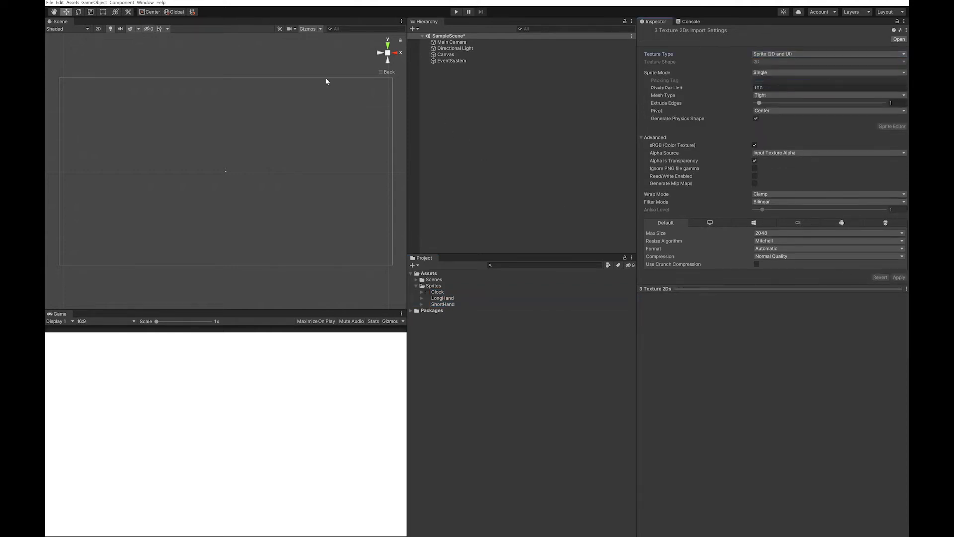
Add a UI Image showing the Clock sprite at native size near the top centre, named ImageClockBack.
left_click(95, 3)
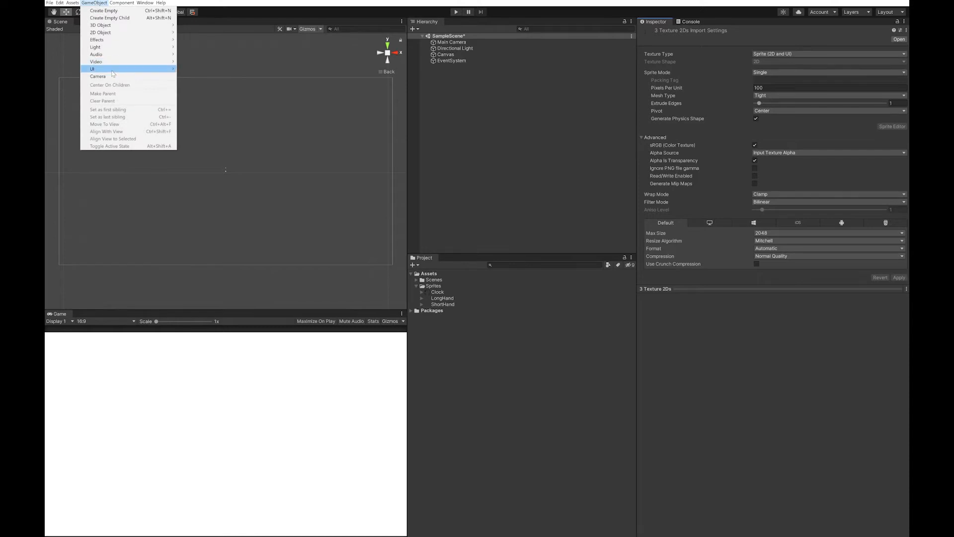
left_click(93, 69)
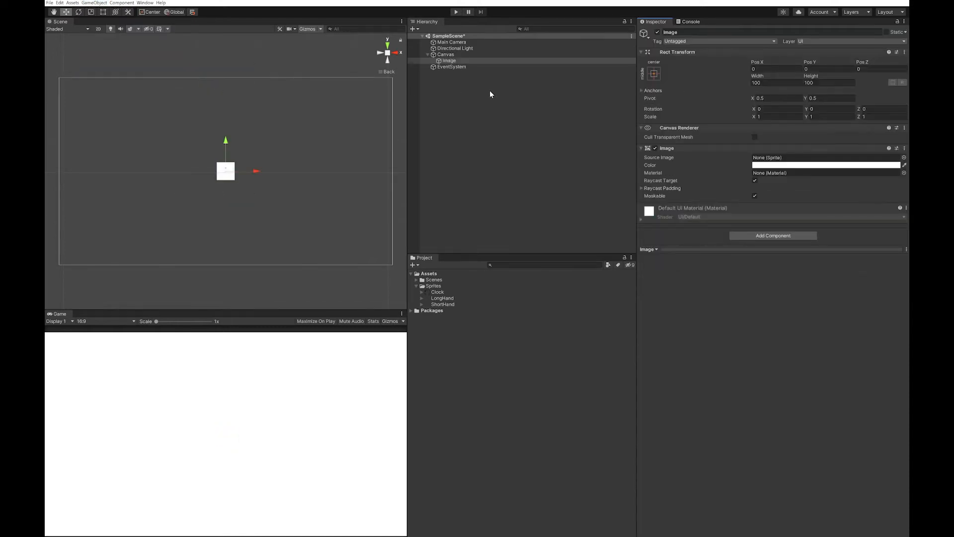
left_click(438, 292)
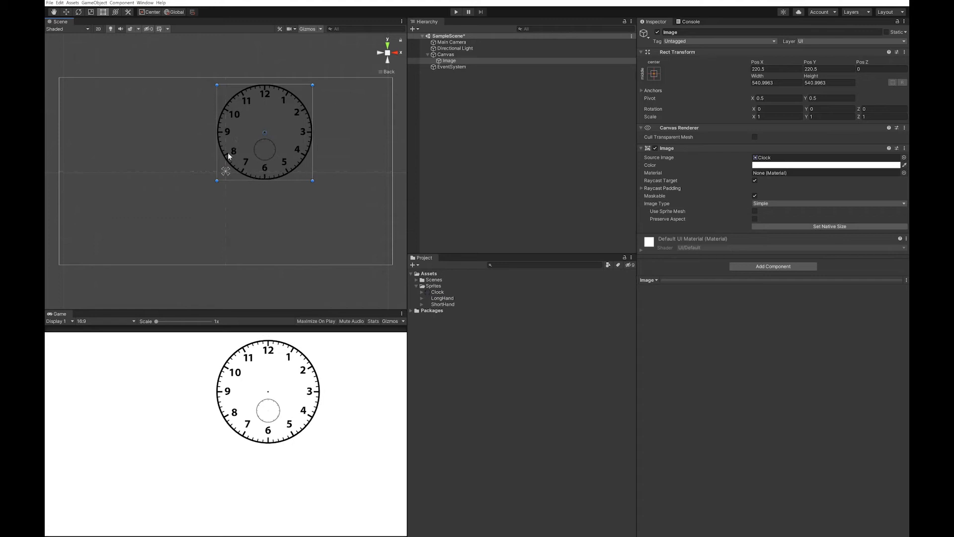
left_click_drag(264, 131, 224, 134)
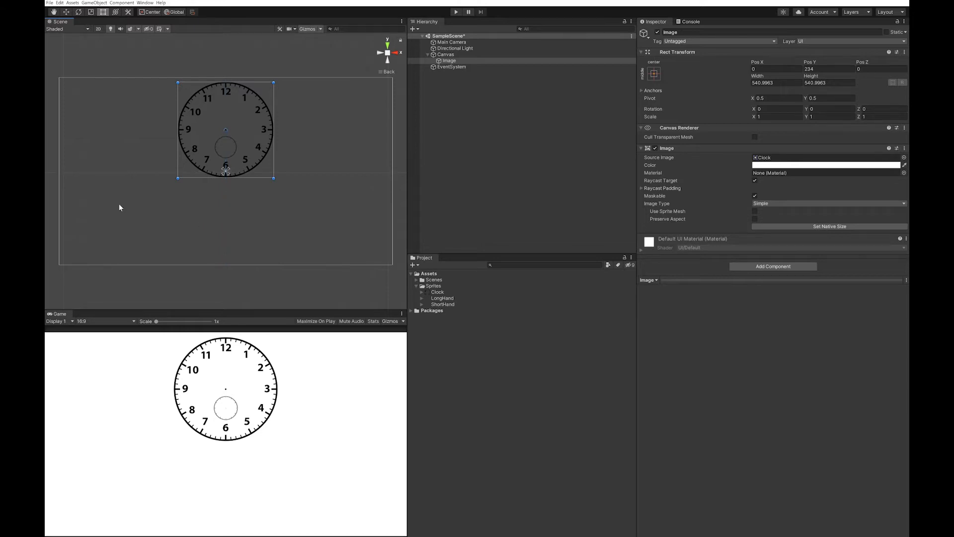
mouse_move(169, 248)
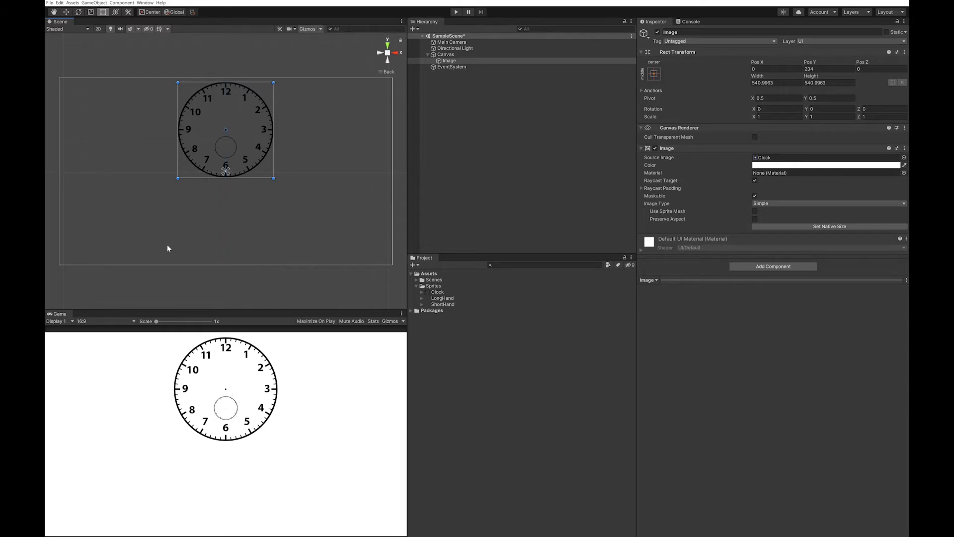
mouse_move(365, 253)
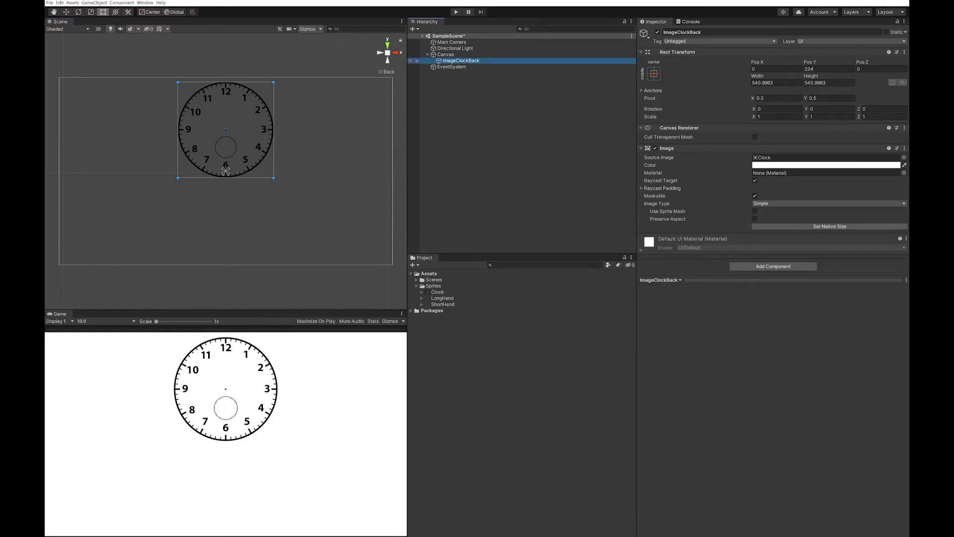
Duplicate ImageClockBack as ImageClockMinuteHand showing the LongHand sprite.
right_click(460, 61)
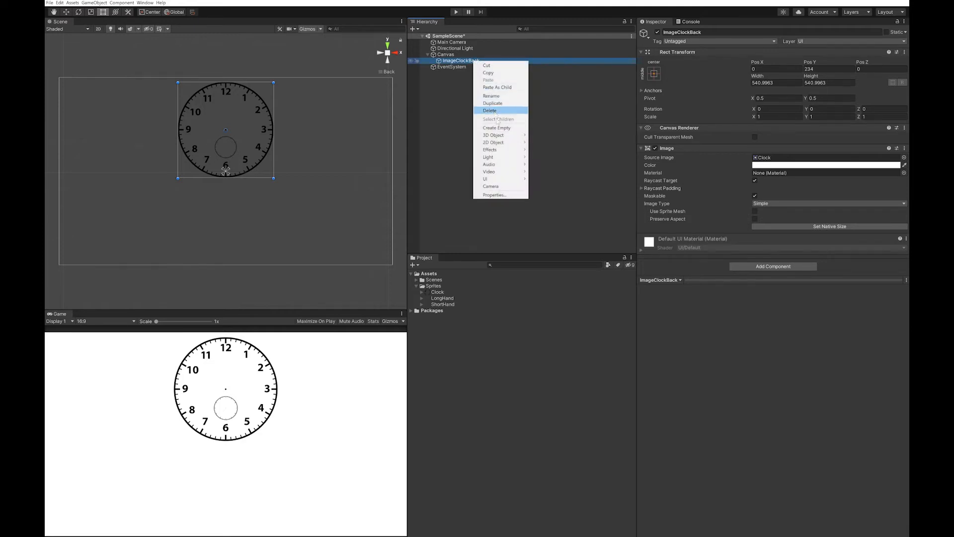
left_click(492, 102)
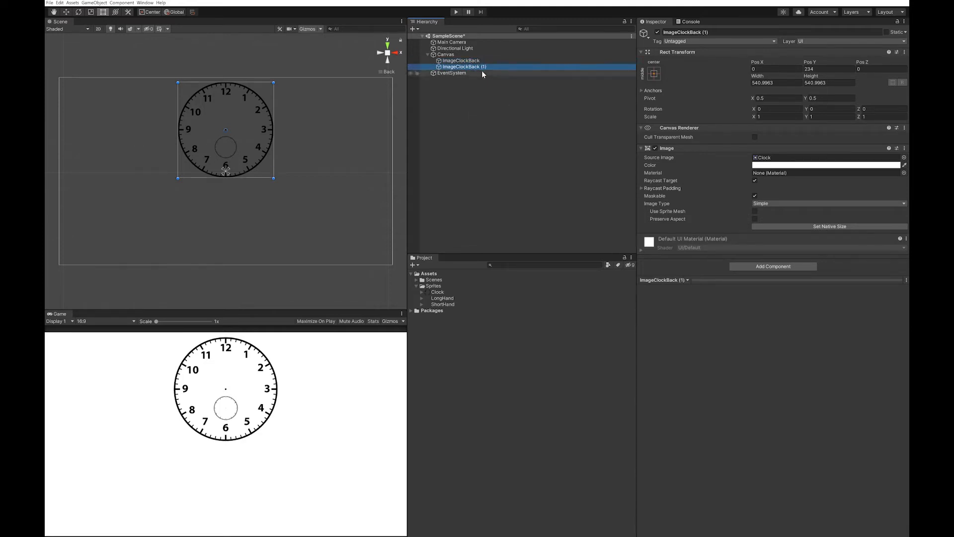
double_click(462, 66)
type("M")
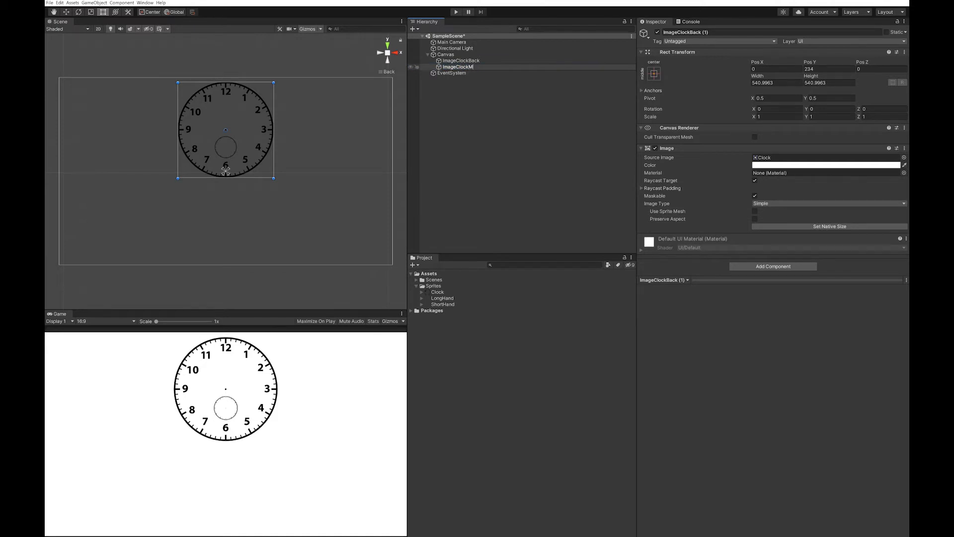
type("inuteHa")
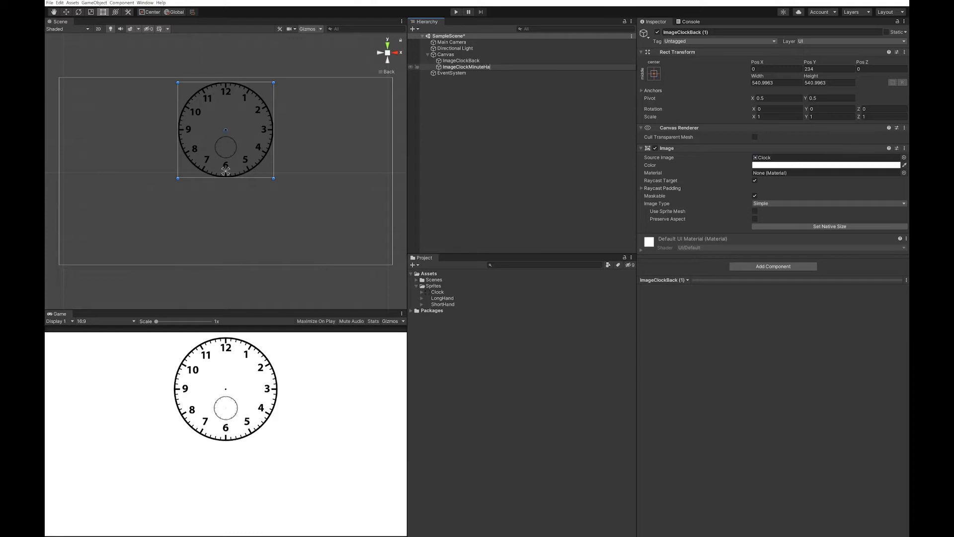
left_click(468, 66)
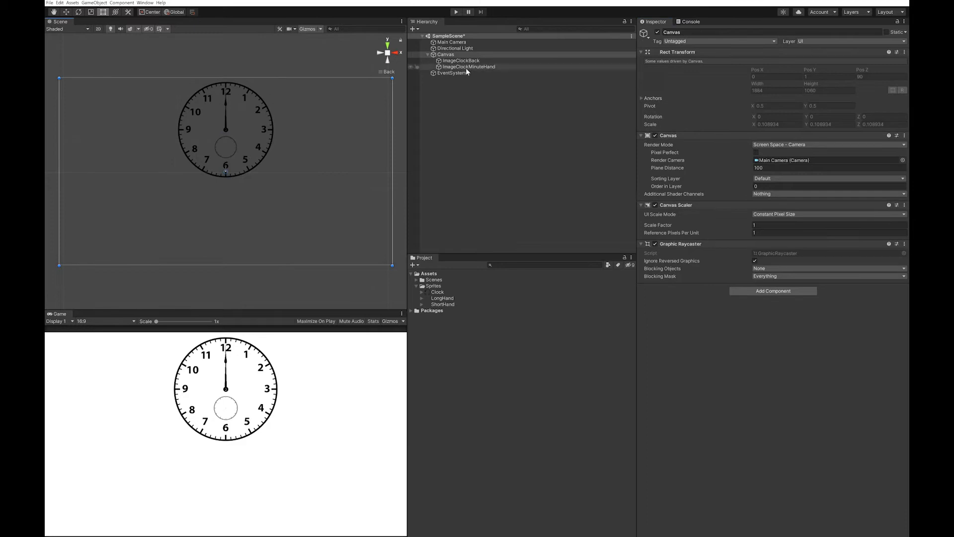
Duplicate again as ImageClockHourHand and give it the ShortHand sprite.
left_click(469, 66)
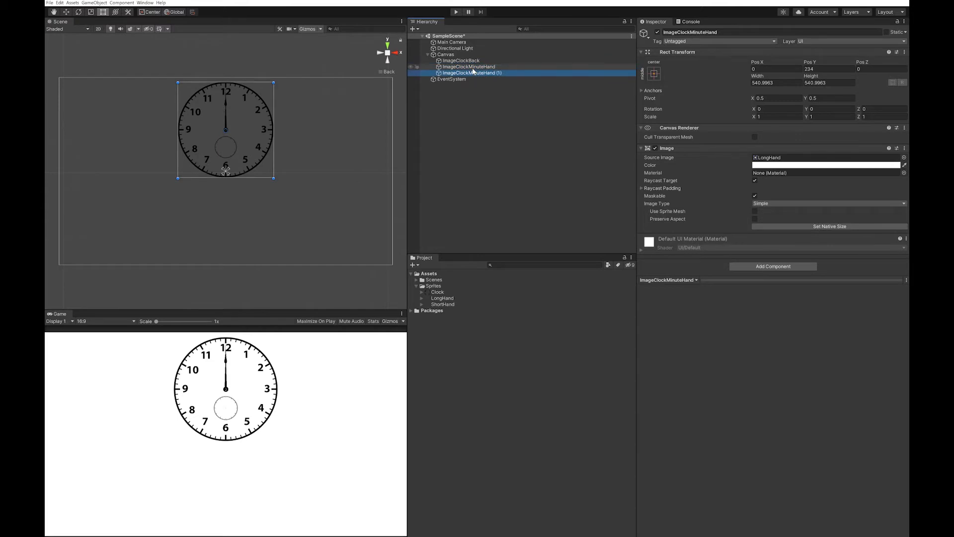
left_click(472, 73)
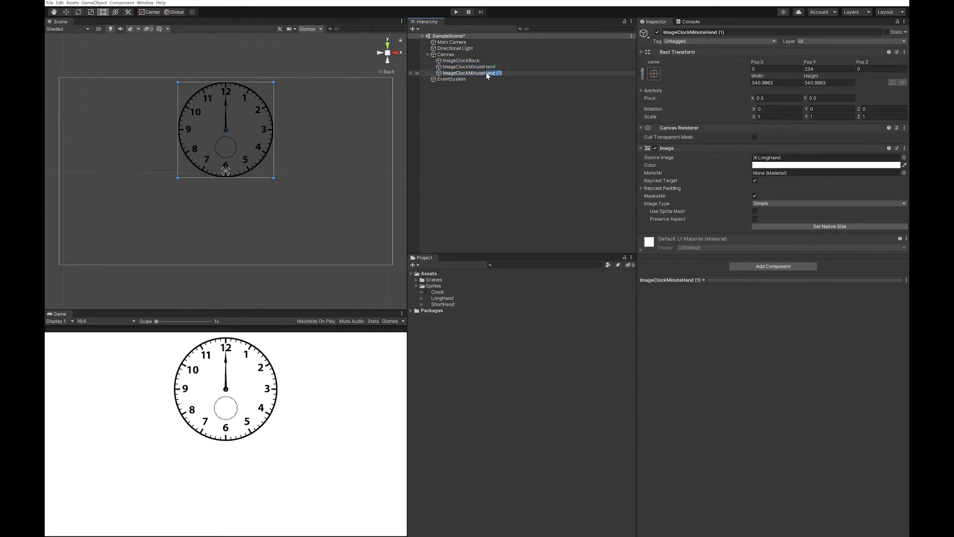
type("ImageClockHou")
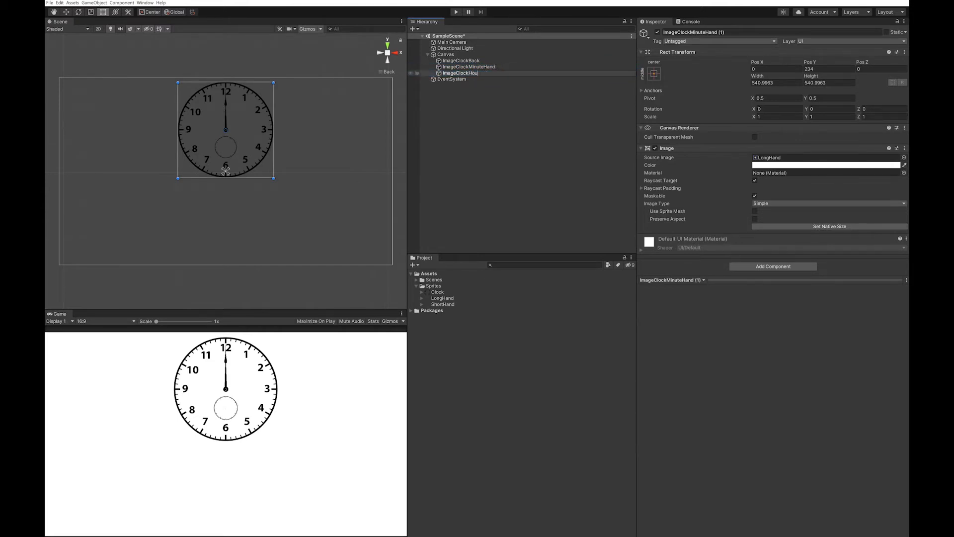
left_click(466, 73)
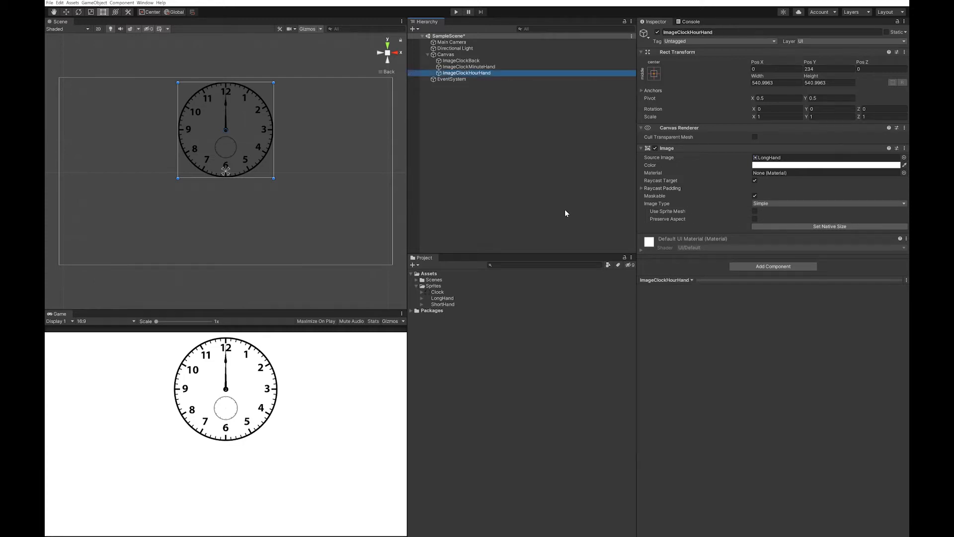
left_click(443, 305)
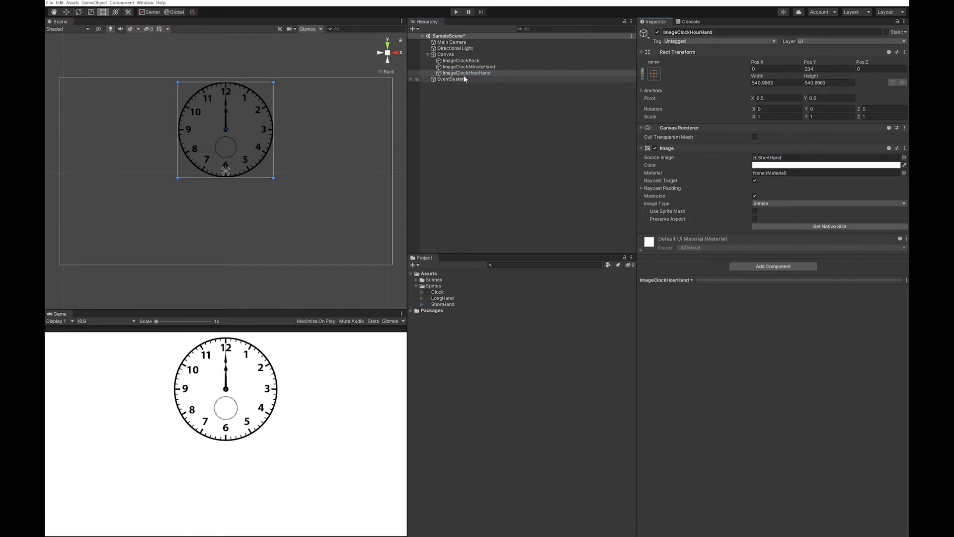
Duplicate the hour hand as ImageClockSecondHand, scaled to about 207 square inside the lower sub-dial.
right_click(466, 73)
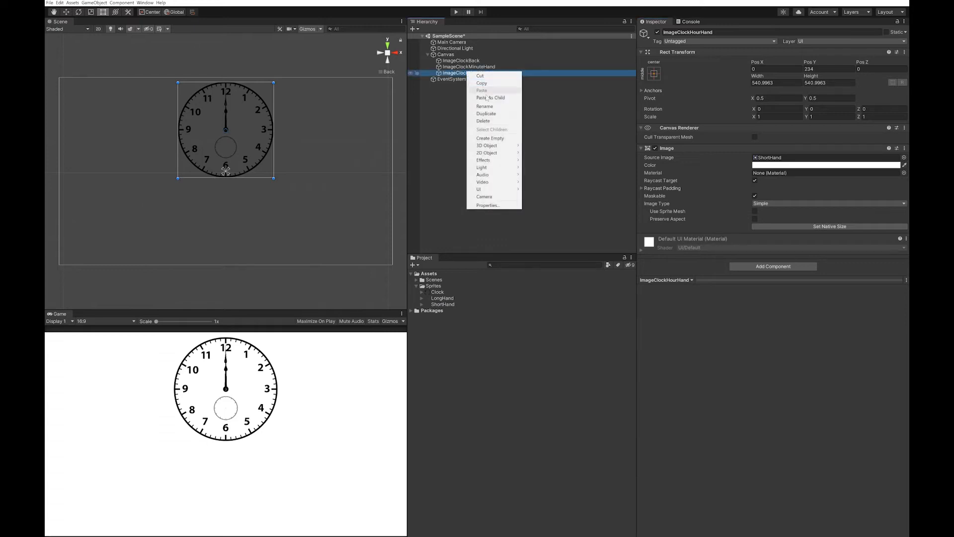
left_click(486, 113)
type("ImageClockSecond")
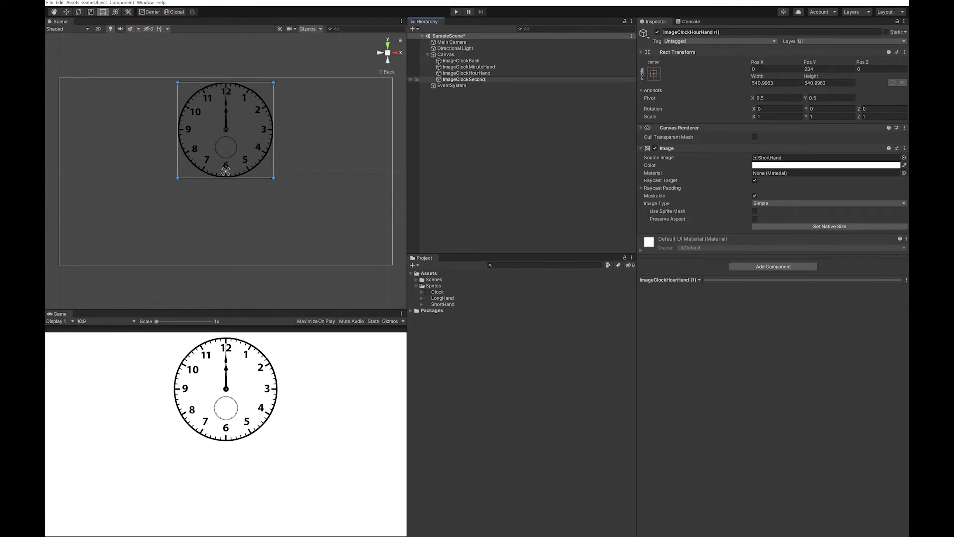
left_click(464, 80)
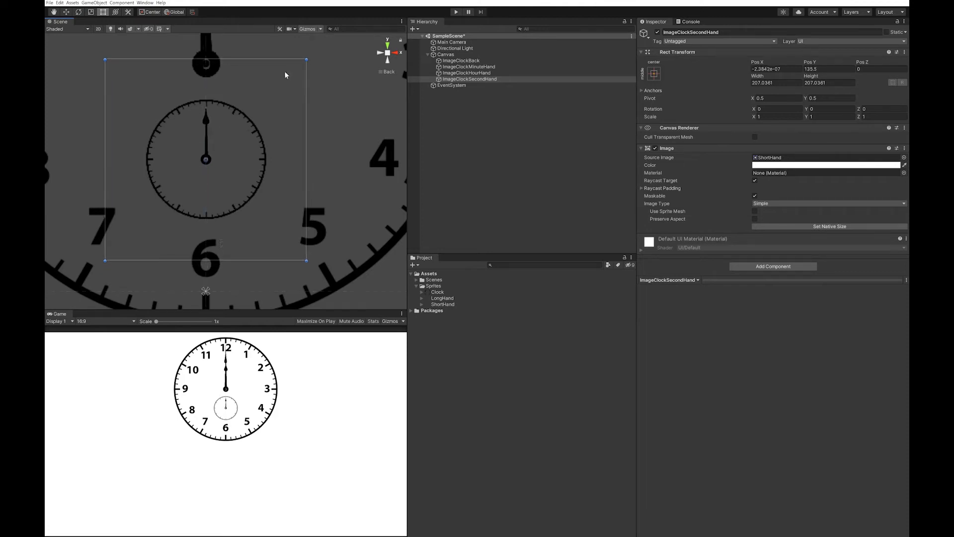
mouse_move(261, 91)
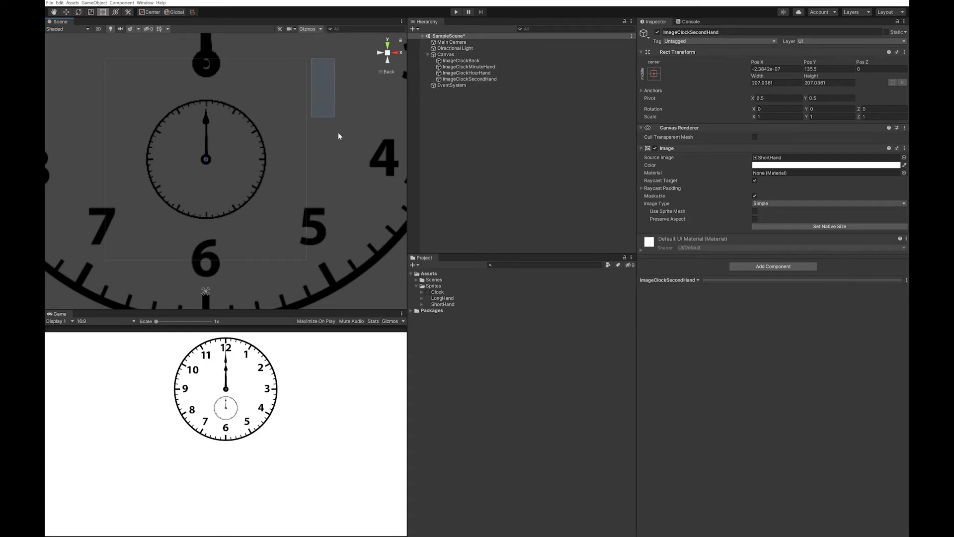
left_click(470, 80)
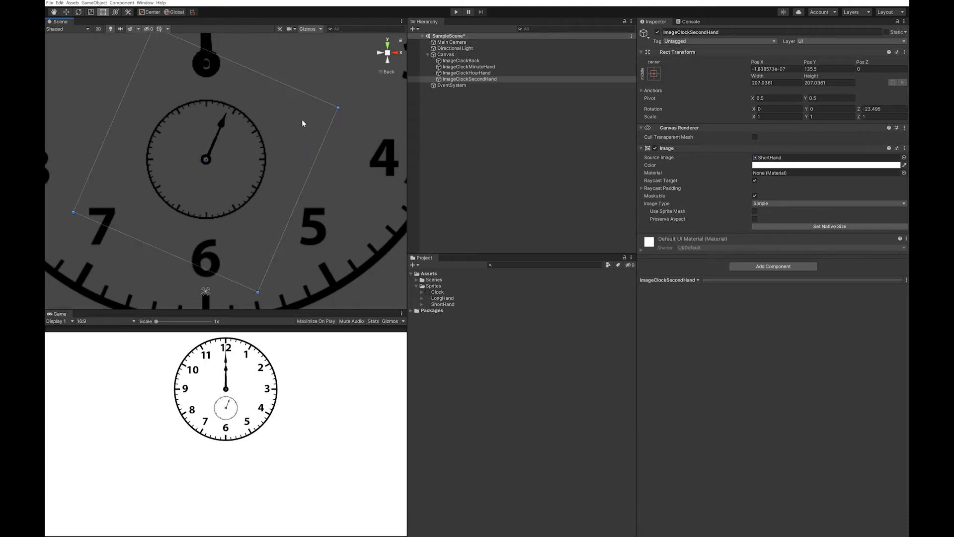
left_click(467, 72)
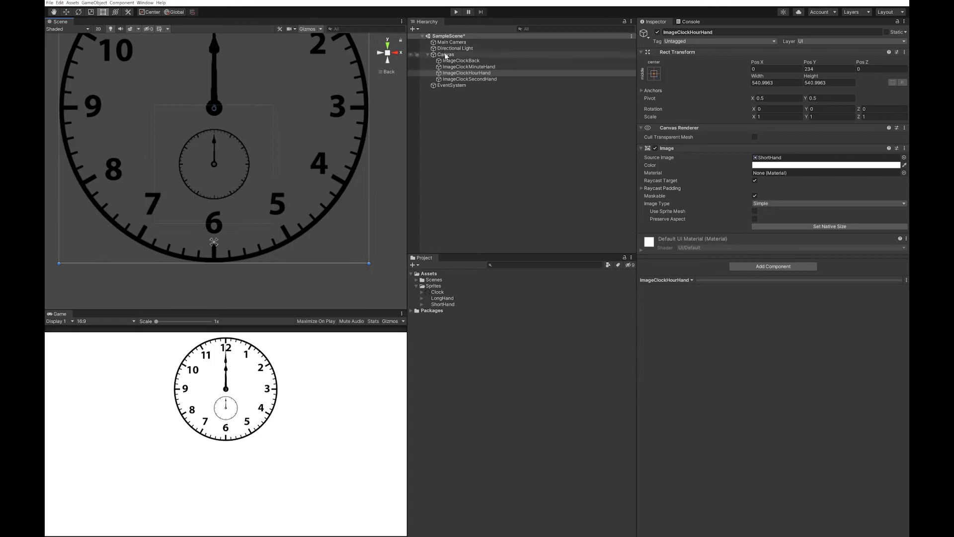
left_click(446, 54)
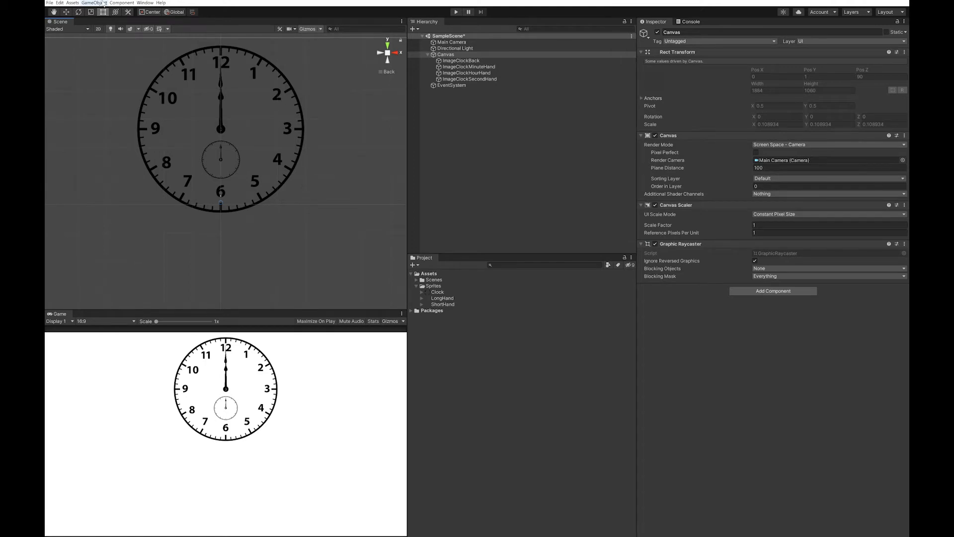
Add a green Start button below the clock and duplicate it into a red ButtonStop and a blue ButtonReset.
left_click(93, 3)
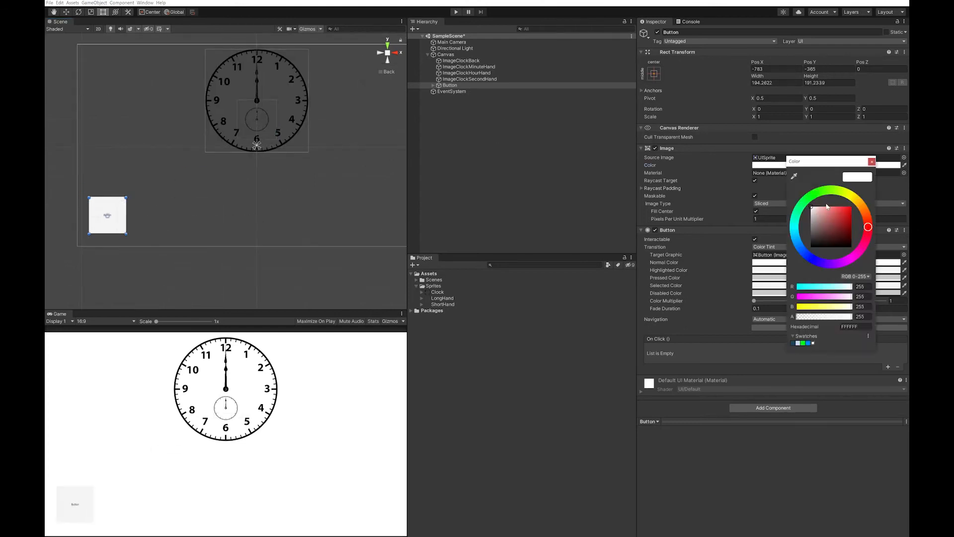
left_click(451, 92)
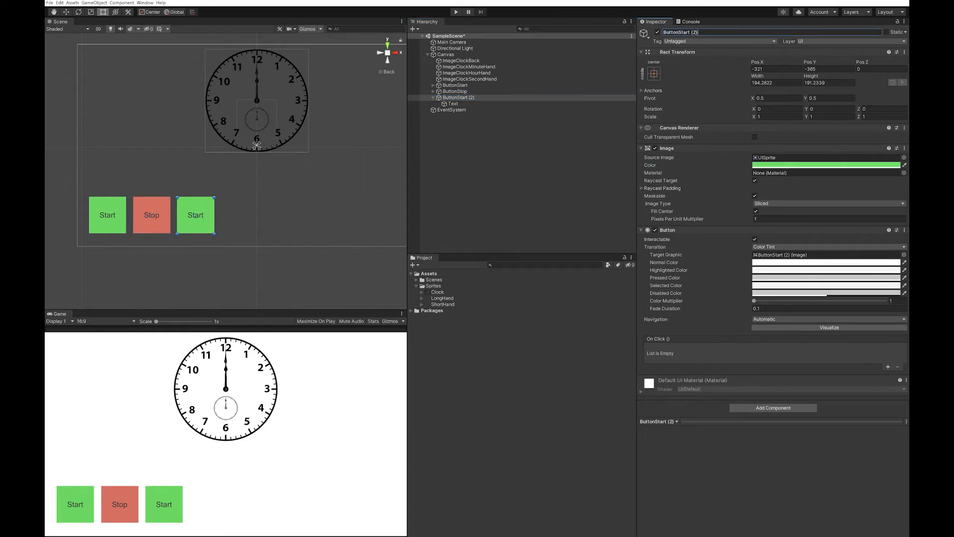
left_click(454, 104)
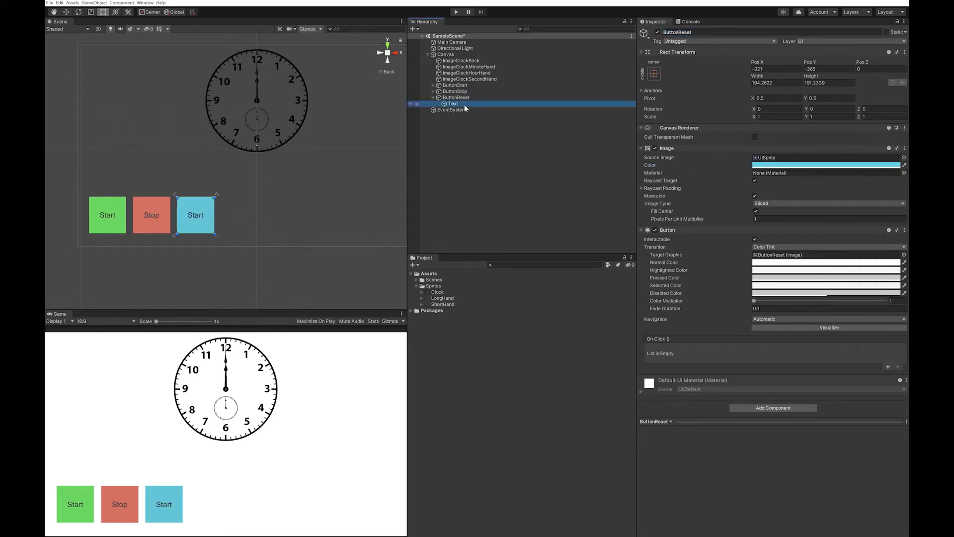
Add a UI Slider, widen it and place it beside the Reset button.
left_click(81, 3)
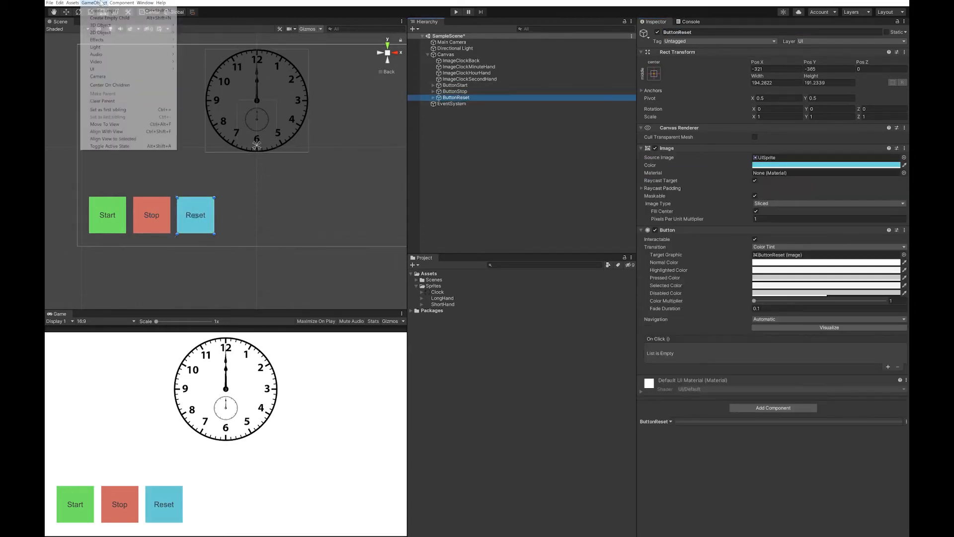
mouse_move(93, 68)
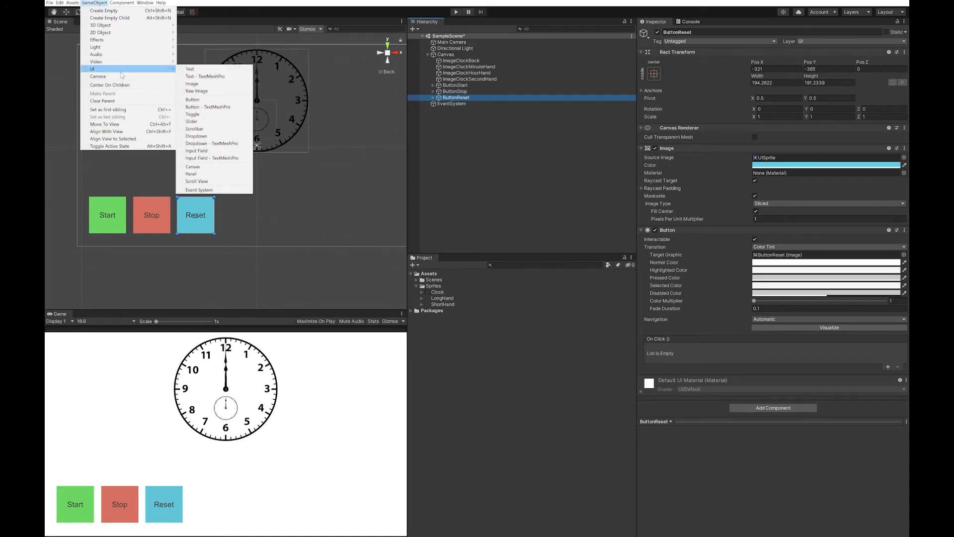
left_click(191, 121)
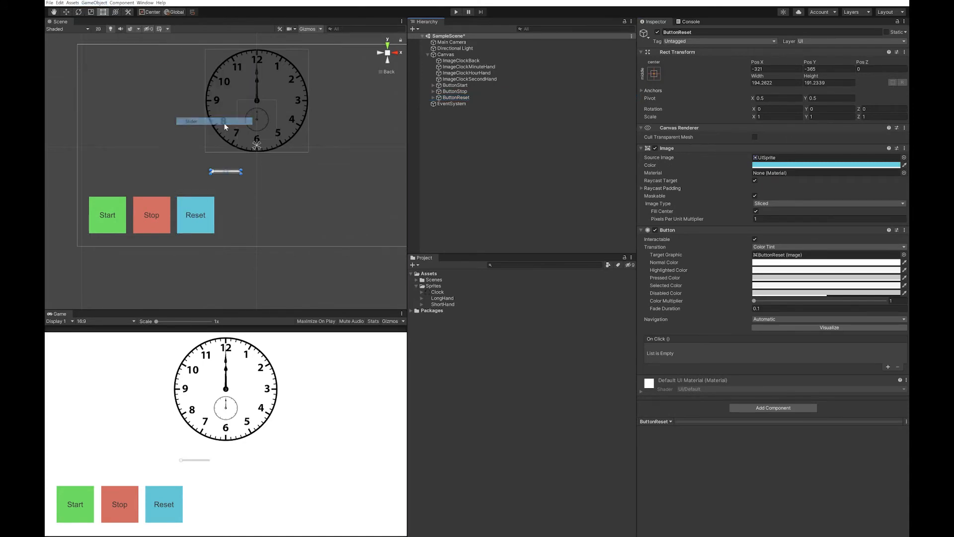
left_click(448, 104)
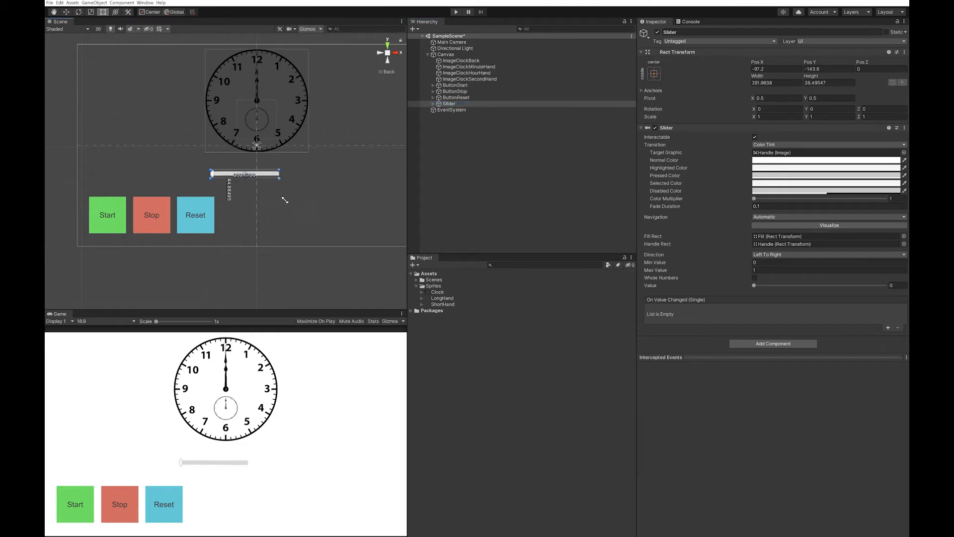
left_click_drag(281, 176, 395, 176)
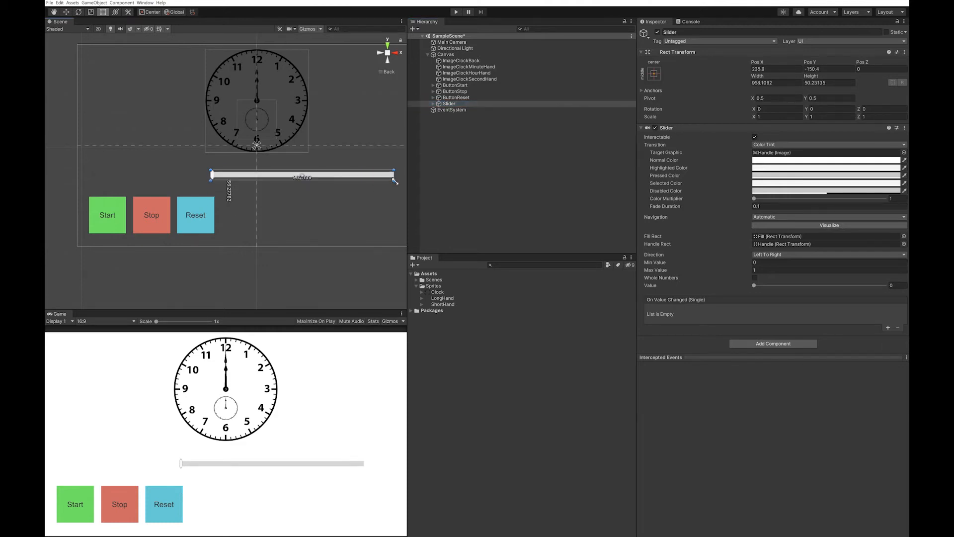
left_click_drag(302, 175, 326, 219)
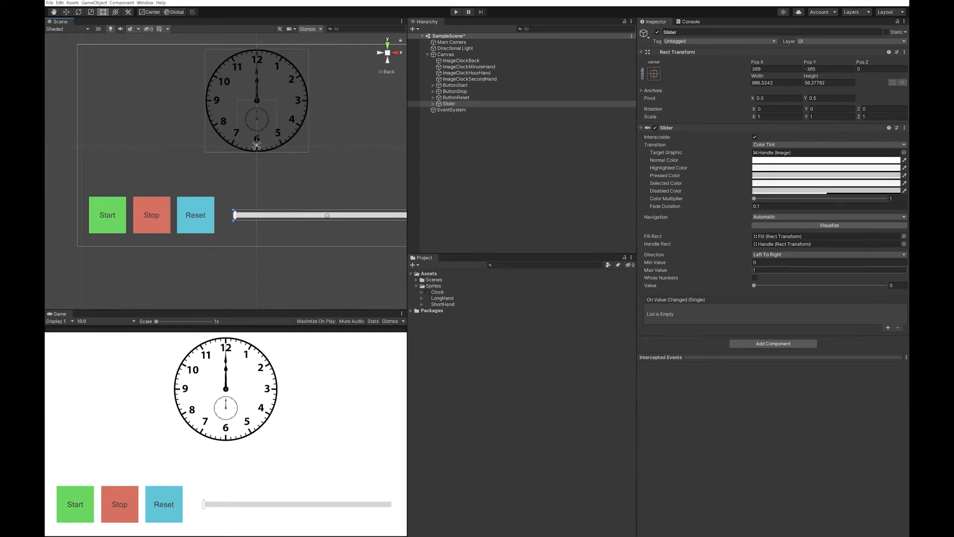
Set the slider's maximum value to 1000 and adjust its Handle Slide Area.
left_click(828, 262)
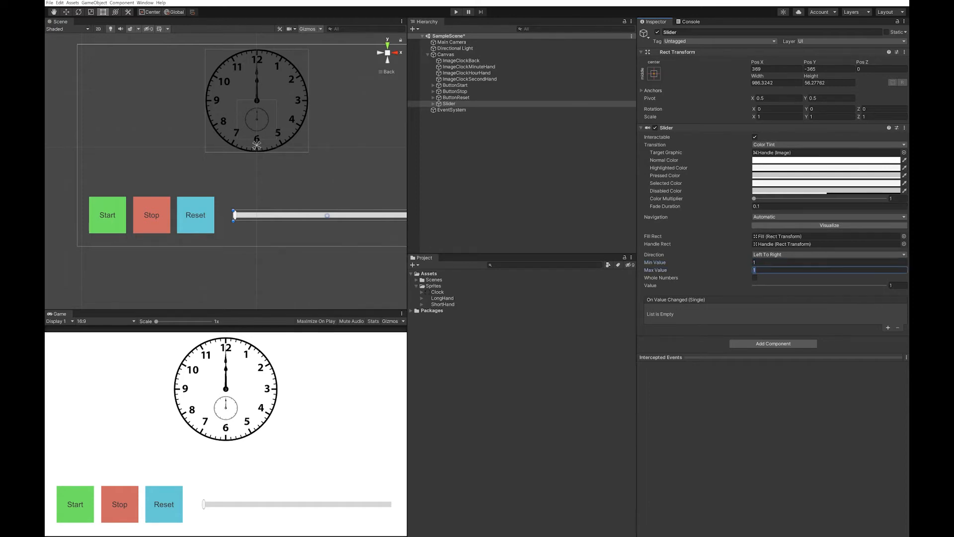
type("1000")
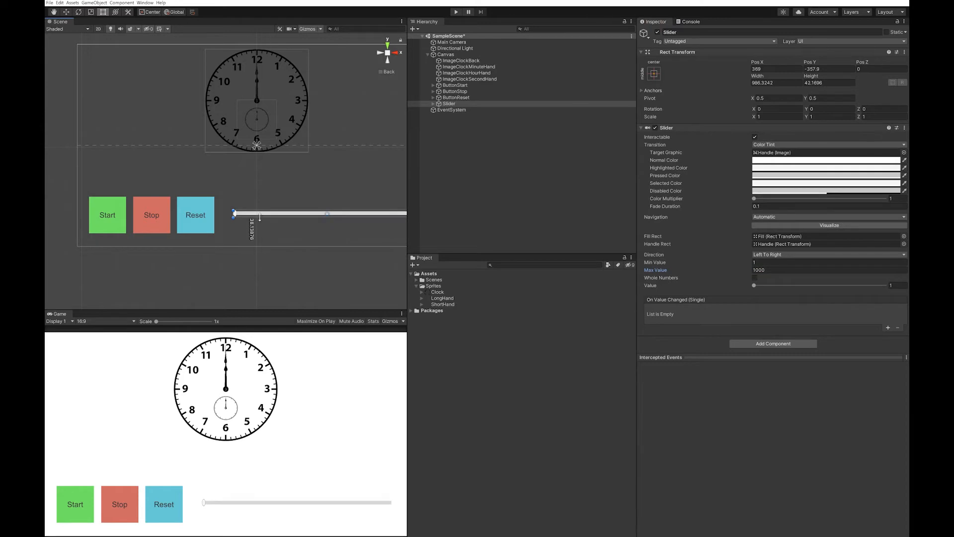
left_click(468, 122)
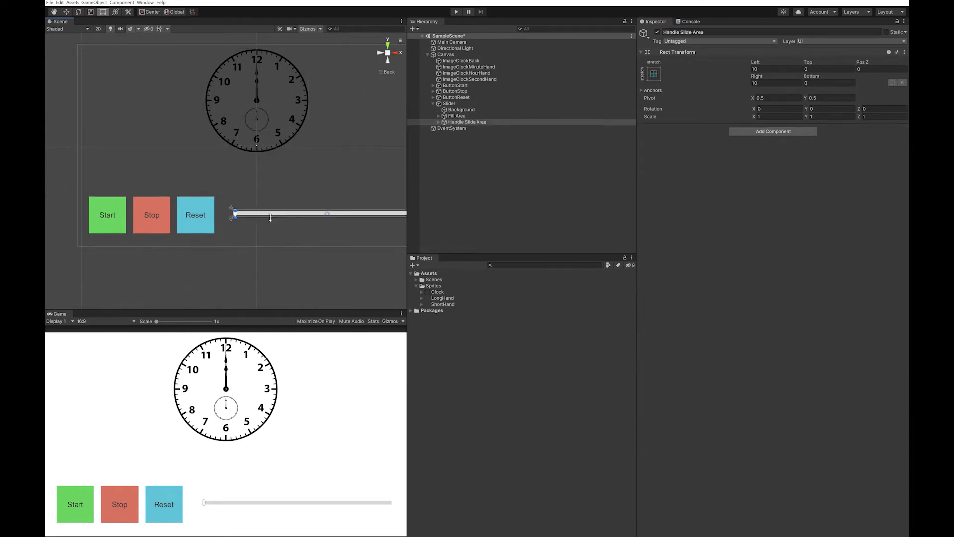
left_click(446, 53)
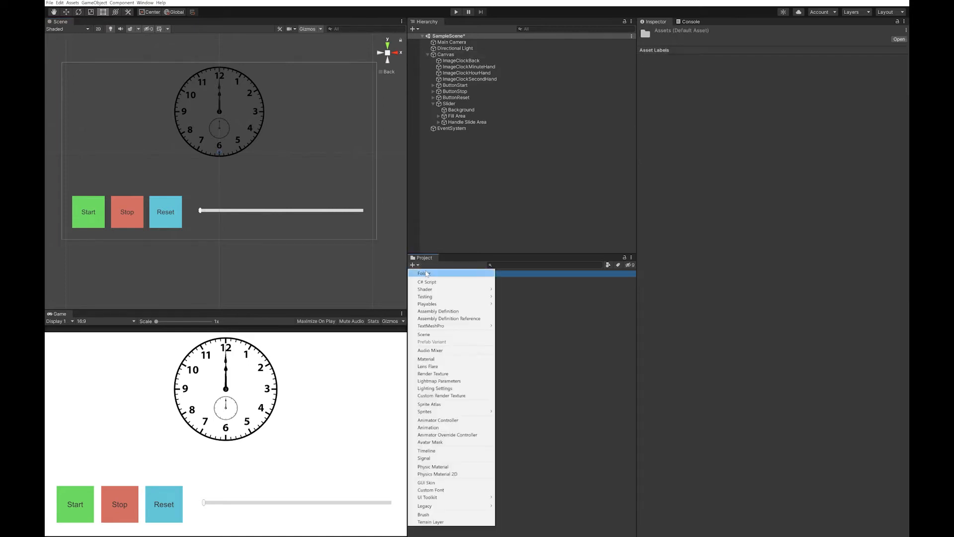
Create a Scripts folder with a new AnalogClock C# script and open it for editing.
left_click(422, 272)
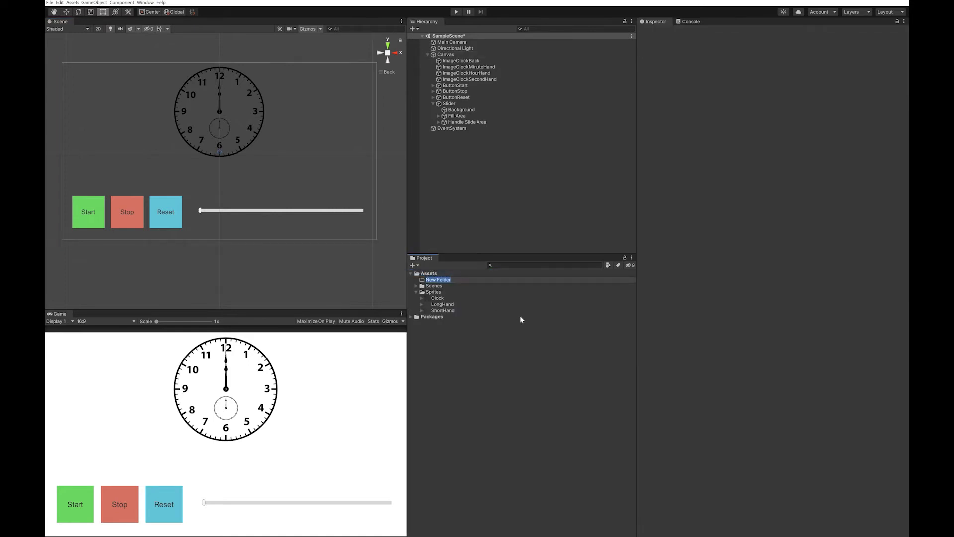
type("Scripts")
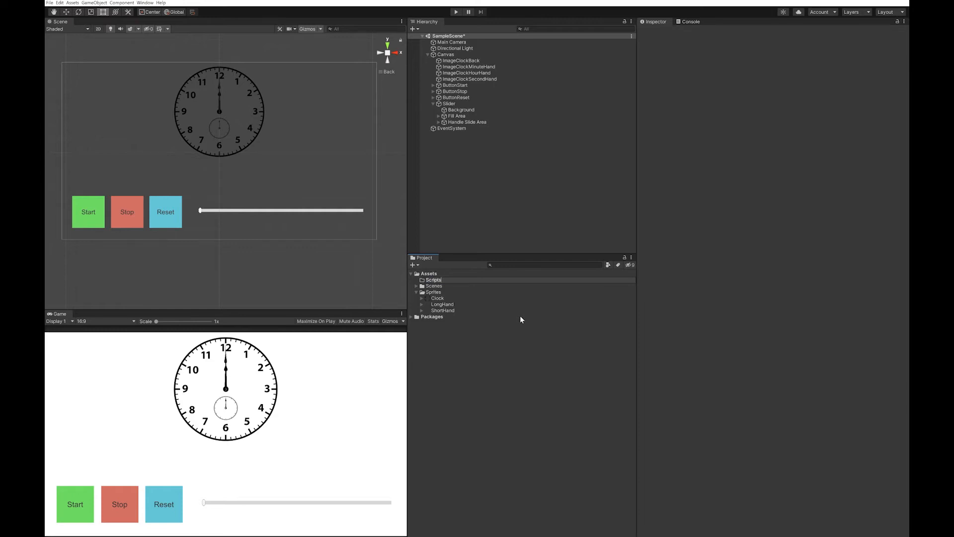
left_click(433, 285)
type("AnalogClock")
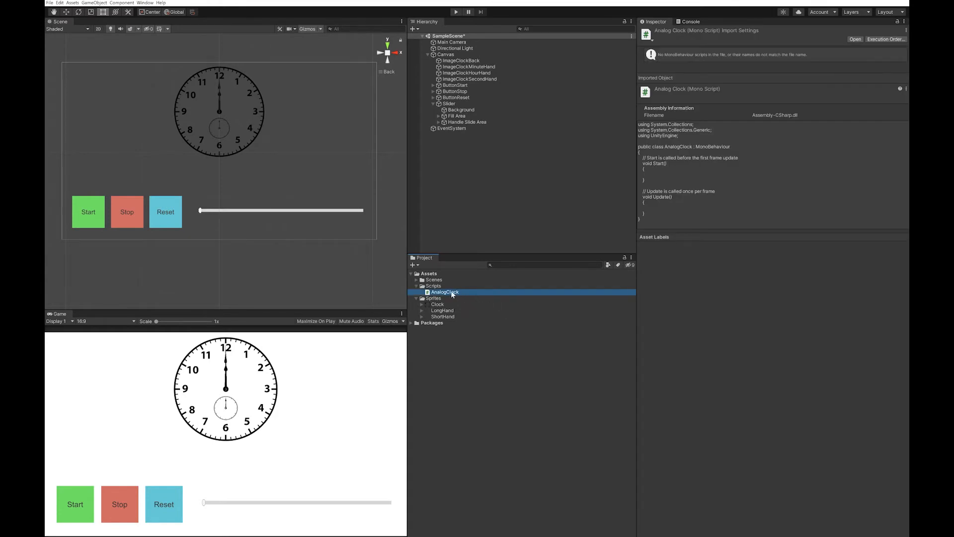
double_click(445, 293)
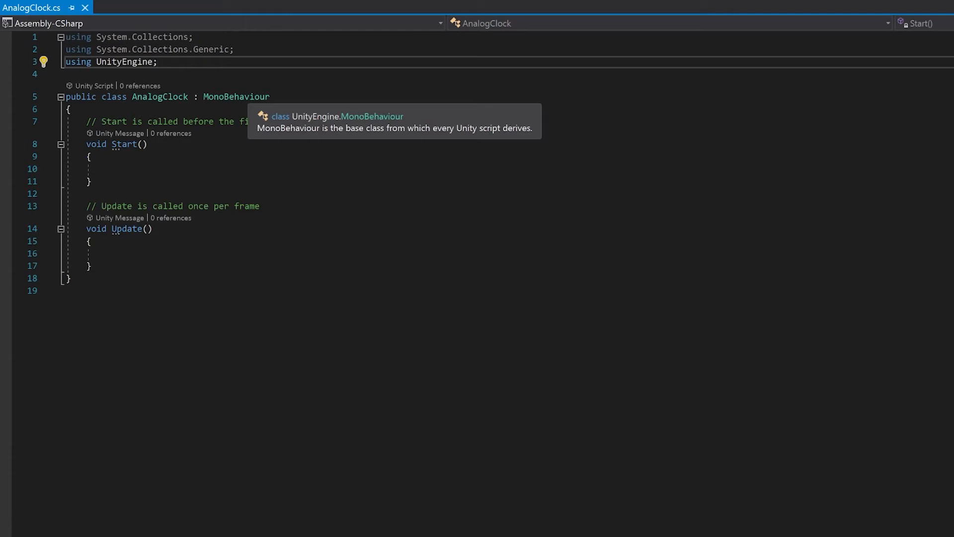
Add using UnityEngine.UI and declare public Image hand fields and a sliderSpeed Slider.
type("using UnityEngine")
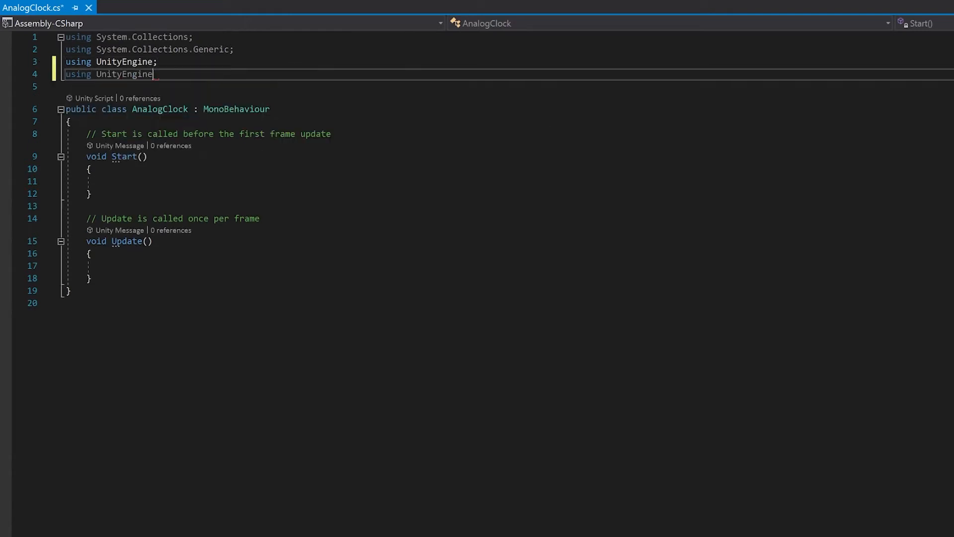
type(".UI;")
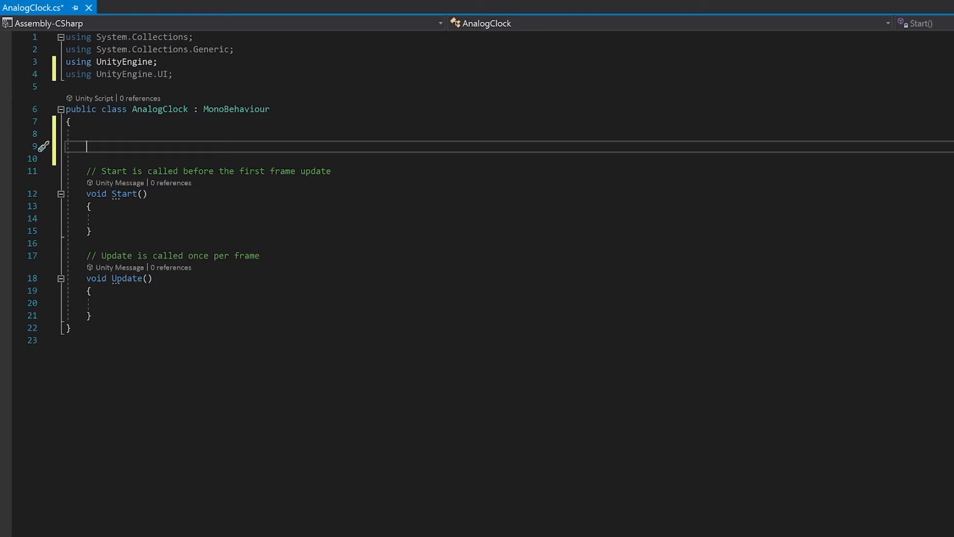
type("//images for the clock")
type("public Image imageSecond")
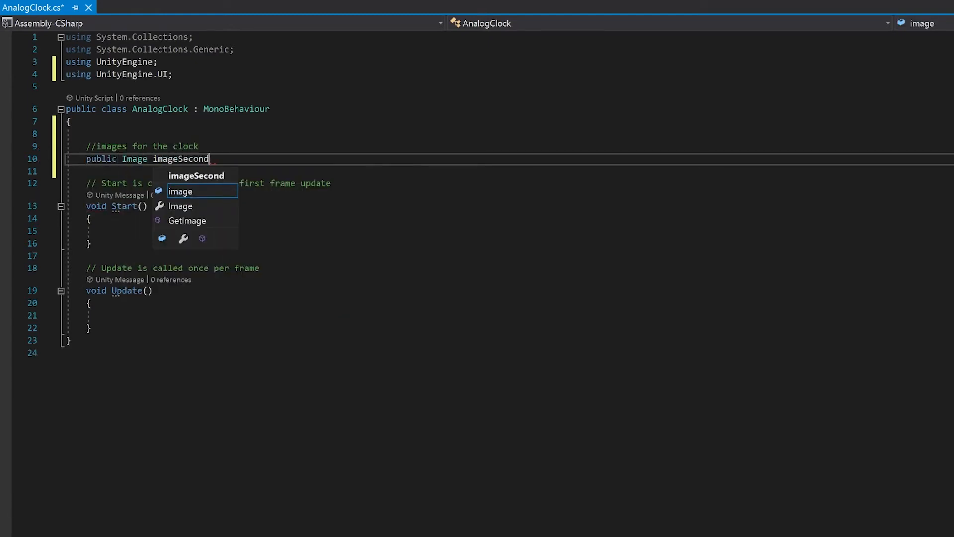
type("Hand;")
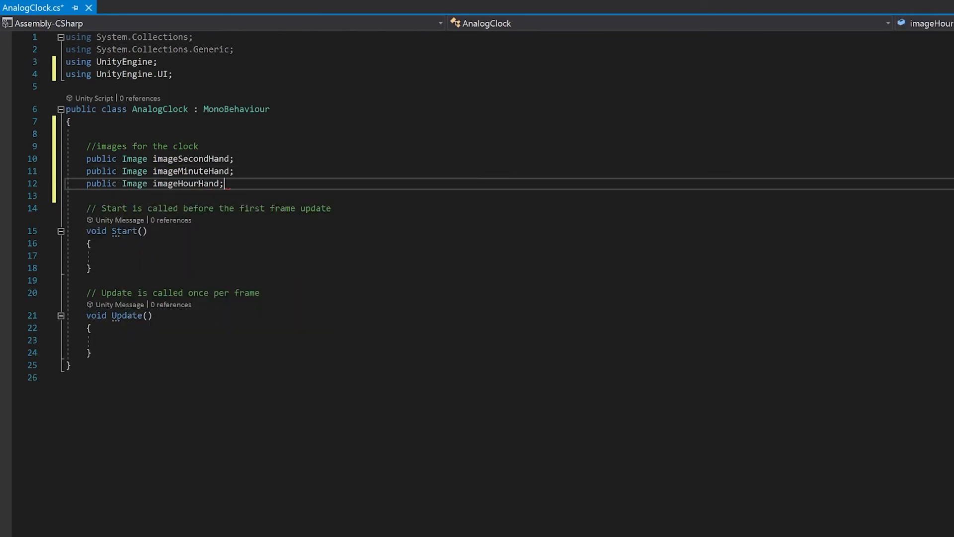
type("//")
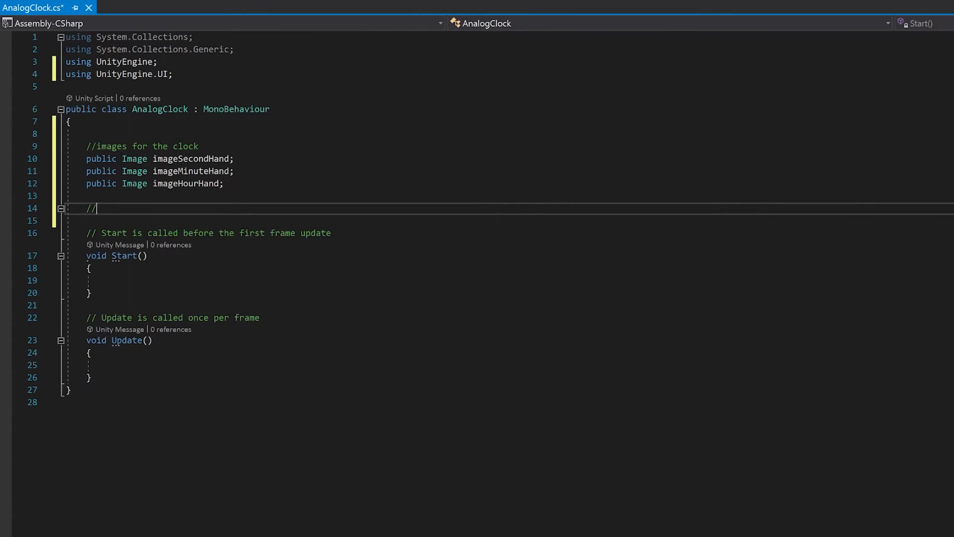
type("for changing clock speed")
left_click(510, 221)
type("public Slider sliderSpeed;")
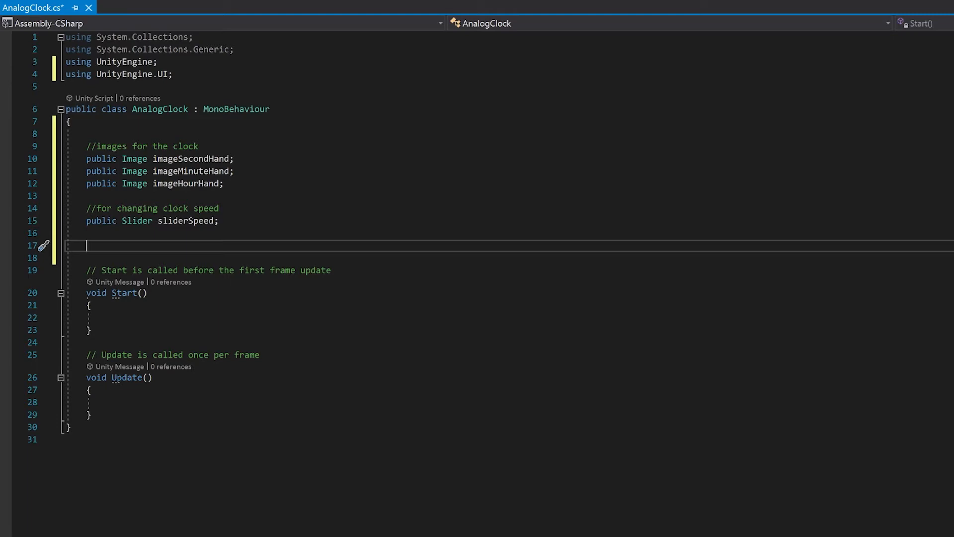
Declare timer state: isTimer = false, timer = 0.0f, timerSpeed = 1.0f and a serialized days = 0.
type("//variables for timer")
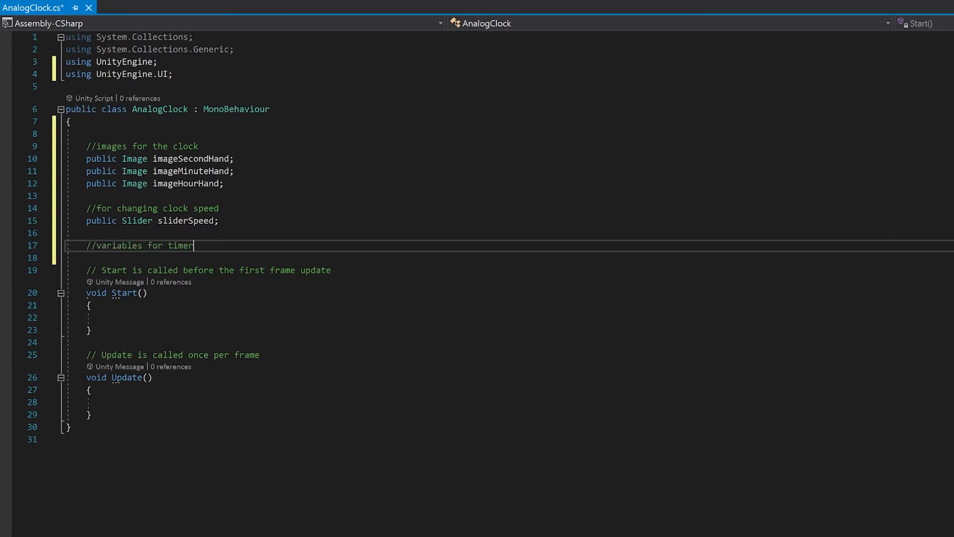
type("private bool isTimer = false;")
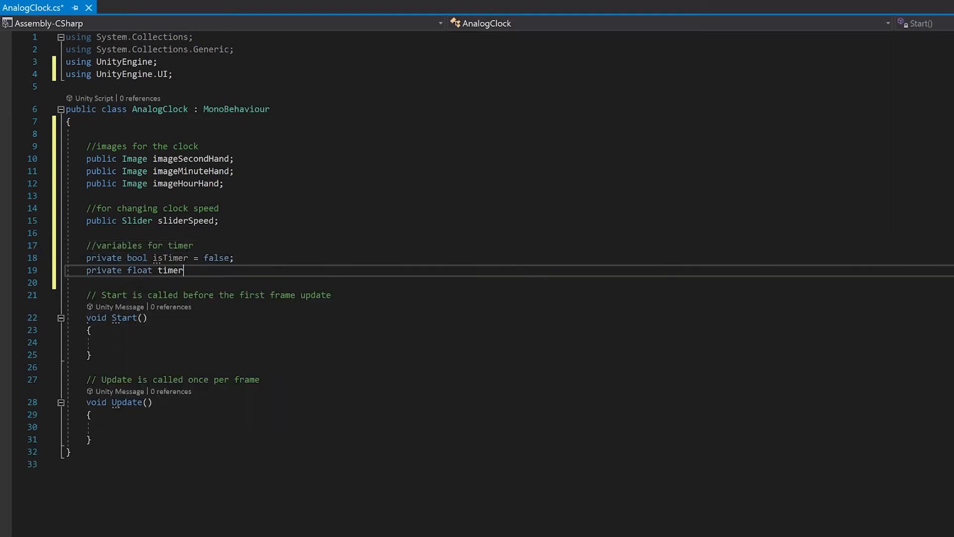
type("= 0.0f;")
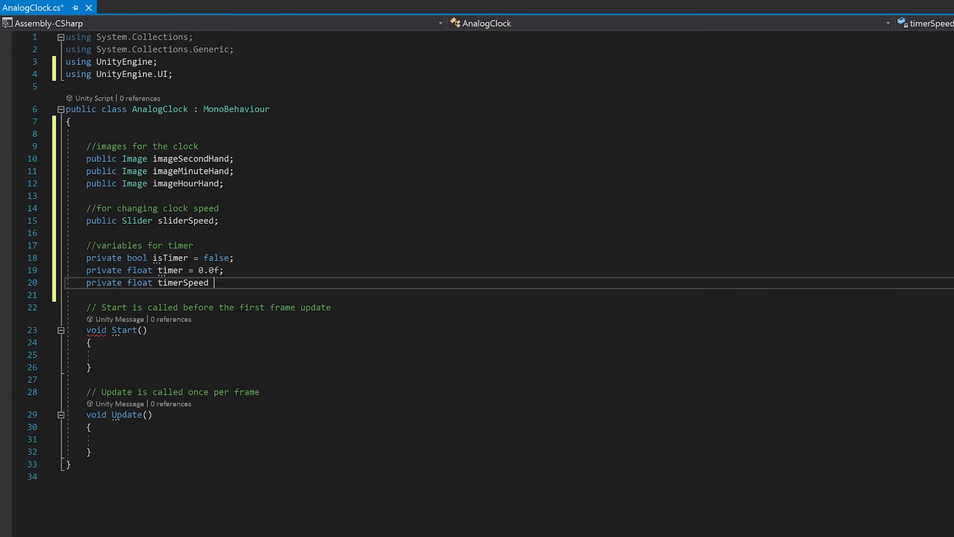
type("= 1.0f;")
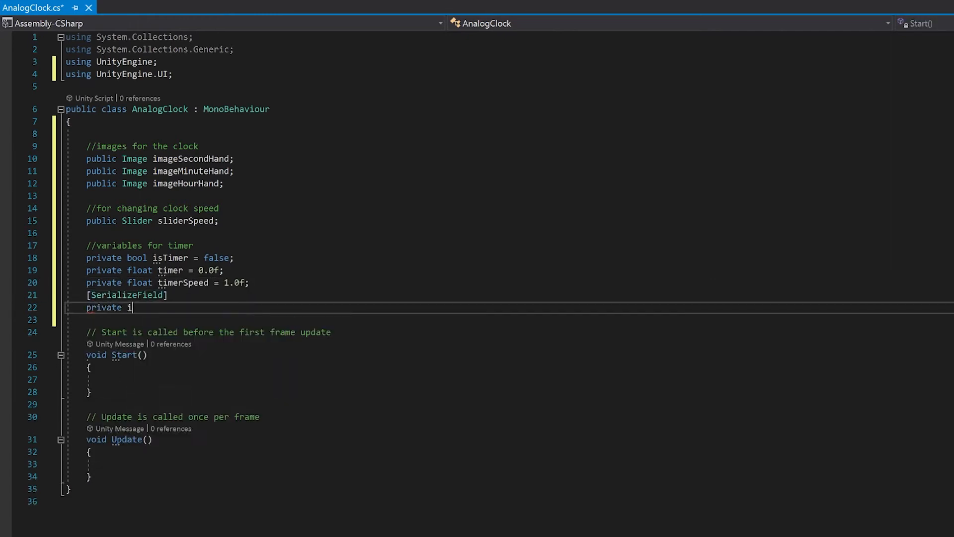
type("nt days = 0;")
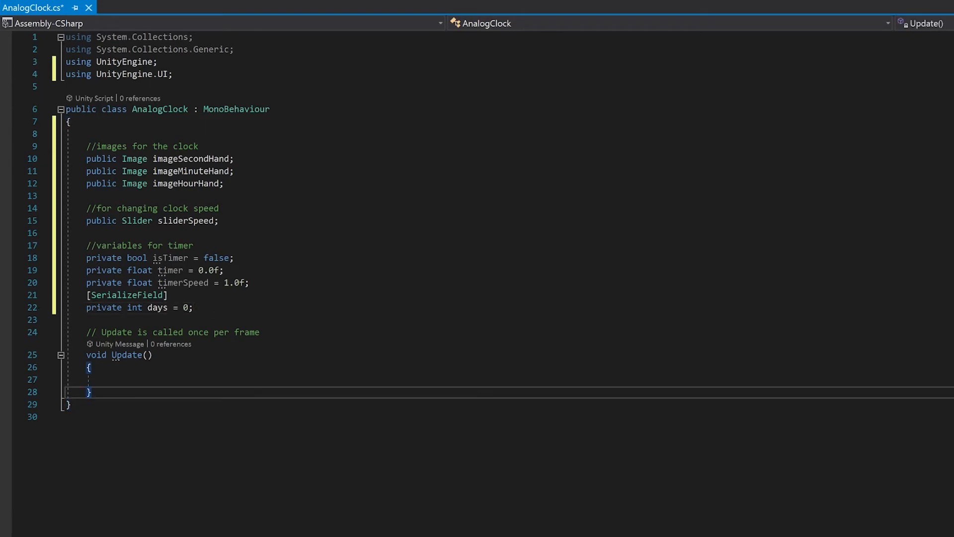
Begin DisplayTime() with an if checking timer >= 60.0f*60.0f*24.0f (seconds * minutes * hours).
type("void Display")
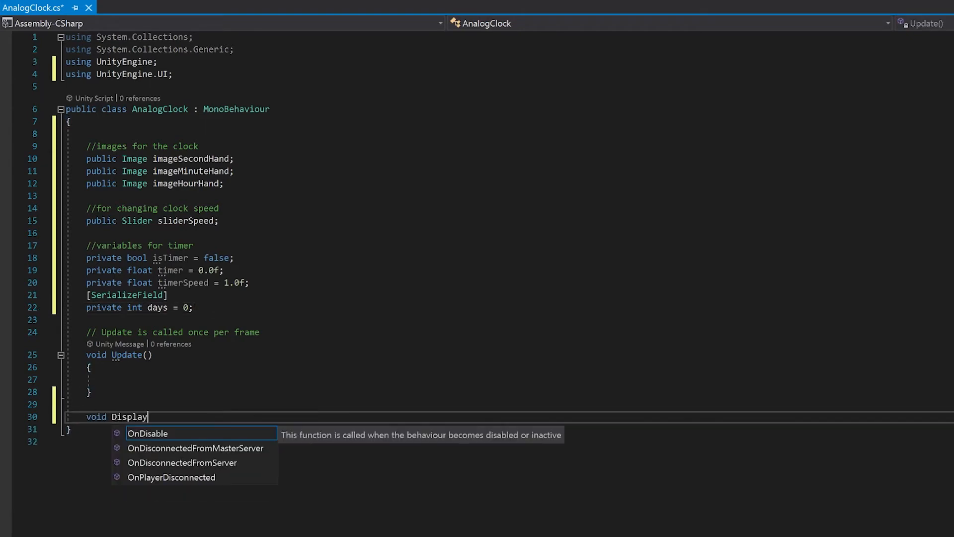
type("Time()")
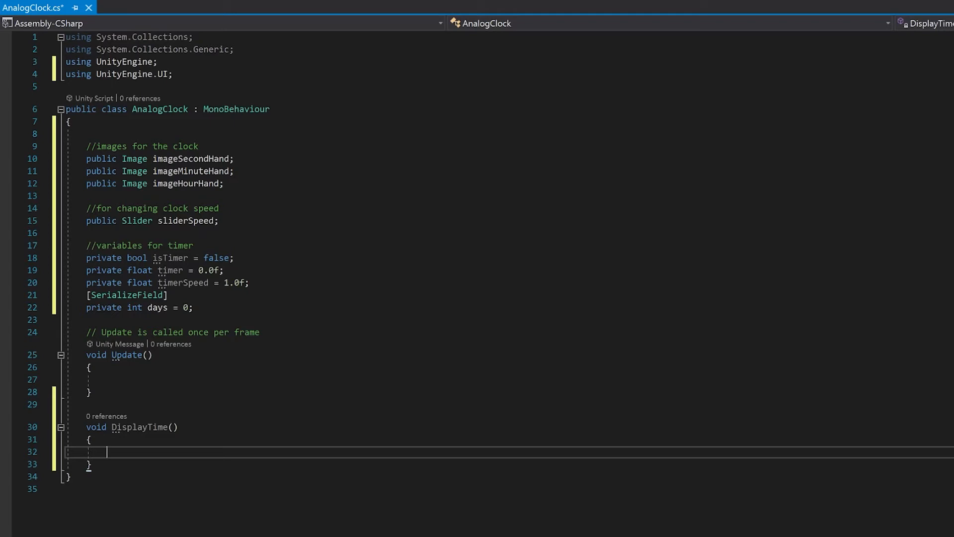
type("if(")
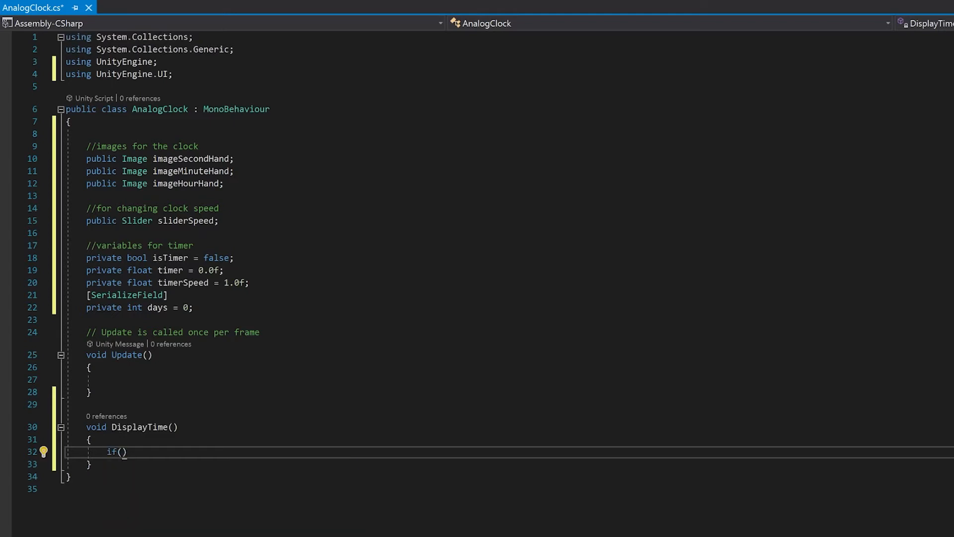
type("timer >= 60.0f*")
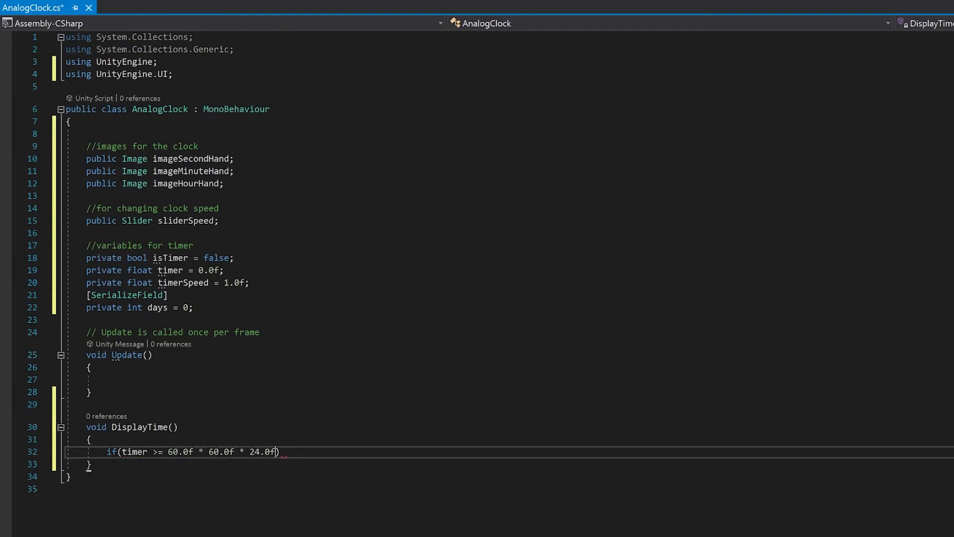
type("//seconds * minutes * hours")
type("{")
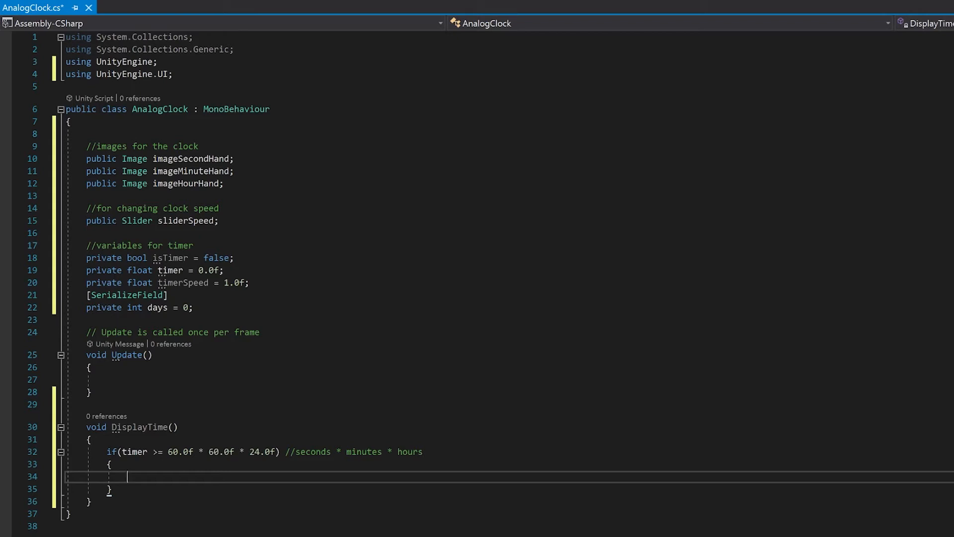
Inside it subtract 60.0f * 60.0f * 24 from timer and increment days.
type("timer")
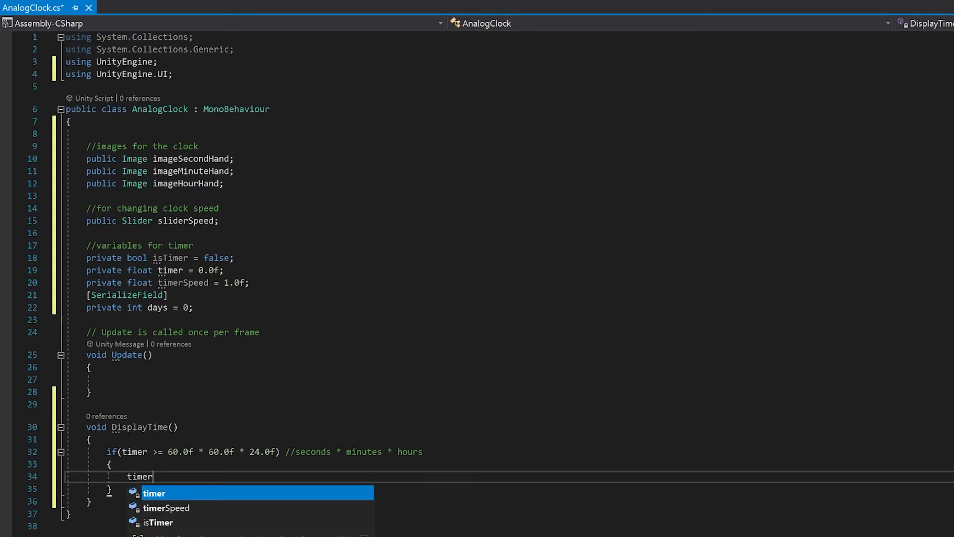
type("-= 60.0f * 60.0f * 24/")
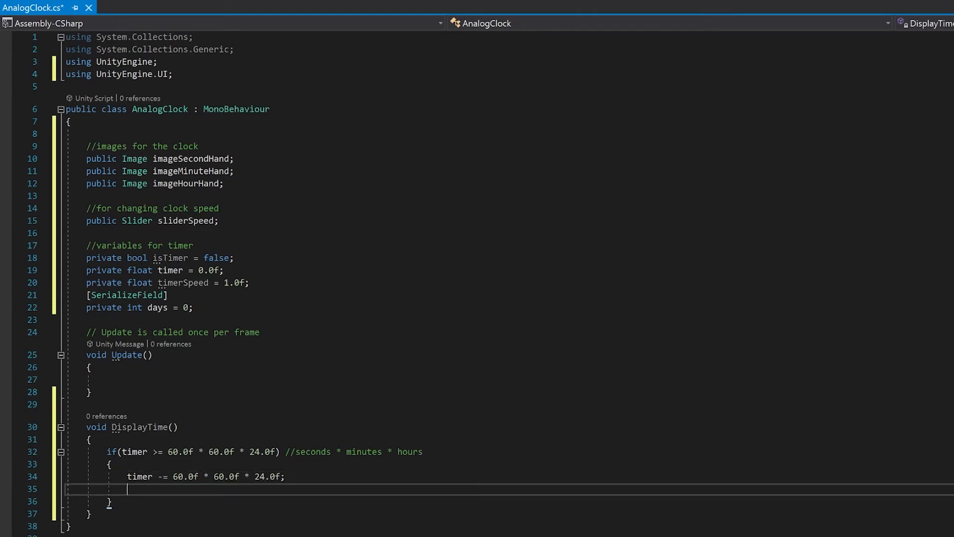
type("days")
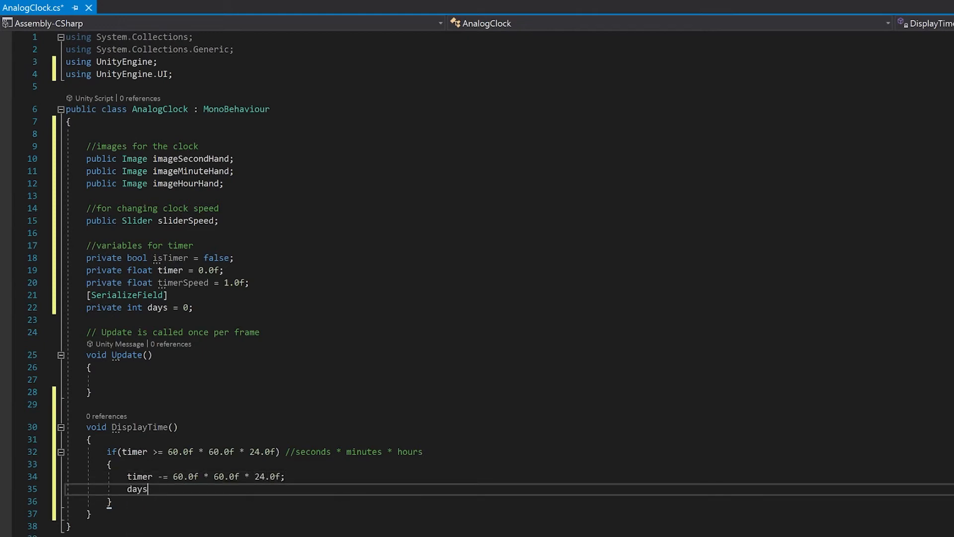
type("++;")
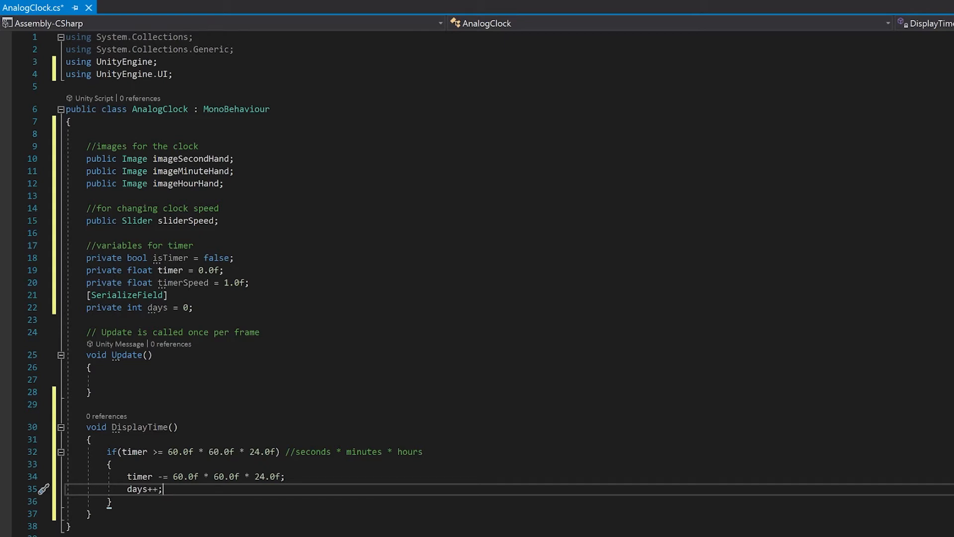
key("enter")
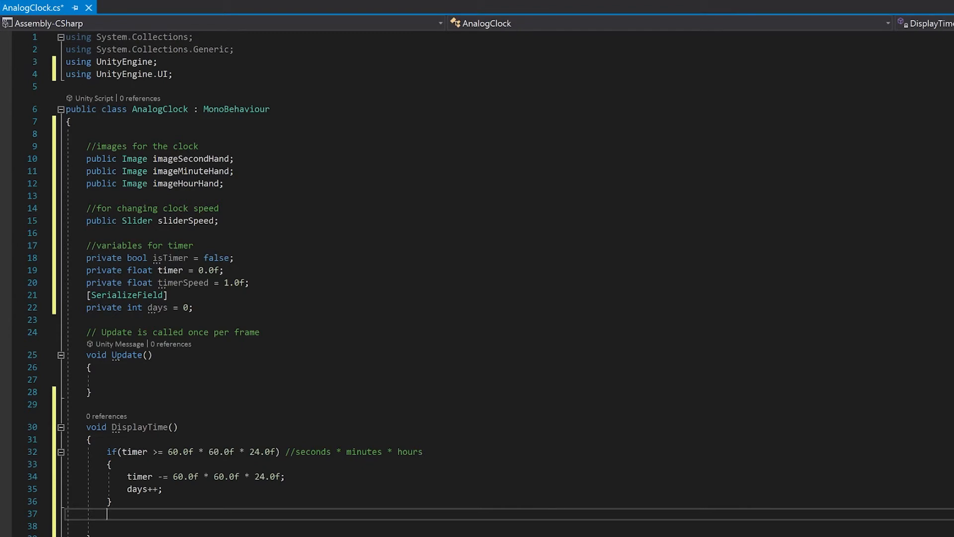
Declare int hours, then int minutes = Mathf.FloorToInt(timer / 60.0f - hours * 60).
type("int hours = Mathf.FloorToInt(timer / (60.0f * 60.0f));")
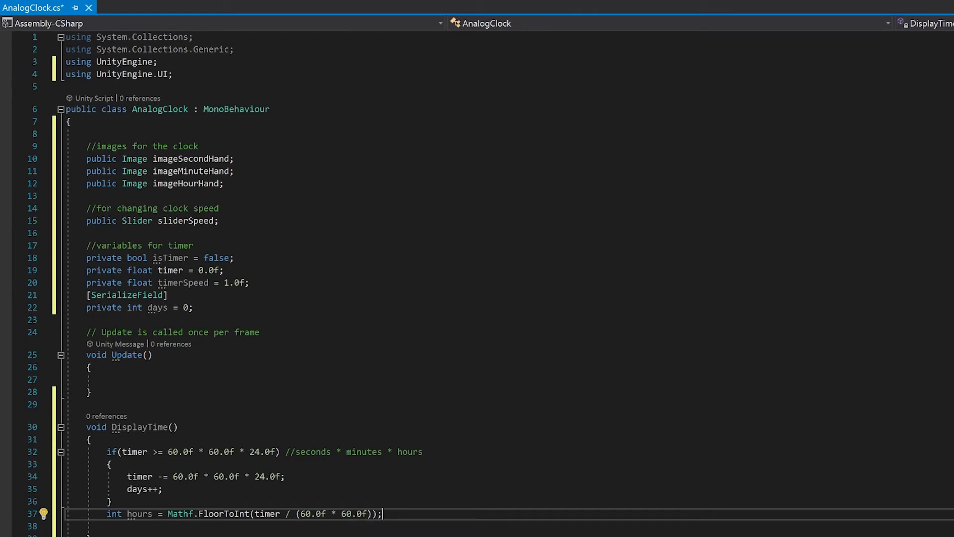
key("enter")
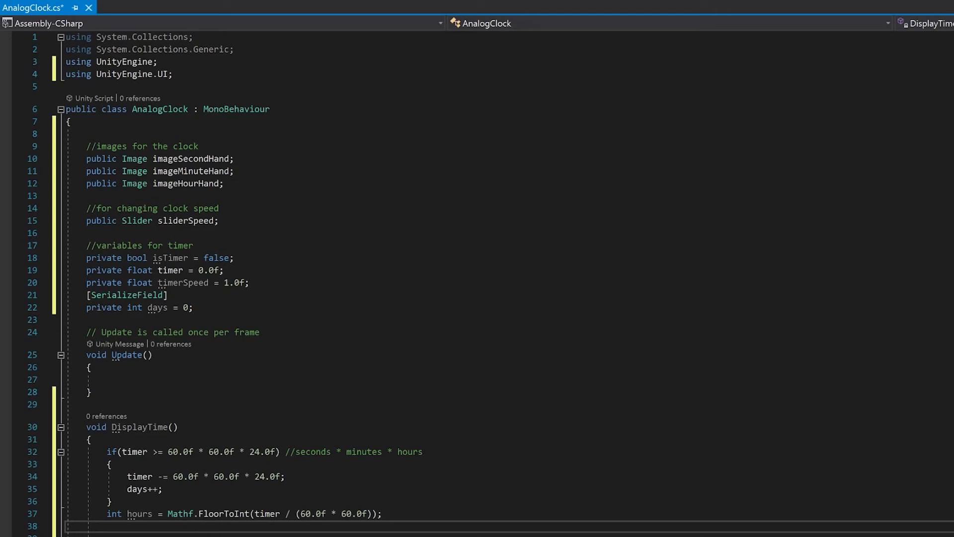
type("int mi")
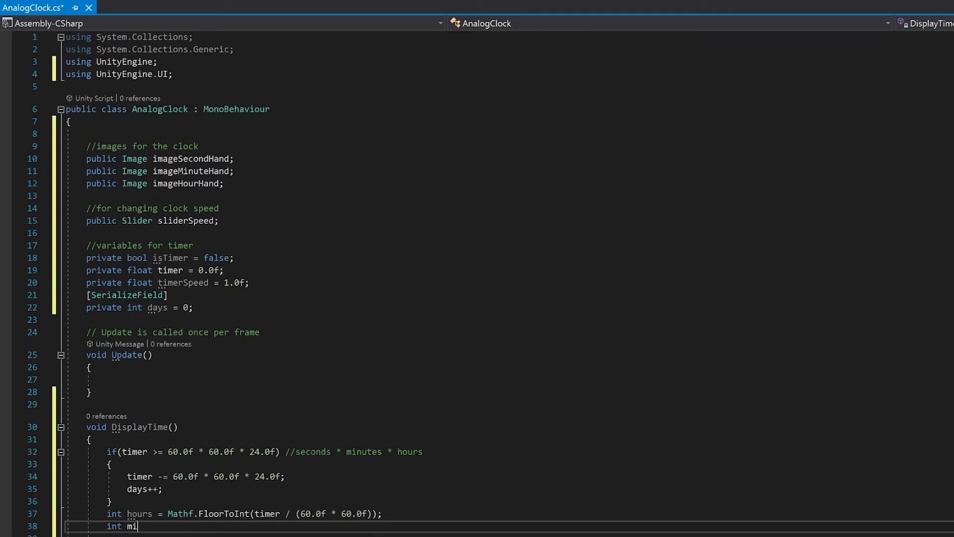
type("nutes = Mathf.FloorToInt(")
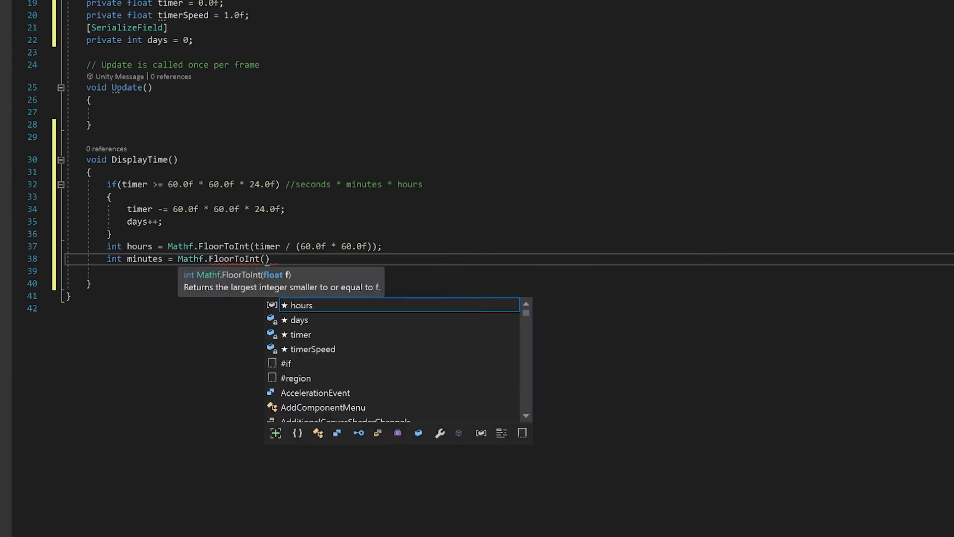
type("timer / 60.0f")
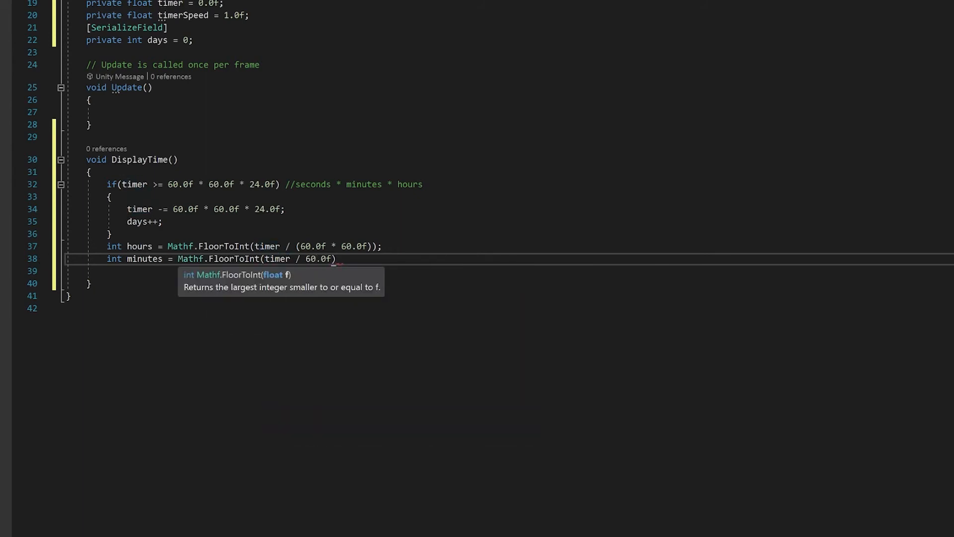
type("- hours * 60);")
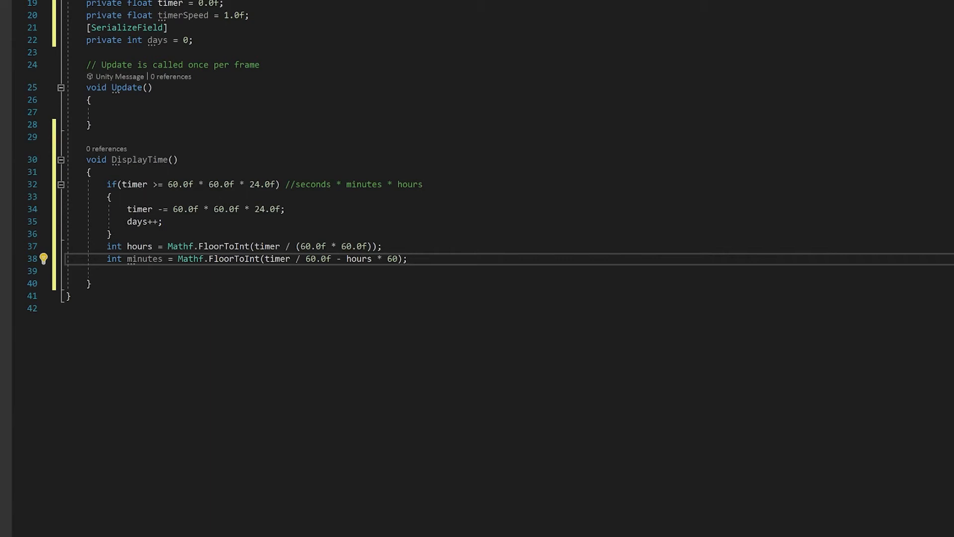
Declare int seconds = Mathf.FloorToInt(timer - minutes * 60 - hours ...).
type("int")
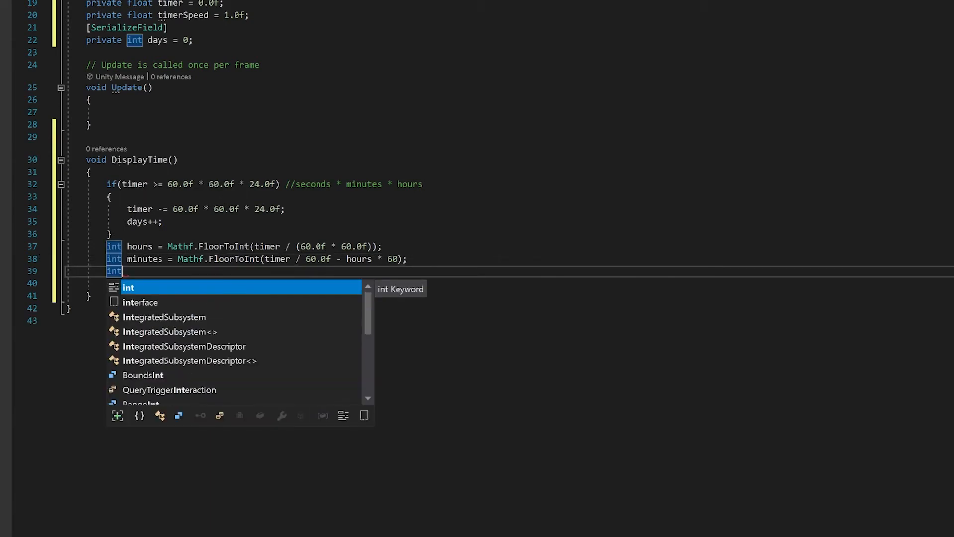
type("seconds = Math")
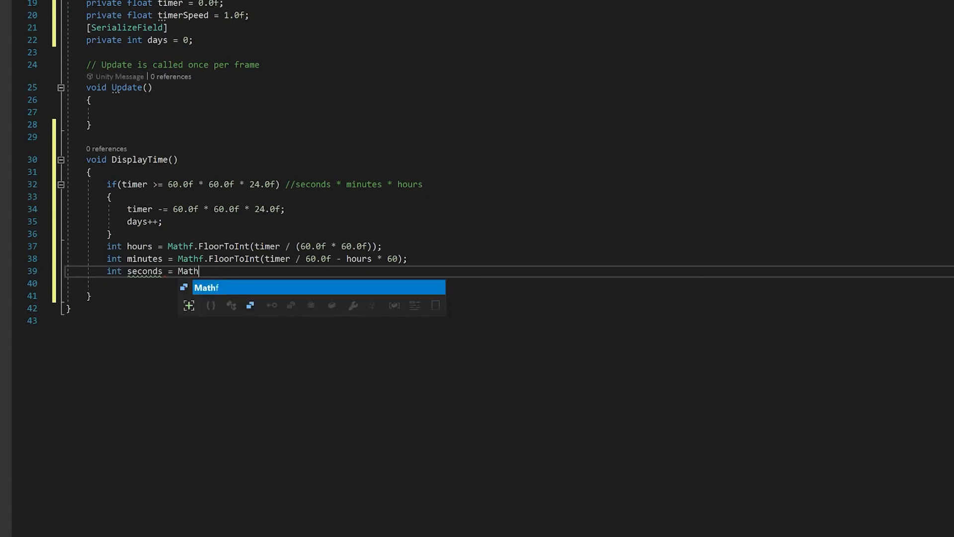
type("f.FloorToInt(timer - m")
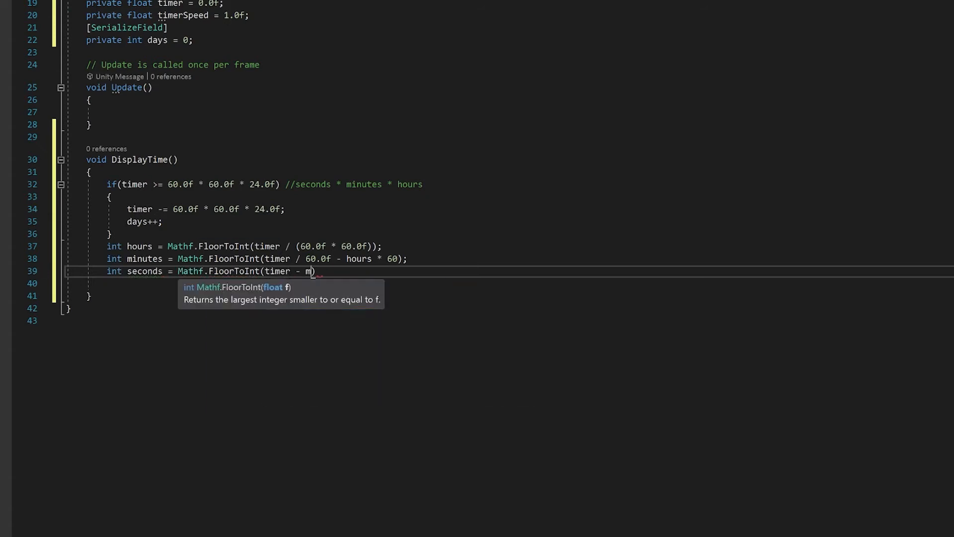
type("inutes * 60 - hours * 60.0f * 60.0f")
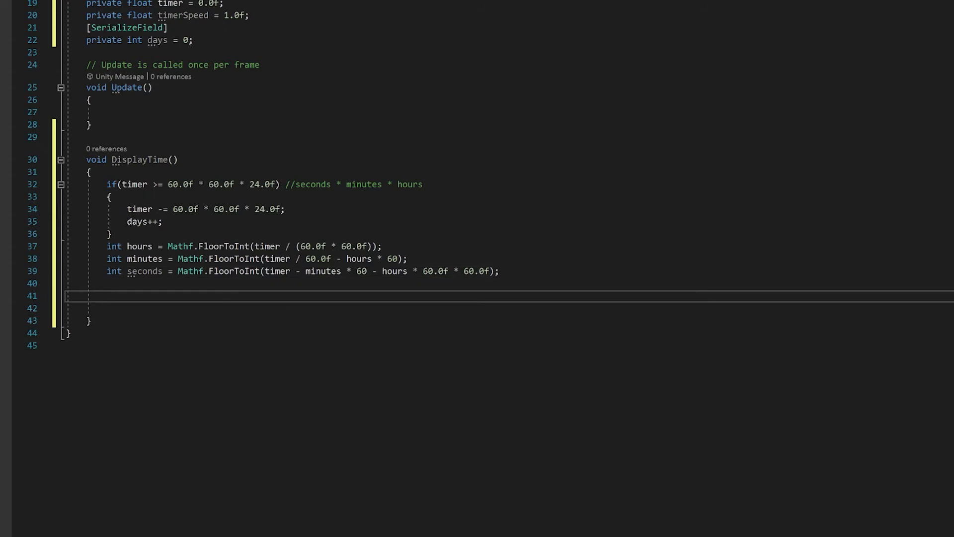
Add an if (hours > 12) check that subtracts 12 to keep a 12-hour range.
type("if")
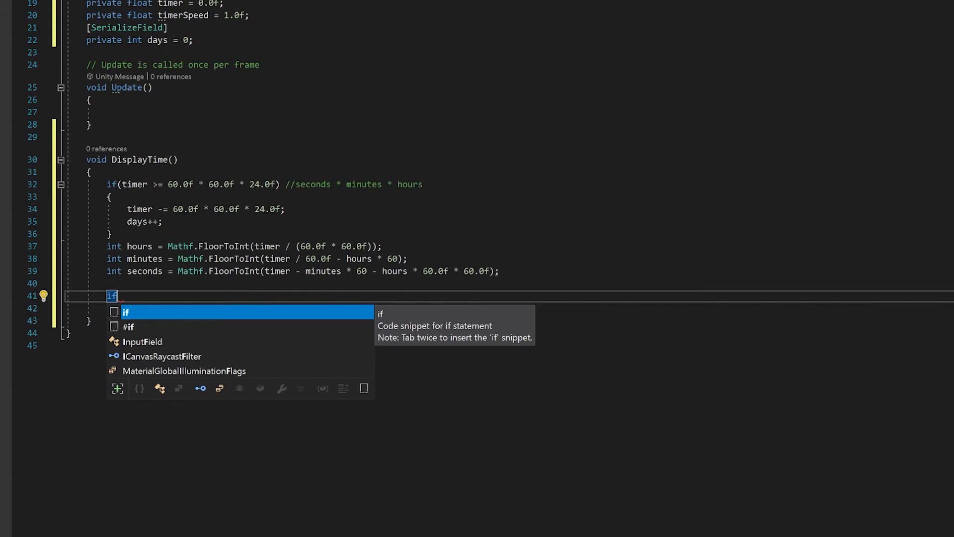
type("(hours > 12")
left_click(510, 308)
type("hours -= 12;")
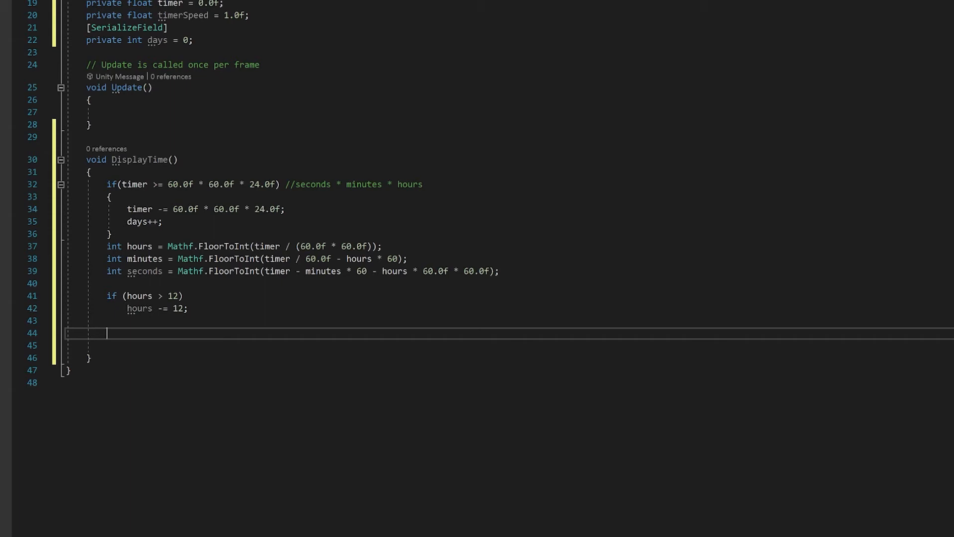
Set imageHourHand localEulerAngles to new Vector3(0, 0, hours / 12.0f * -360).
type("imageHourHand.transform.localEulerAngles = new Vector3(")
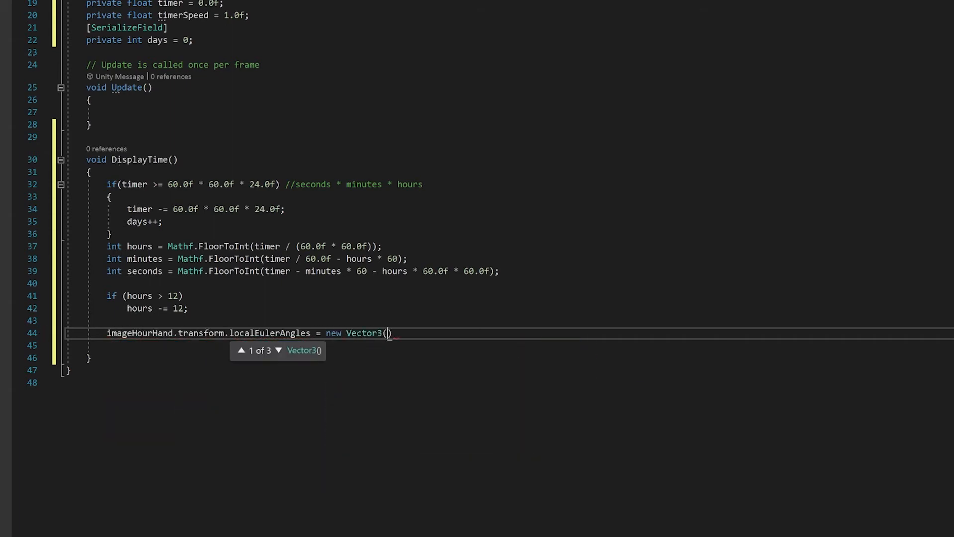
type("0, 0, hours / 12.0f * -360.0f")
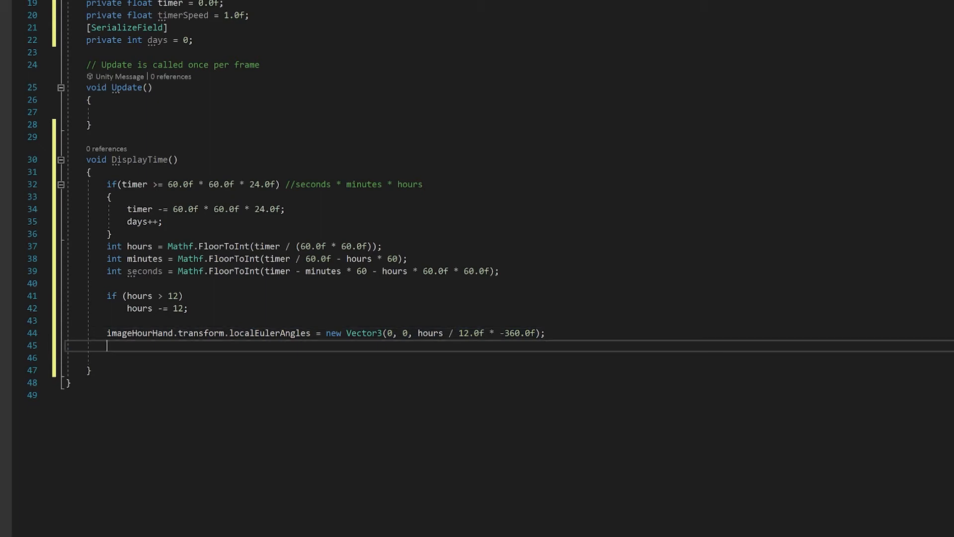
Set imageMinuteHand localEulerAngles to new Vector3(0, 0, minutes / 60.0f * -360.0f).
type("imageMinuteHand.transform.localEulerAngles = new Vector3(0, 0,")
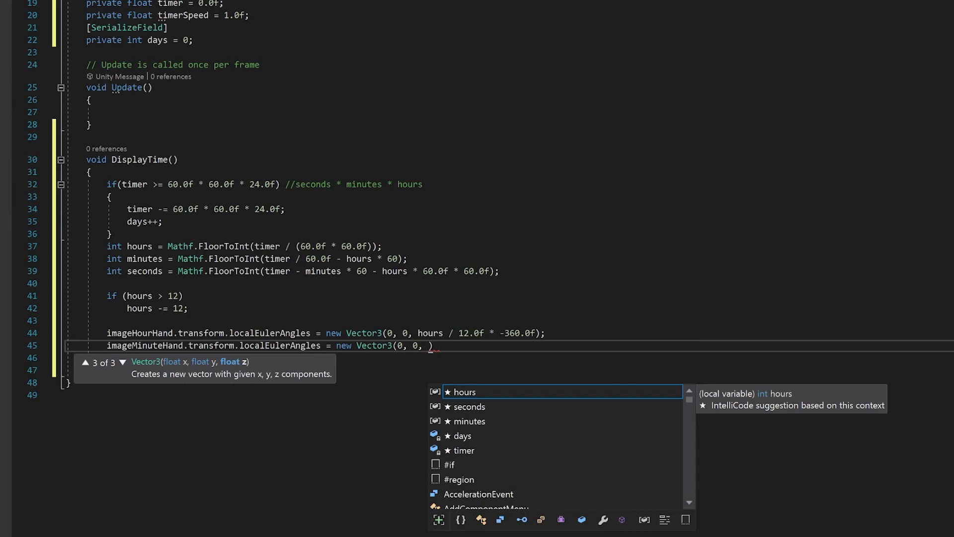
type("minutes / 6")
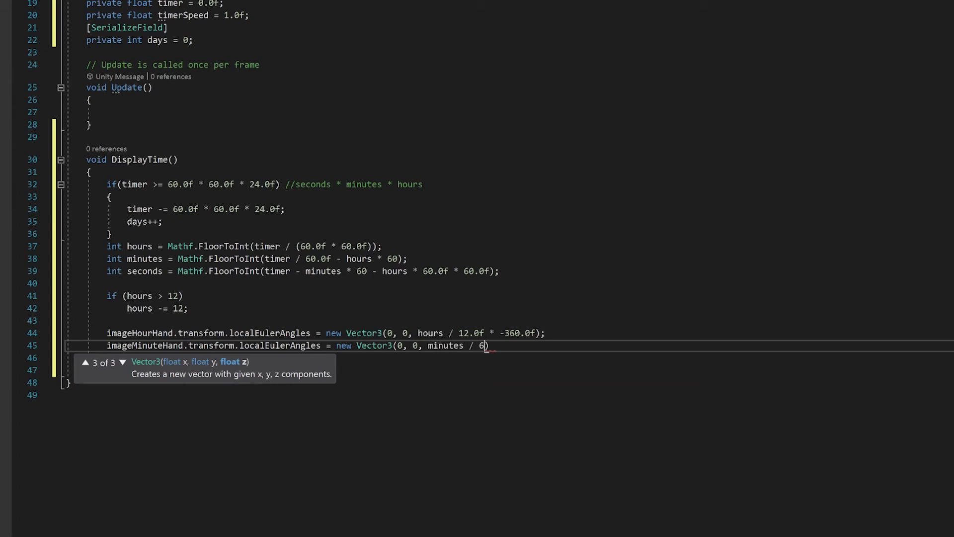
type("0.0f * -360.0f);")
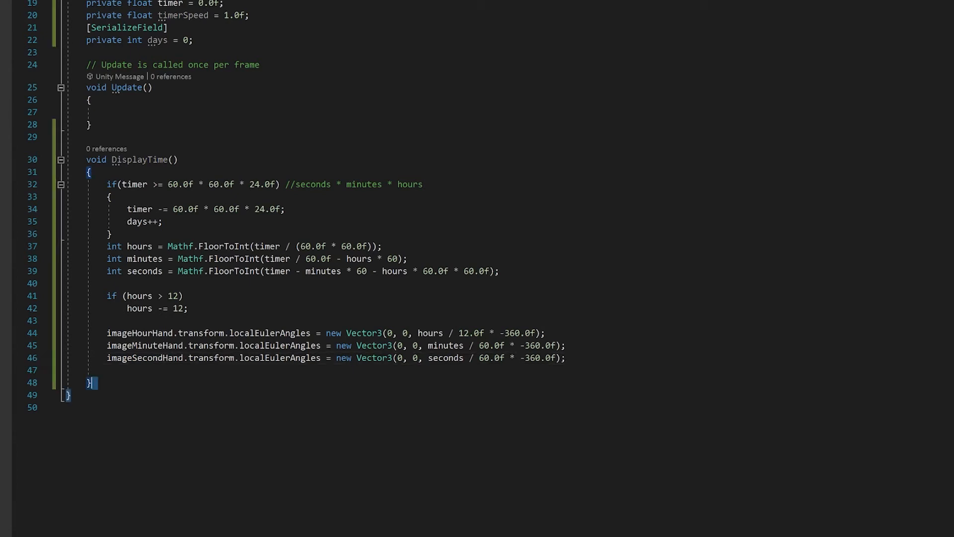
Write public StartTimer, StopTimer and ResetTimer methods below DisplayTime and begin ChangeSpeed.
left_click(89, 382)
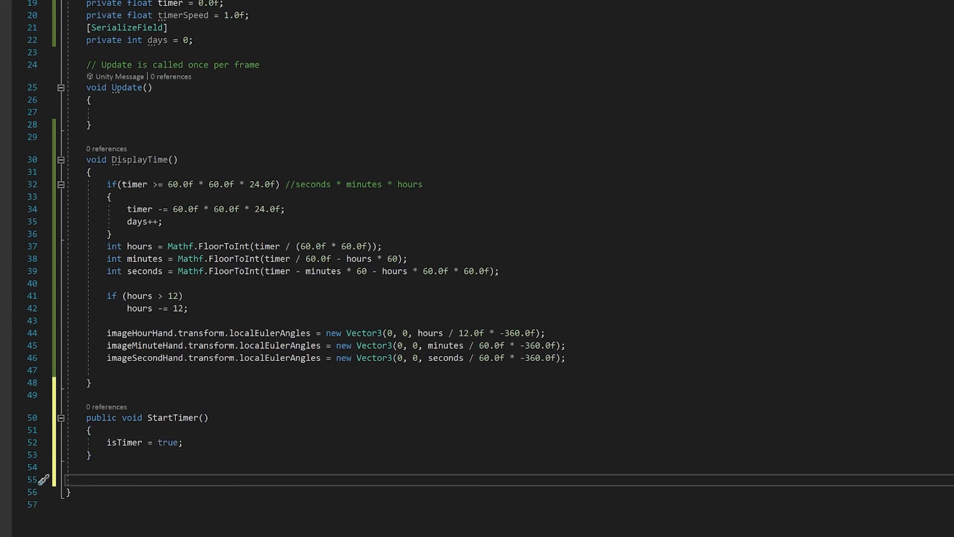
type("public o")
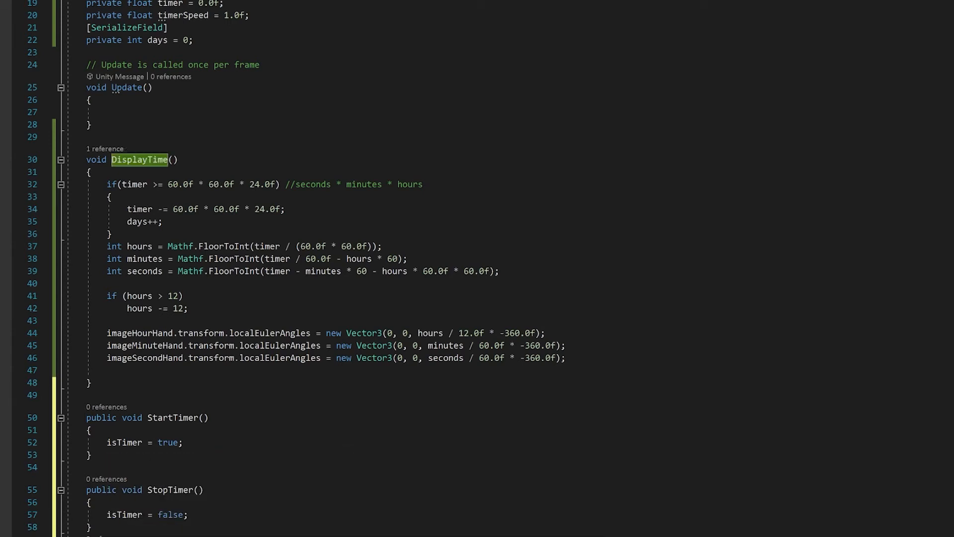
scroll("down", 3)
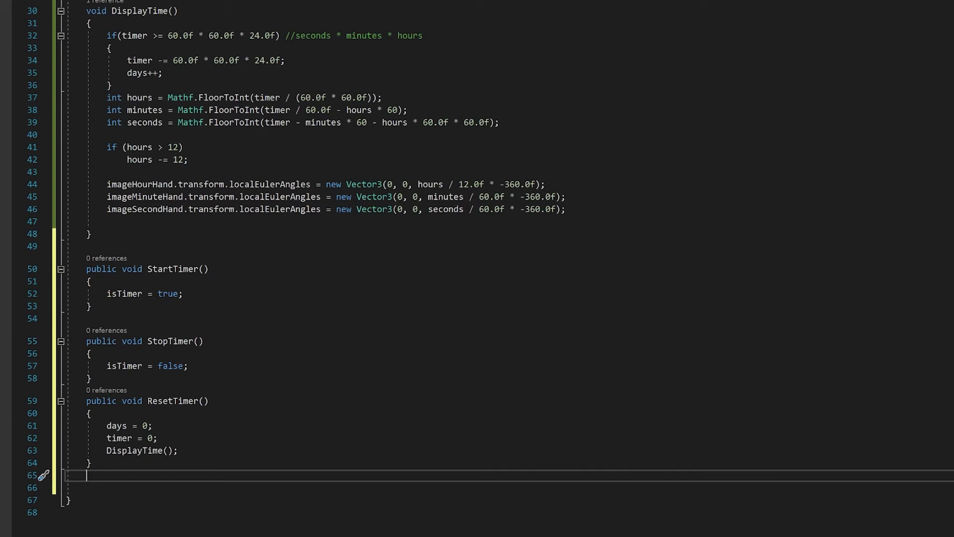
type("public void ChangeSpeed(")
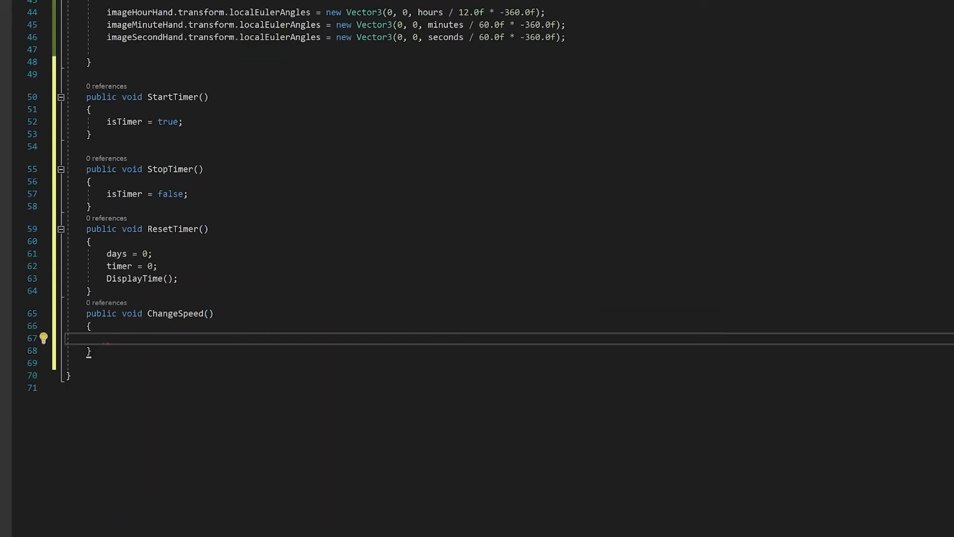
ChangeSpeed sets timerSpeed = sliderSpeed.value; Update adds timer += Time.deltaTime * timerSpeed and calls DisplayTime().
type("timerSpeed = sliderSpeed.value")
type("if(isTimer")
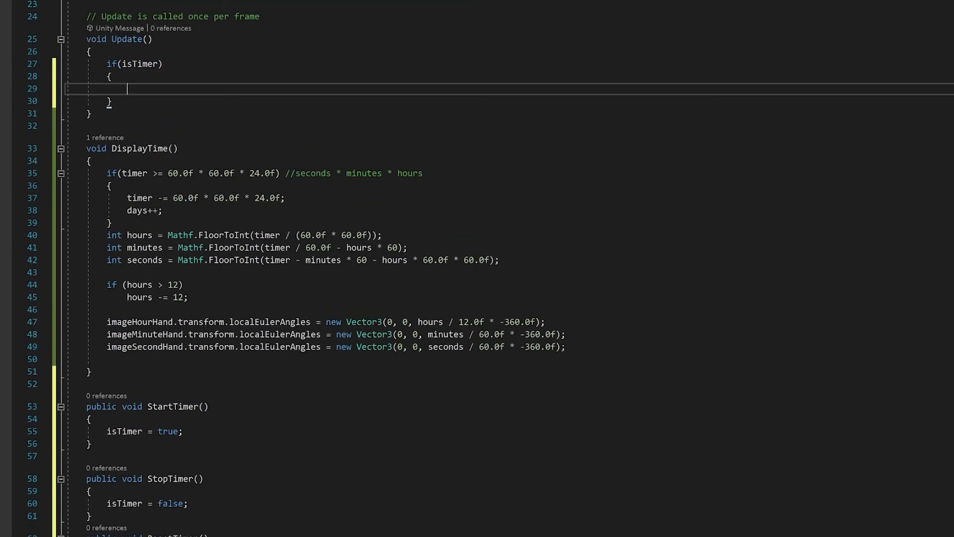
type("timer += Time.deltaTime *")
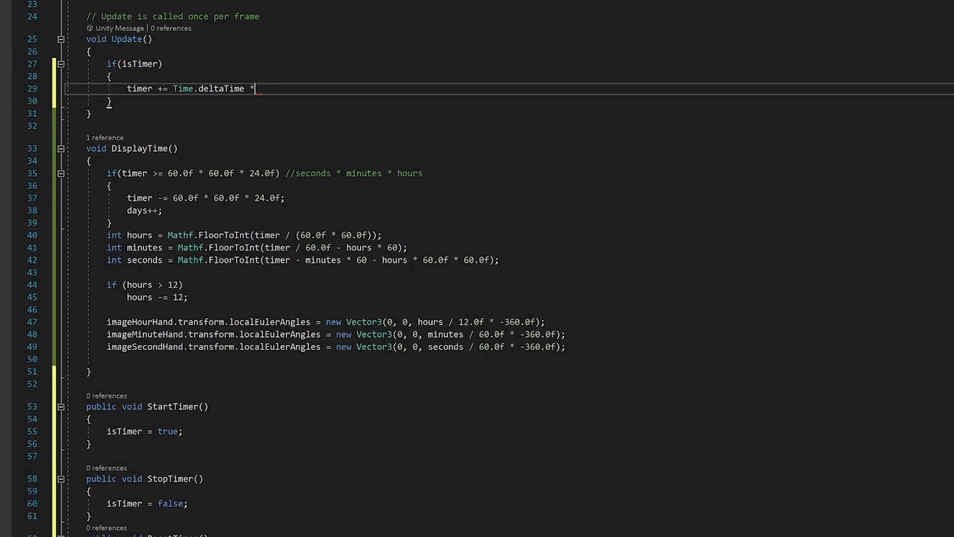
type("timerSpeed;")
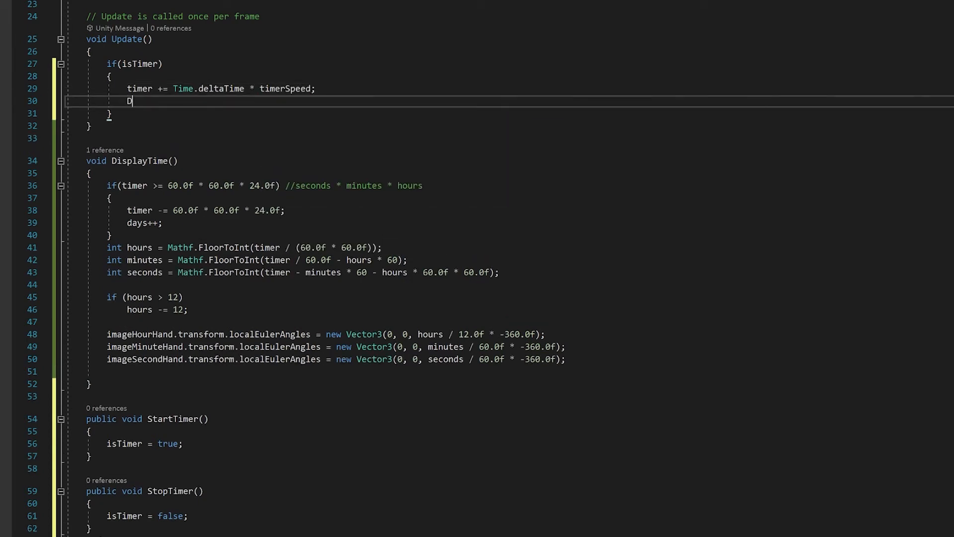
type("isplayTime();")
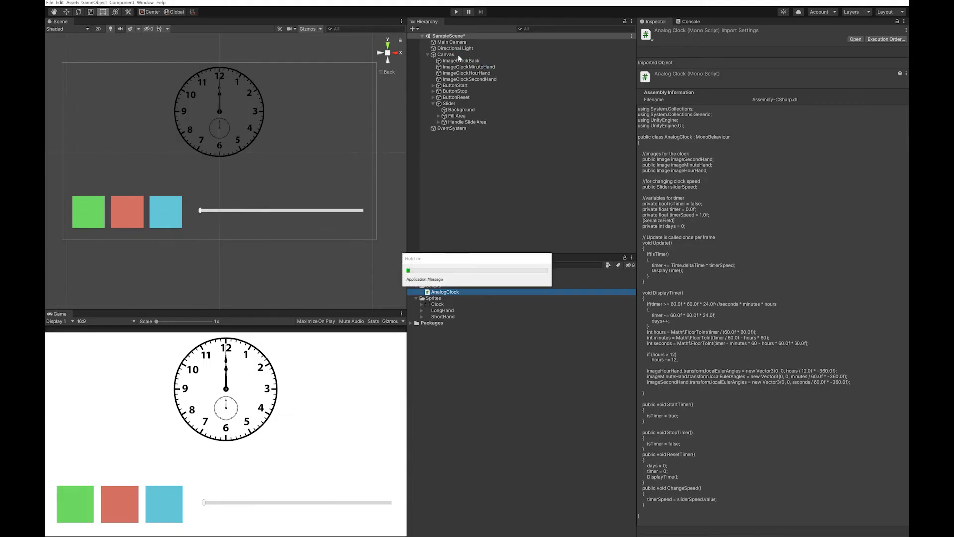
Add AnalogClock to the Canvas and assign the three hand images and speed slider fields.
left_click(445, 54)
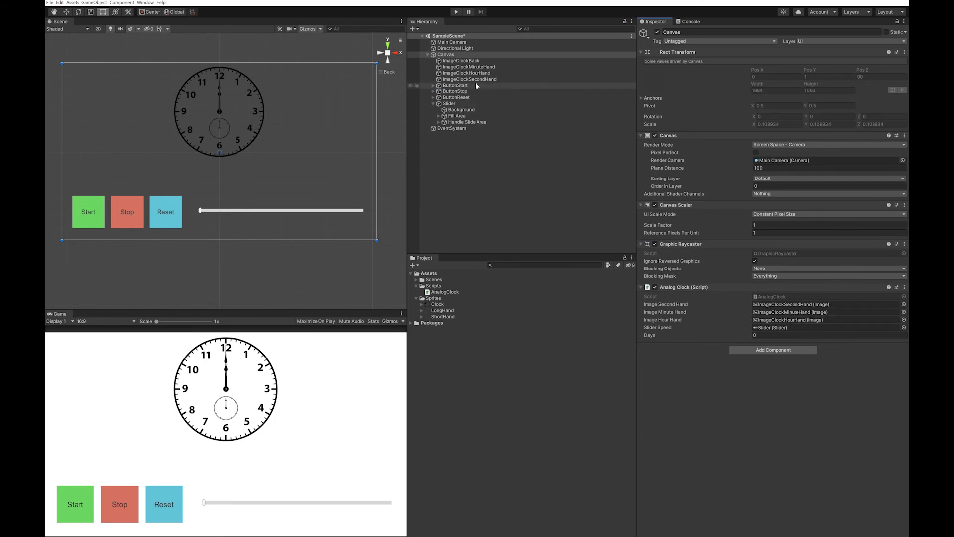
Wire the Start, Stop and Reset buttons' On Click to AnalogClock StartTimer, StopTimer and ResetTimer on the Canvas.
left_click(454, 85)
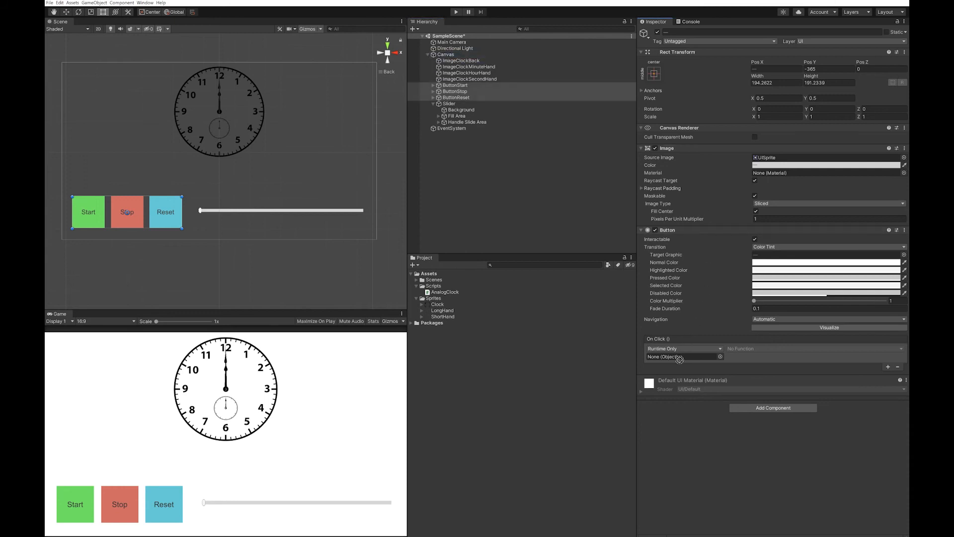
left_click(679, 356)
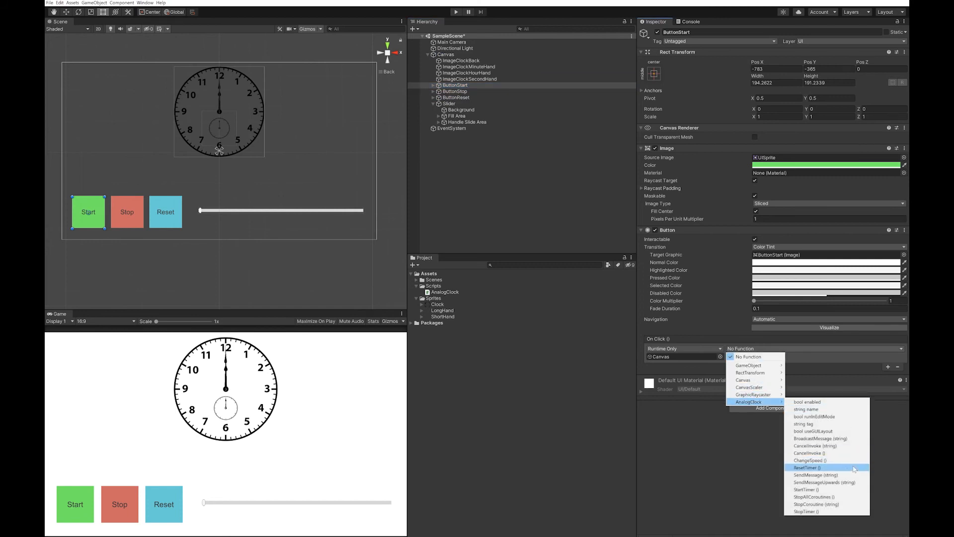
mouse_move(837, 468)
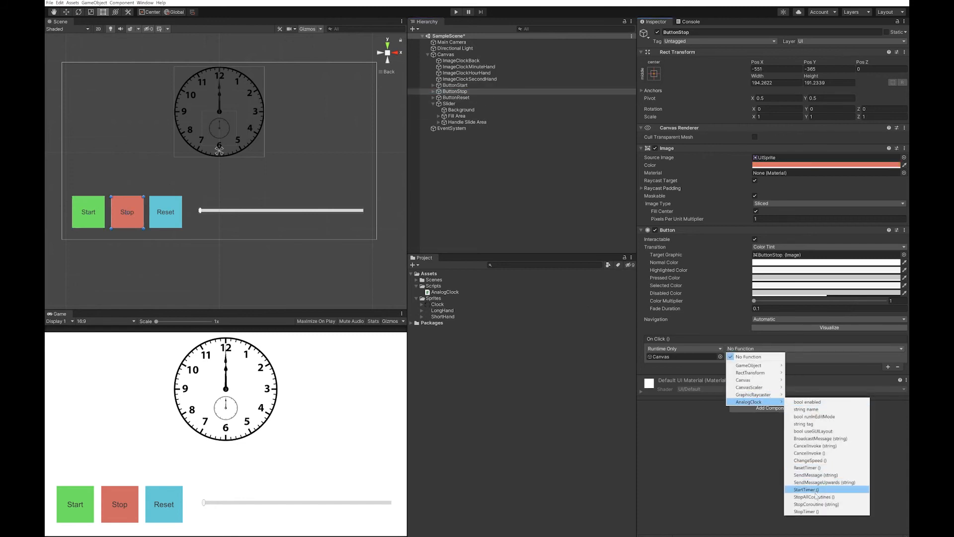
left_click(456, 98)
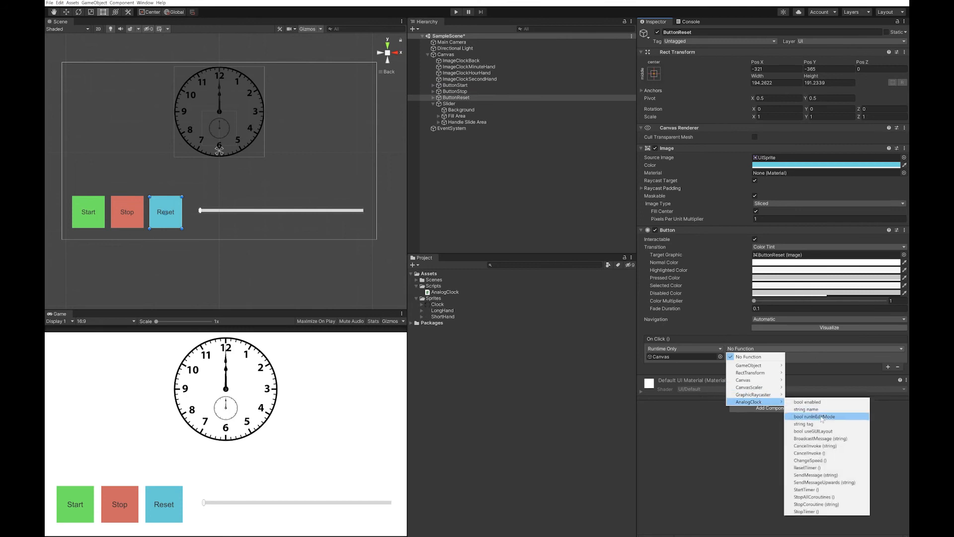
left_click(449, 103)
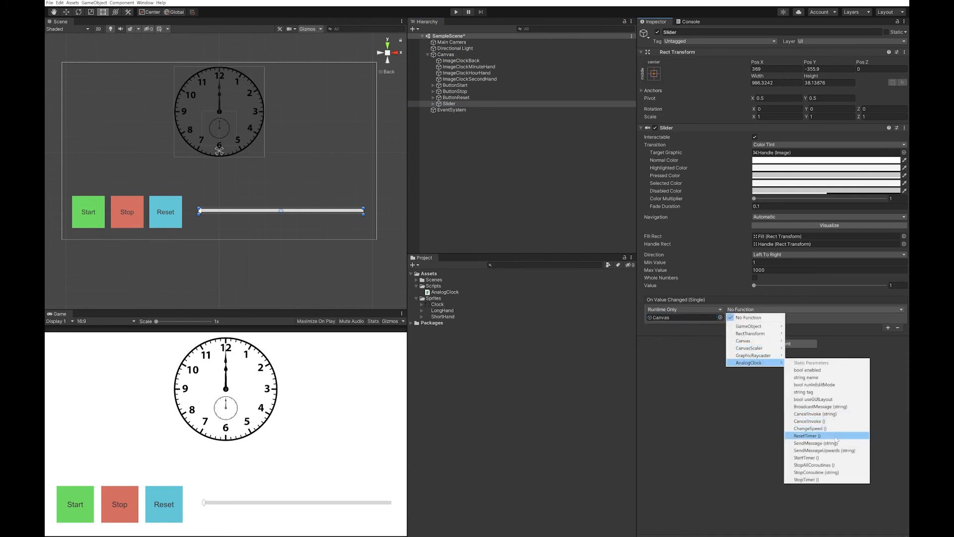
Set the slider's On Value Changed to AnalogClock.ChangeSpeed and enter Play mode.
left_click(809, 427)
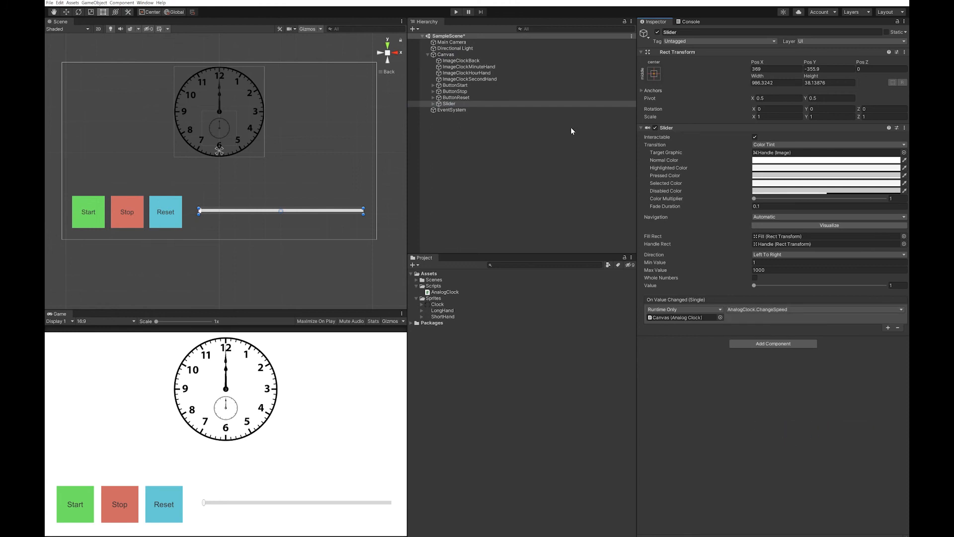
left_click(457, 12)
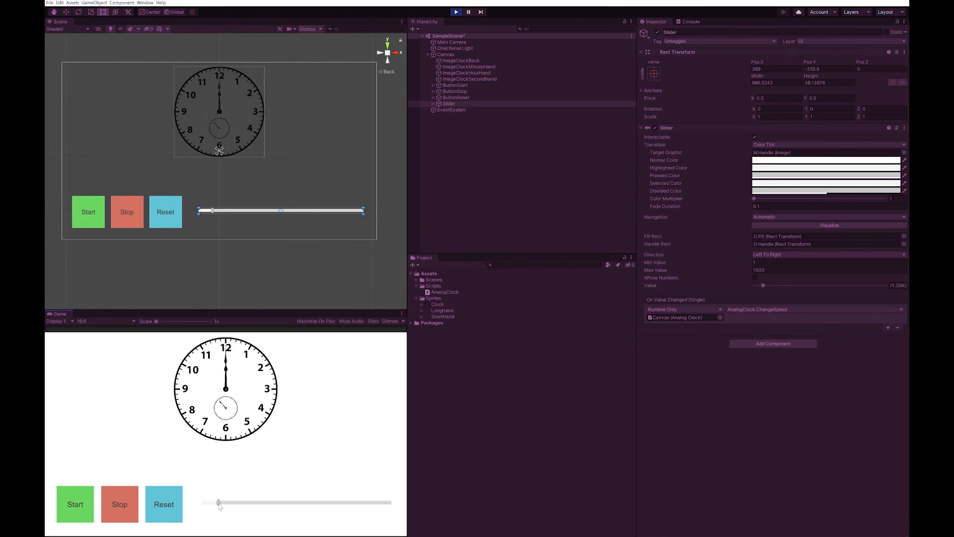
Drag the speed slider right in Play mode to run the clock faster.
left_click_drag(218, 503, 286, 503)
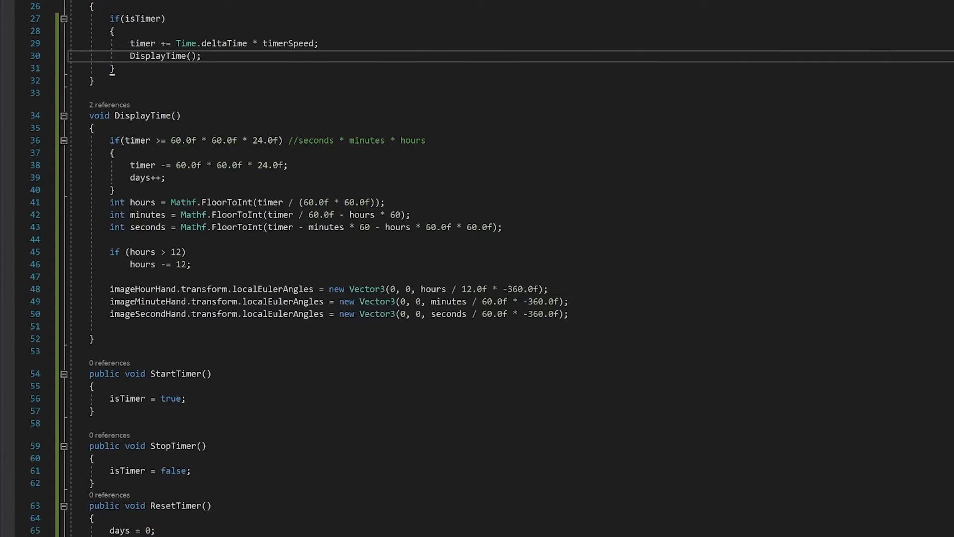
Mark the old rotation lines '//jumping minute hour hands' and add a '//smooth minute hour hands' note below.
type("/")
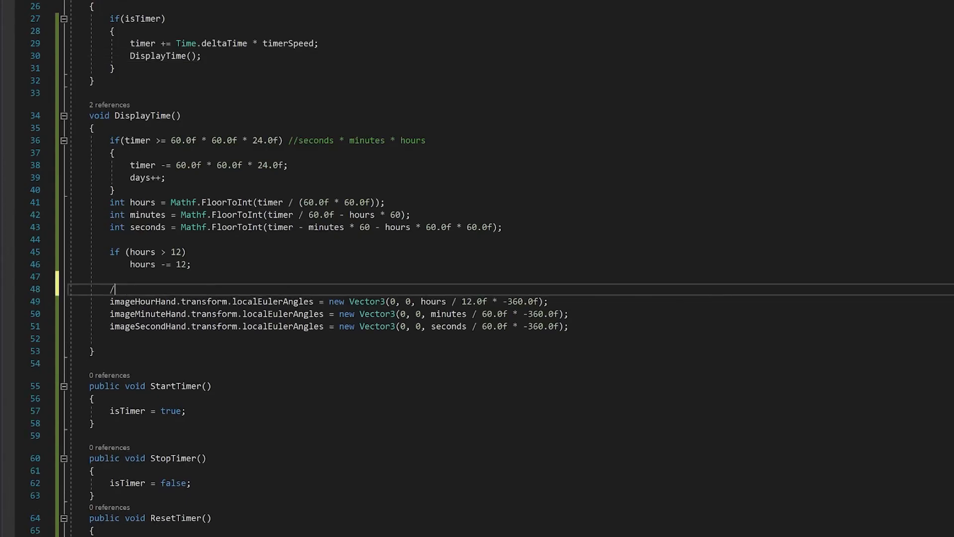
type("/jum")
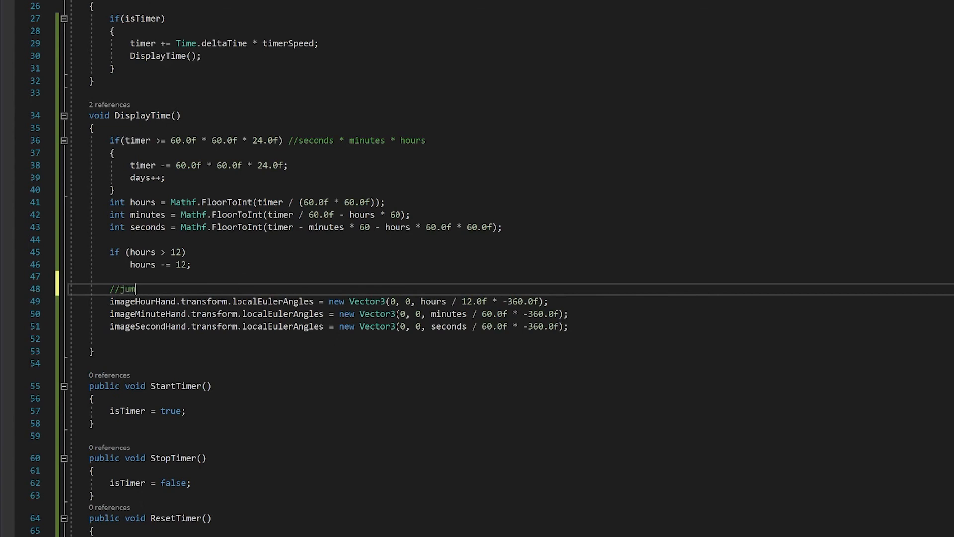
type("ping minute hour hands")
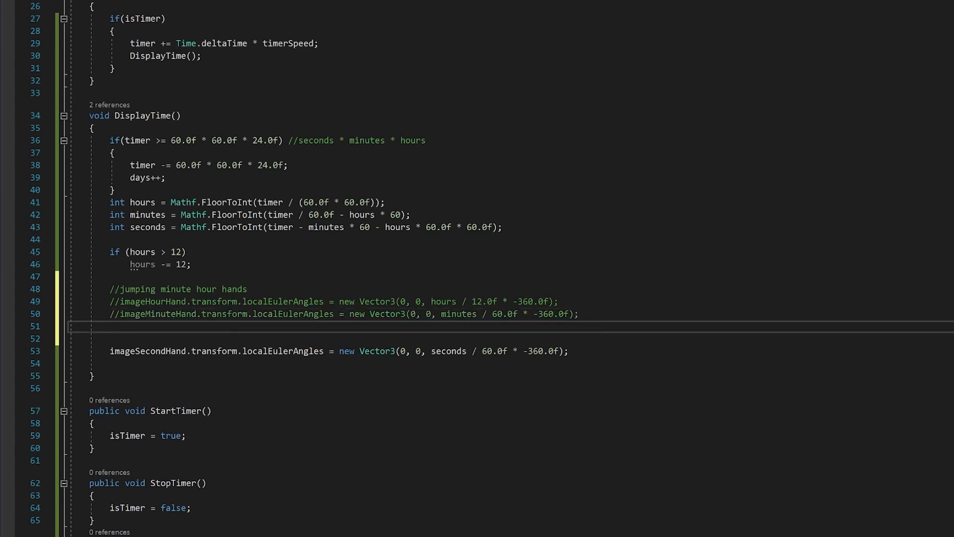
type("//smoot")
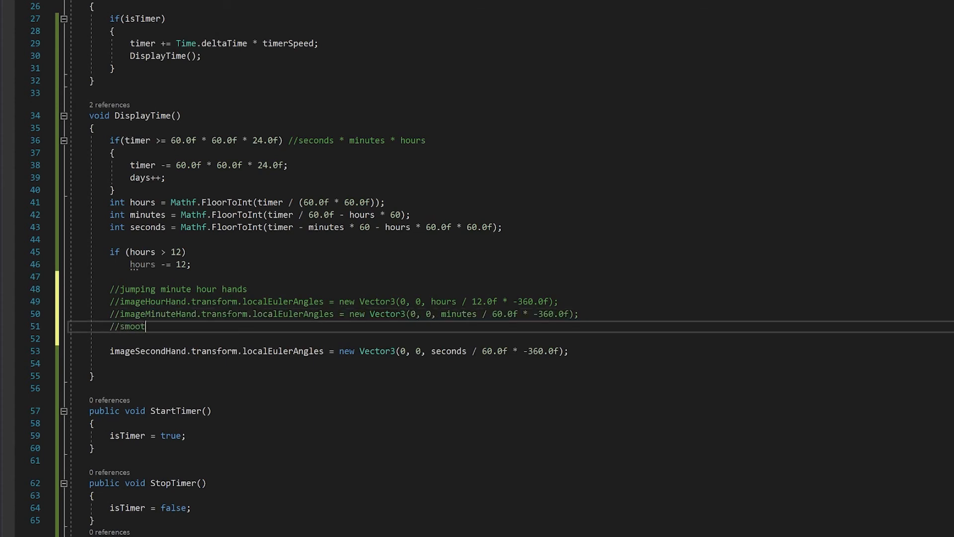
type("h minute hour hands")
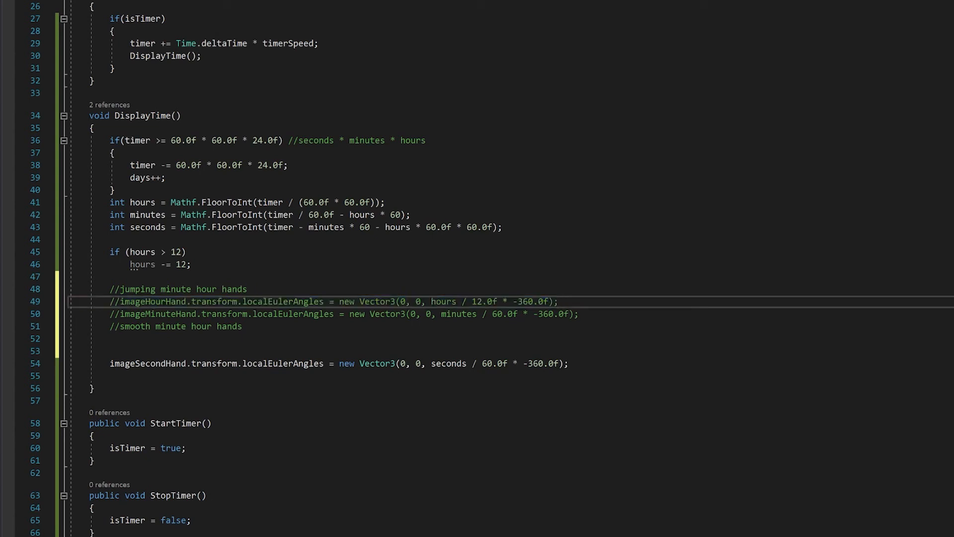
Reuse the hour-hand line and start its smooth formula with (hours/12.0f + minutes.
double_click(547, 301)
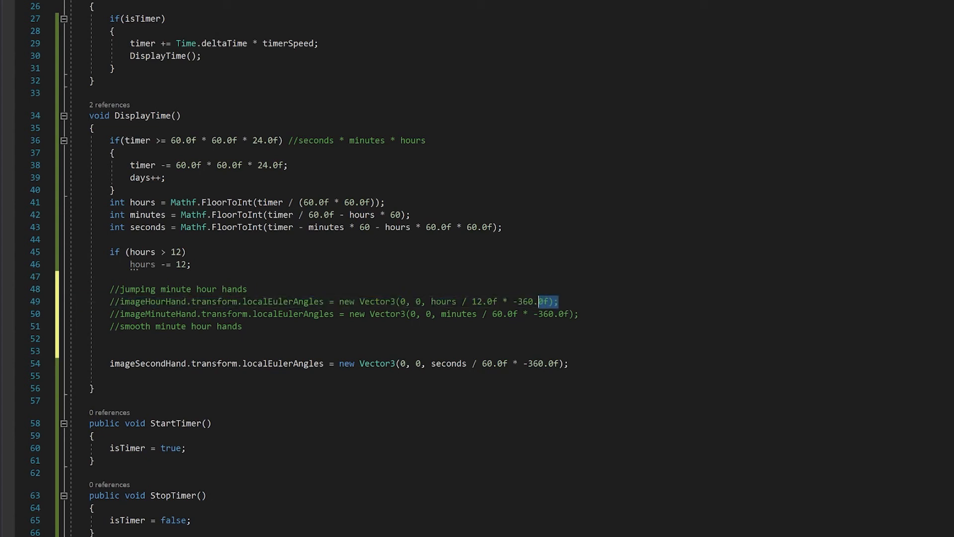
left_click_drag(539, 302, 234, 301)
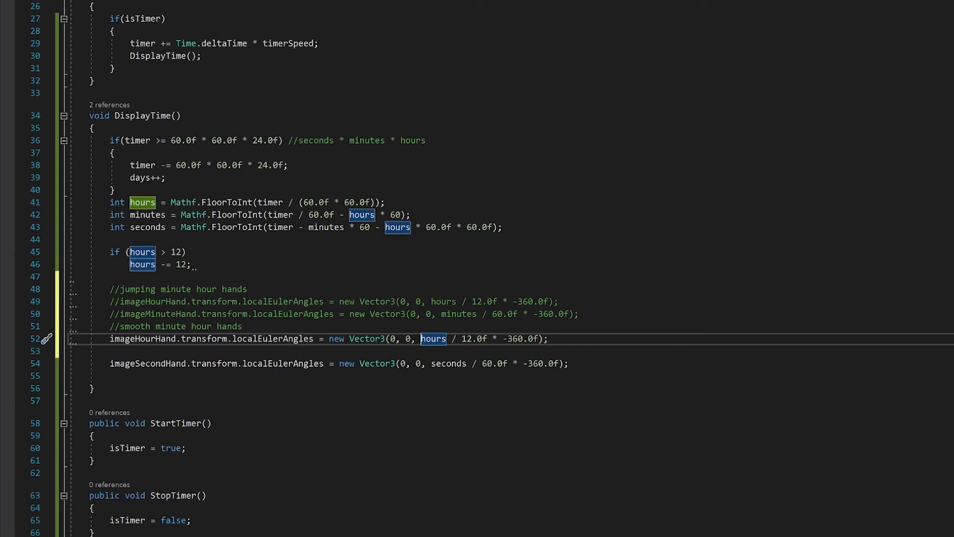
type("(")
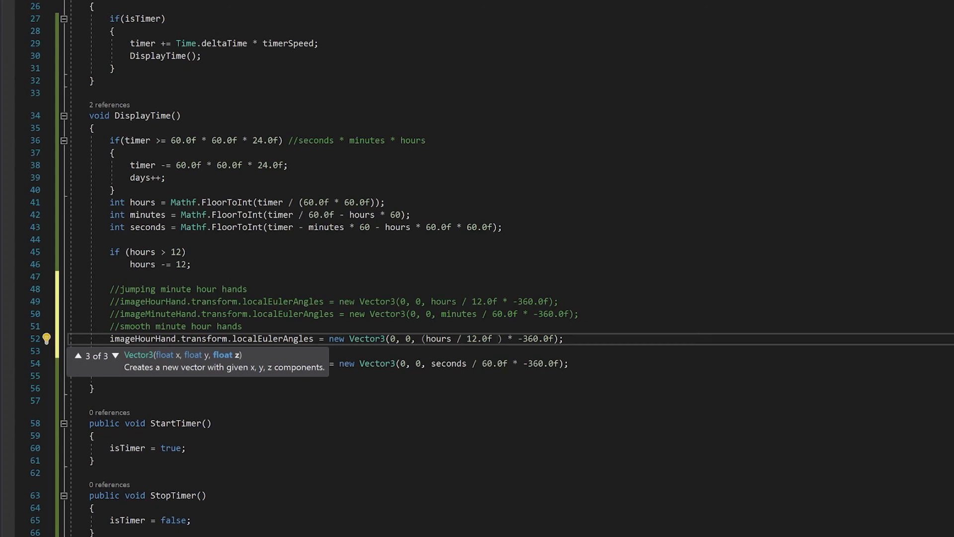
type("m")
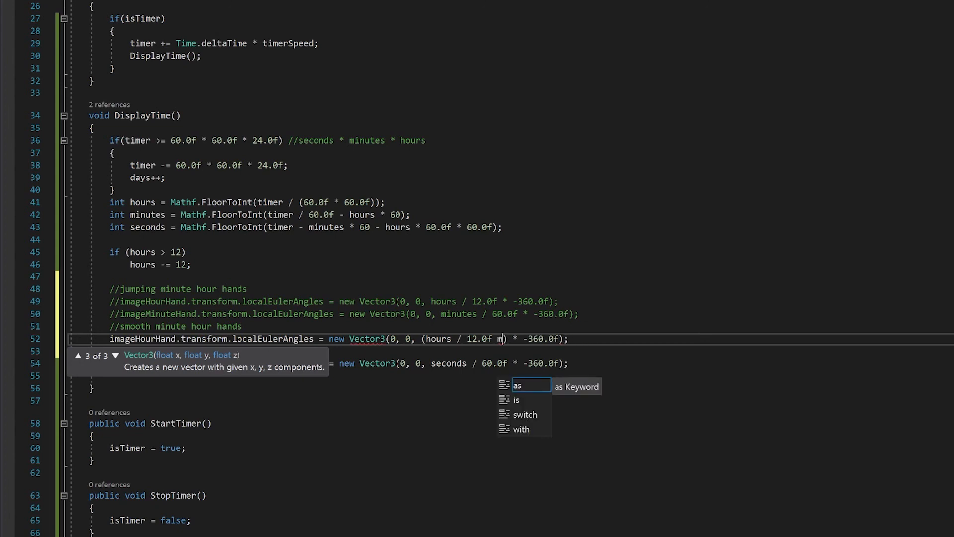
key("backspace")
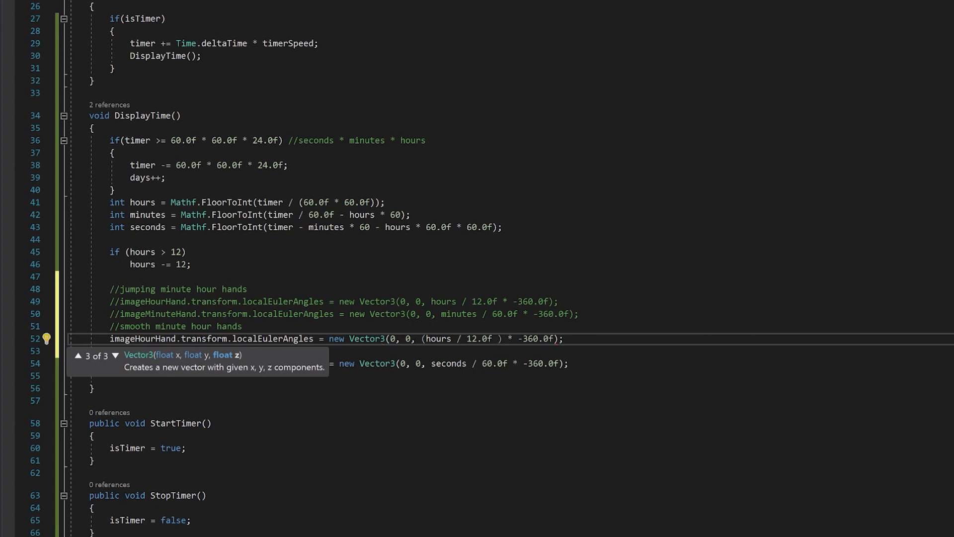
type("+ minutes /")
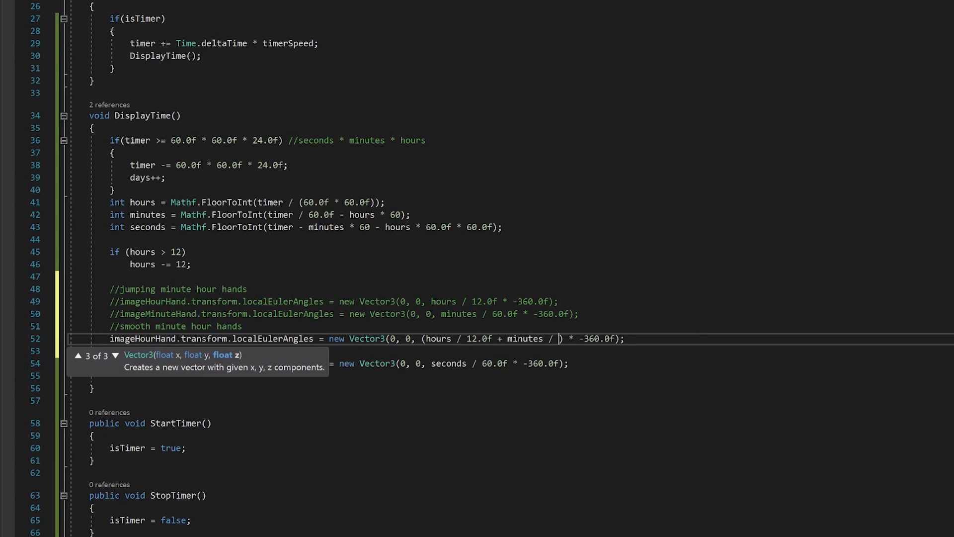
Finish the smooth rotations: hours use minutes/60.0f/12.0f, minutes add seconds/3600.0f, times -360.0f.
type("60.0f /")
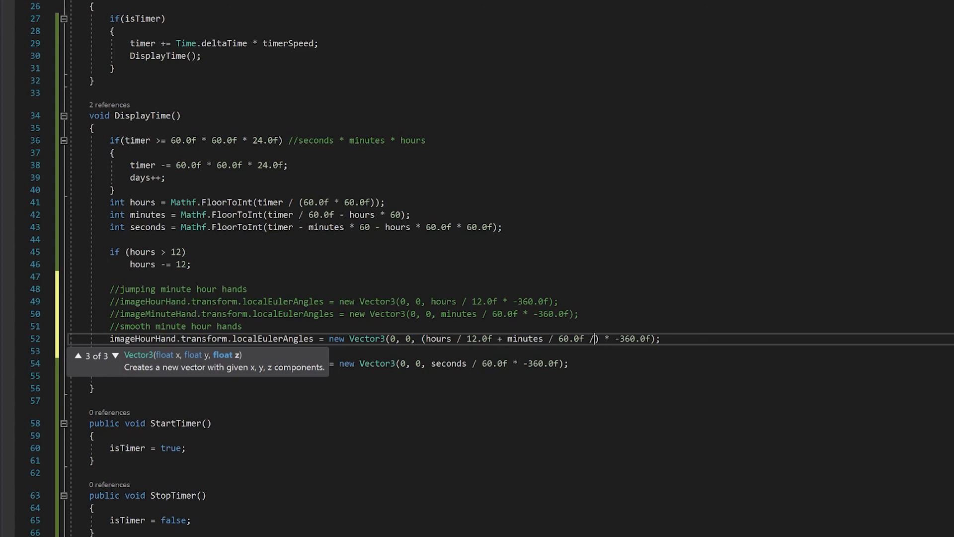
type("12")
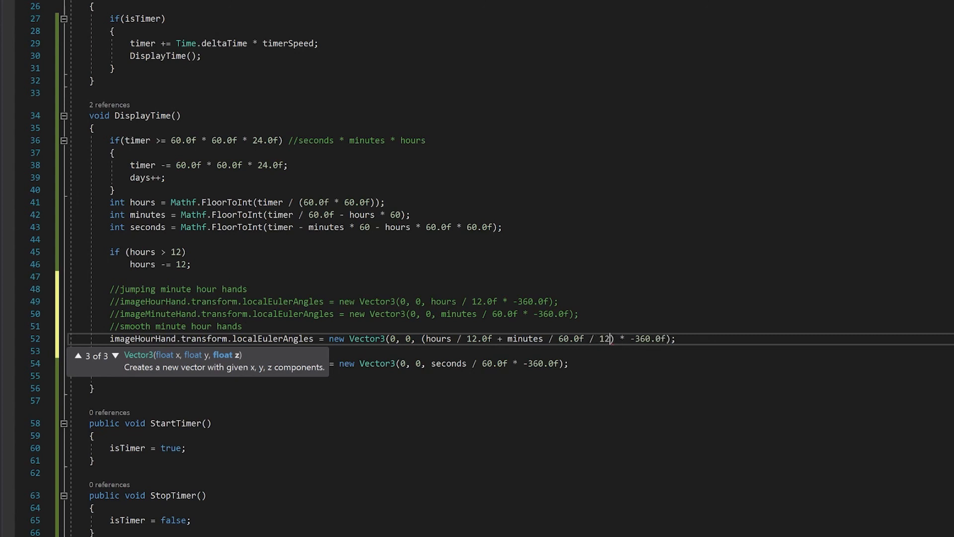
type("/0f")
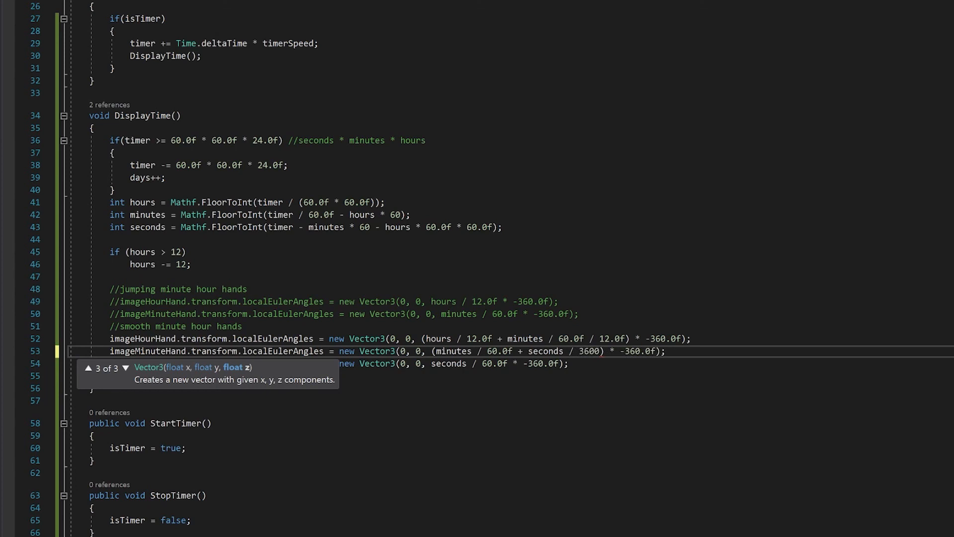
type(".0f")
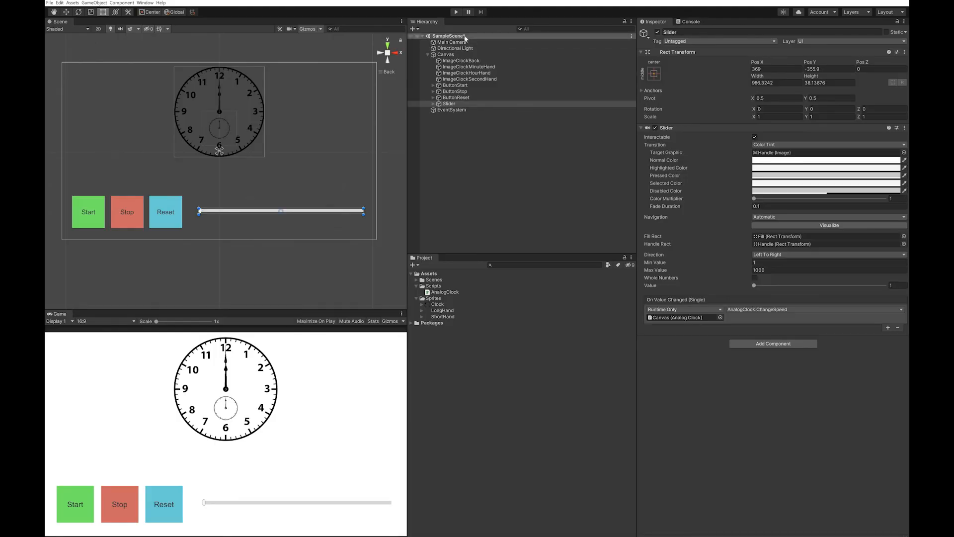
left_click(457, 12)
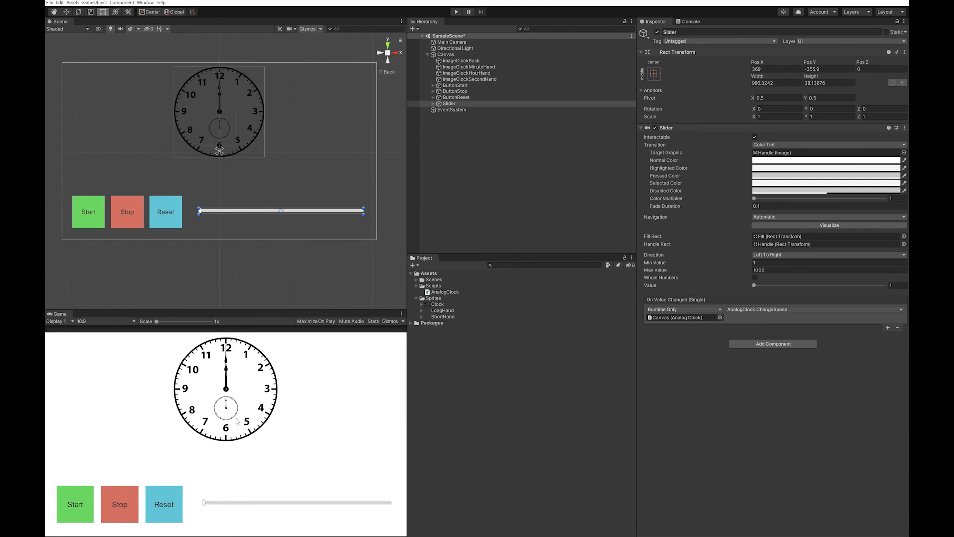
mouse_move(379, 199)
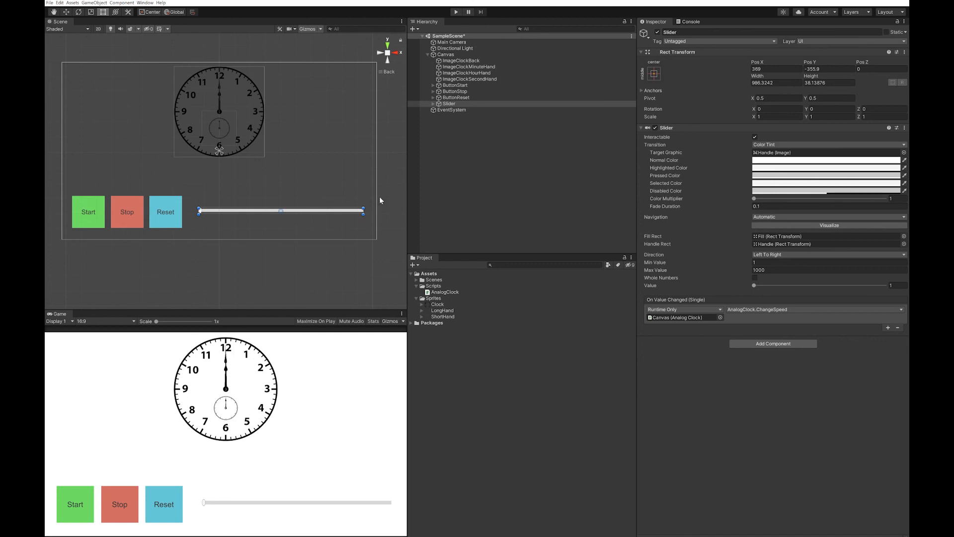